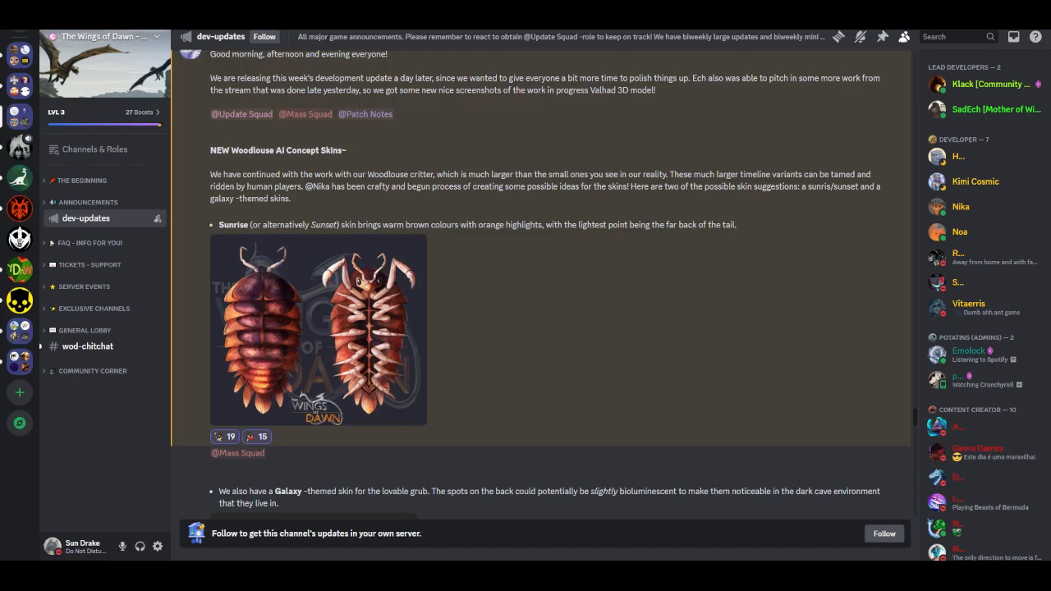
Step: Bring up the options menu for the Sunrise skin image and dismiss it without choosing anything
scroll("up", 3)
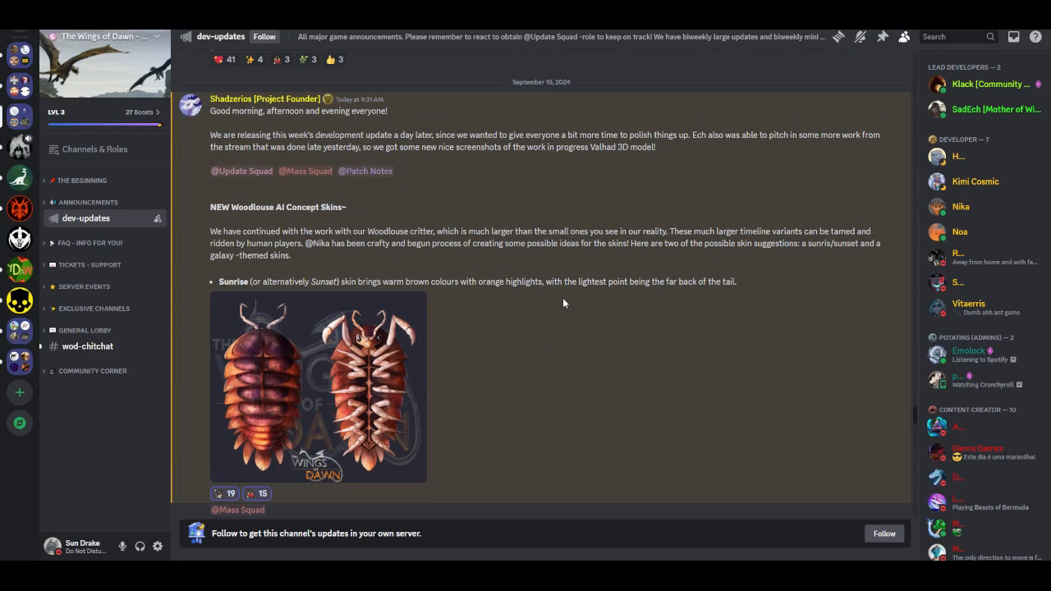
right_click(319, 386)
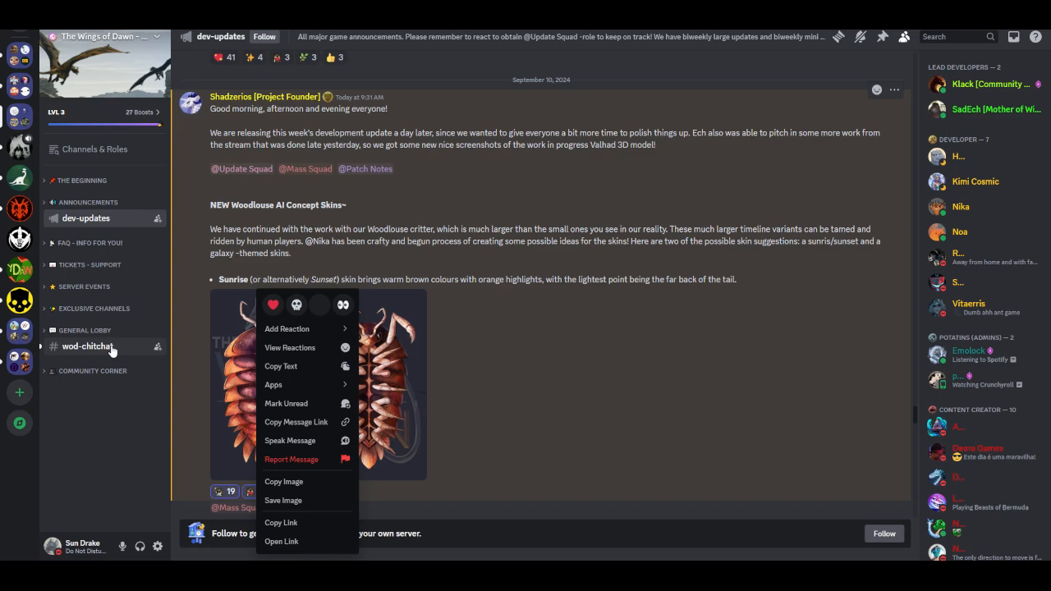
left_click(699, 378)
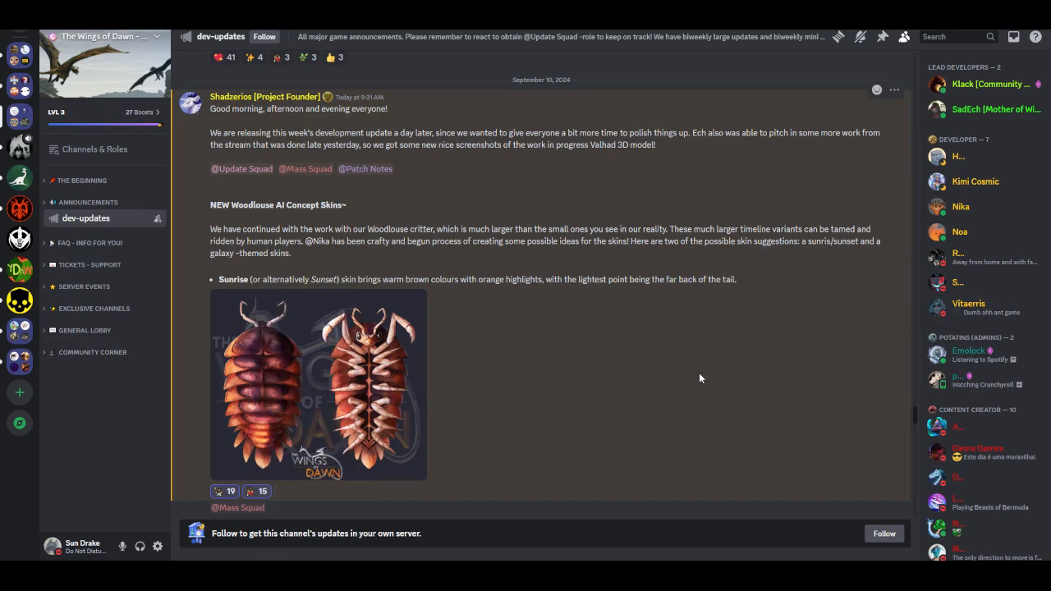
mouse_move(665, 448)
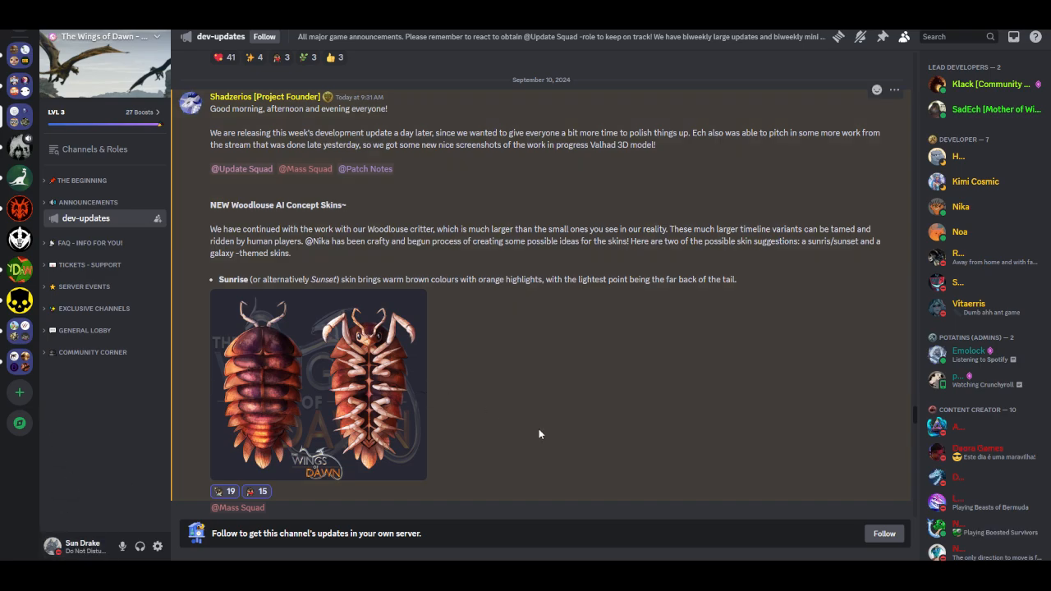
mouse_move(74, 546)
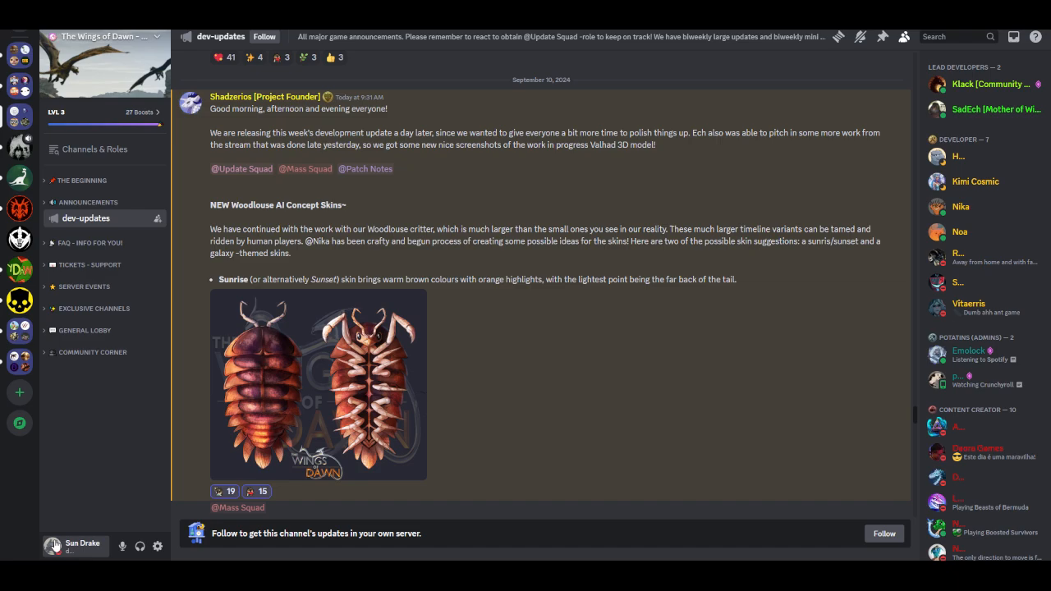
mouse_move(483, 348)
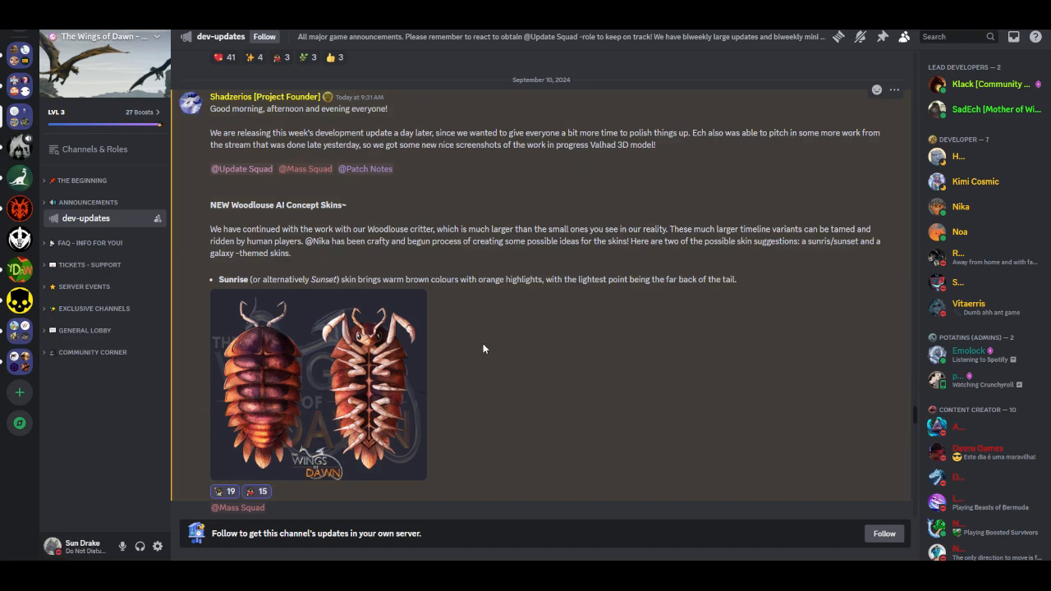
mouse_move(417, 260)
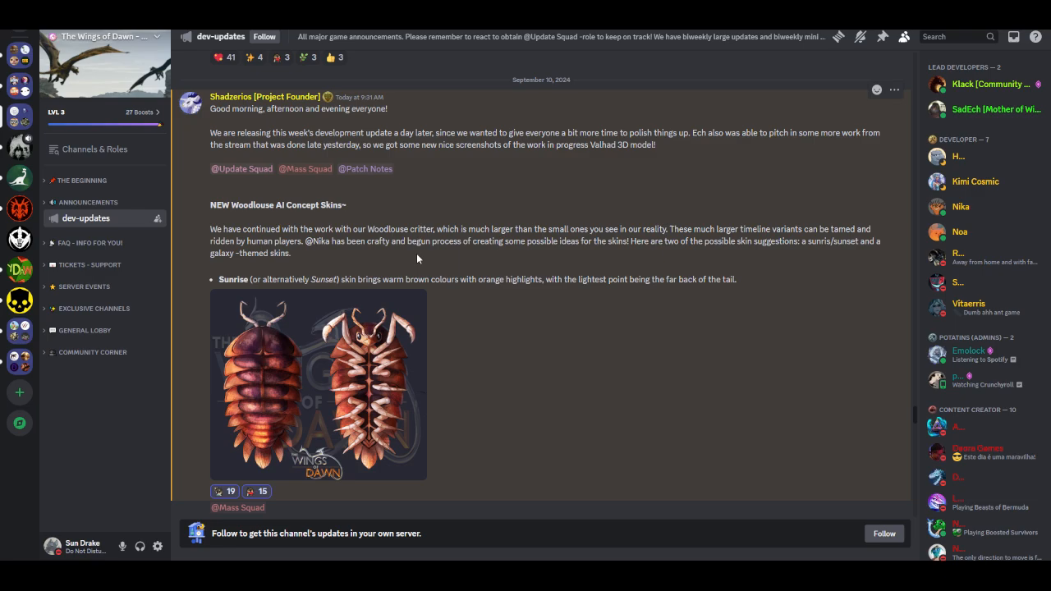
mouse_move(395, 243)
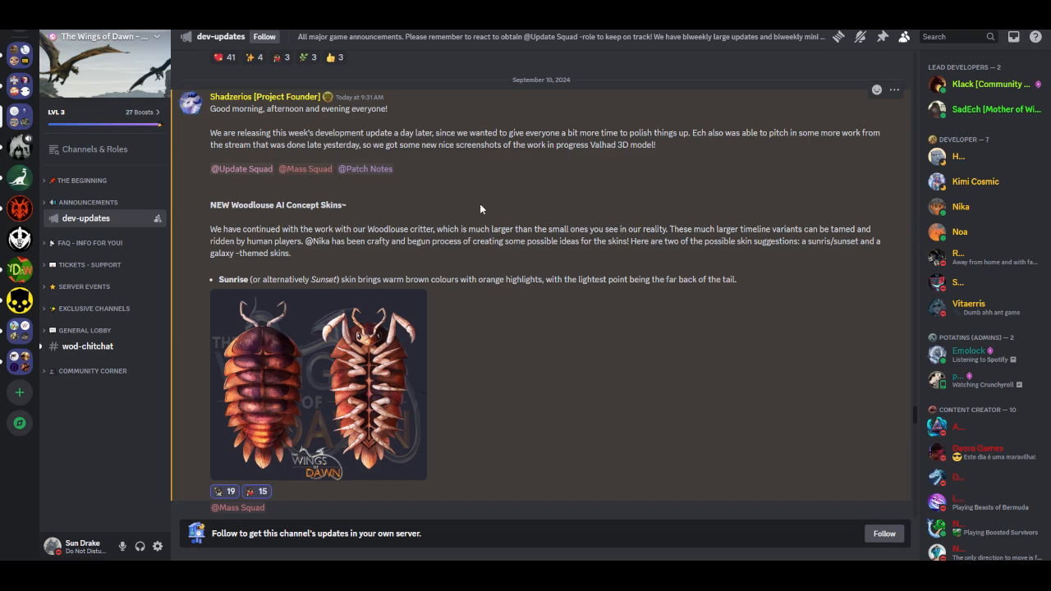
mouse_move(693, 165)
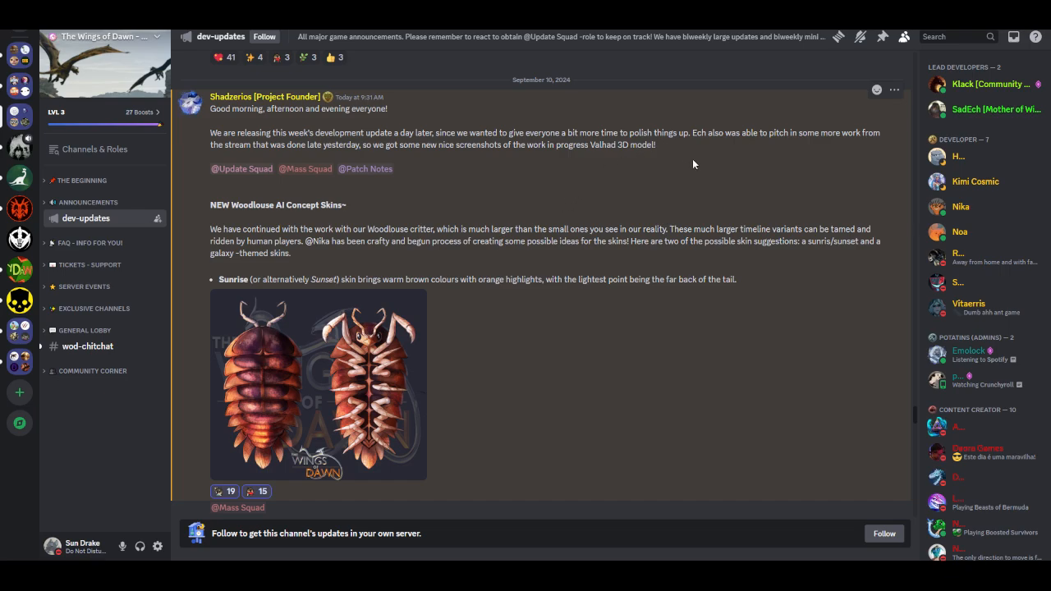
mouse_move(735, 167)
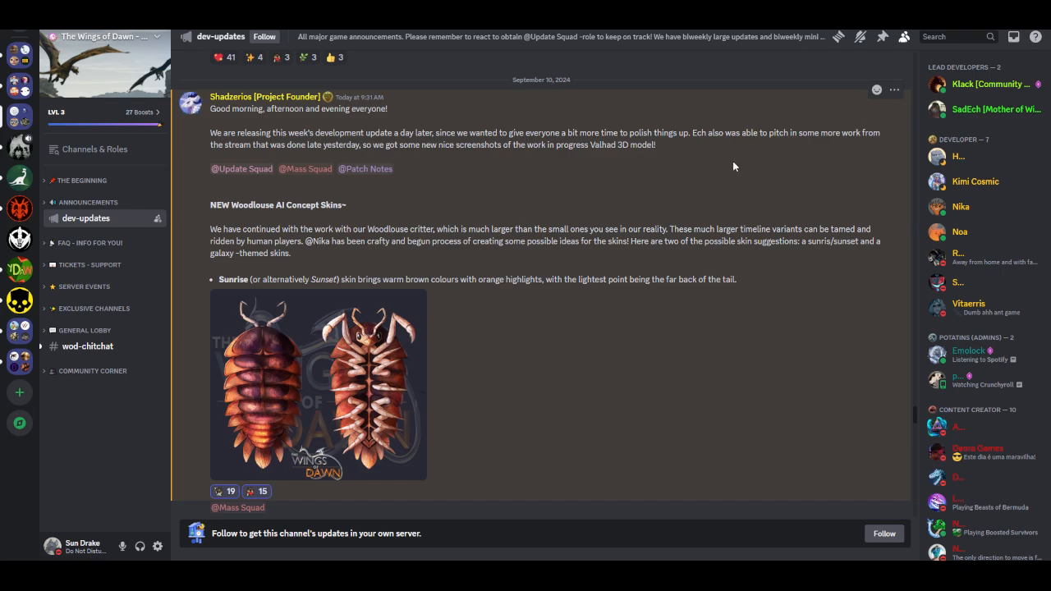
mouse_move(604, 173)
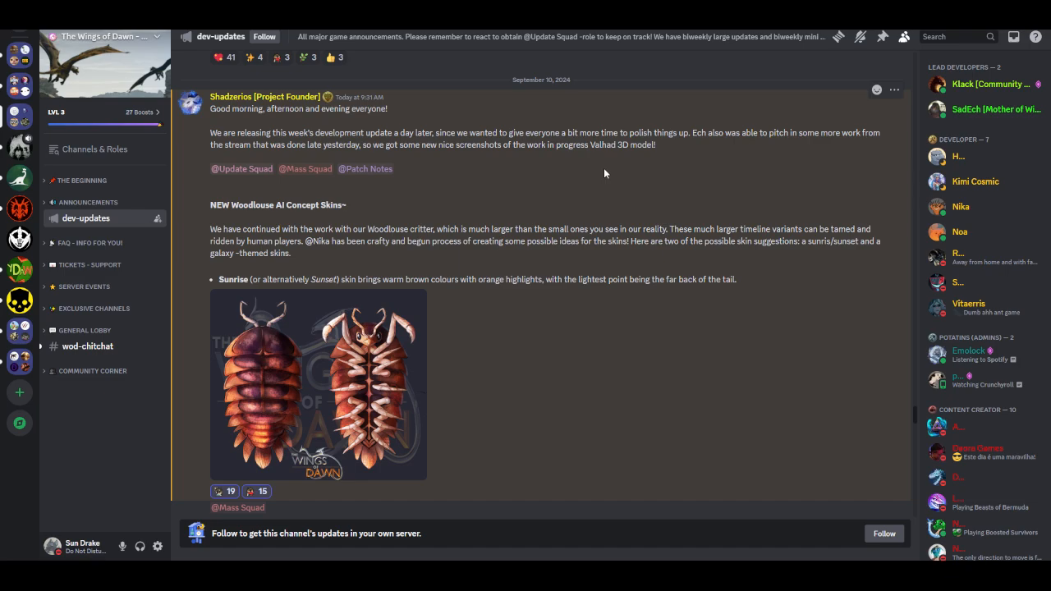
mouse_move(701, 190)
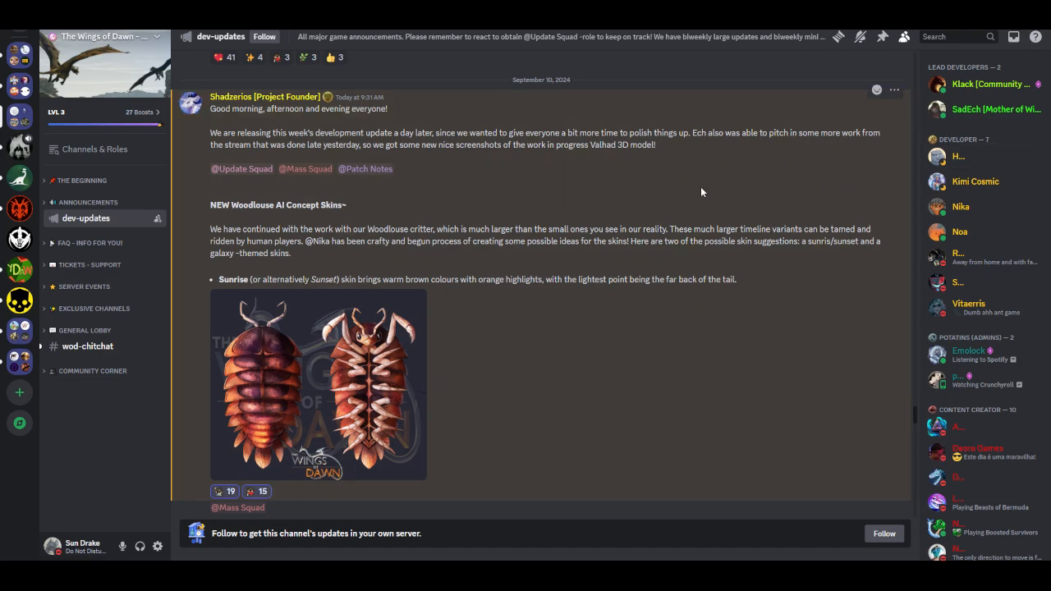
mouse_move(743, 394)
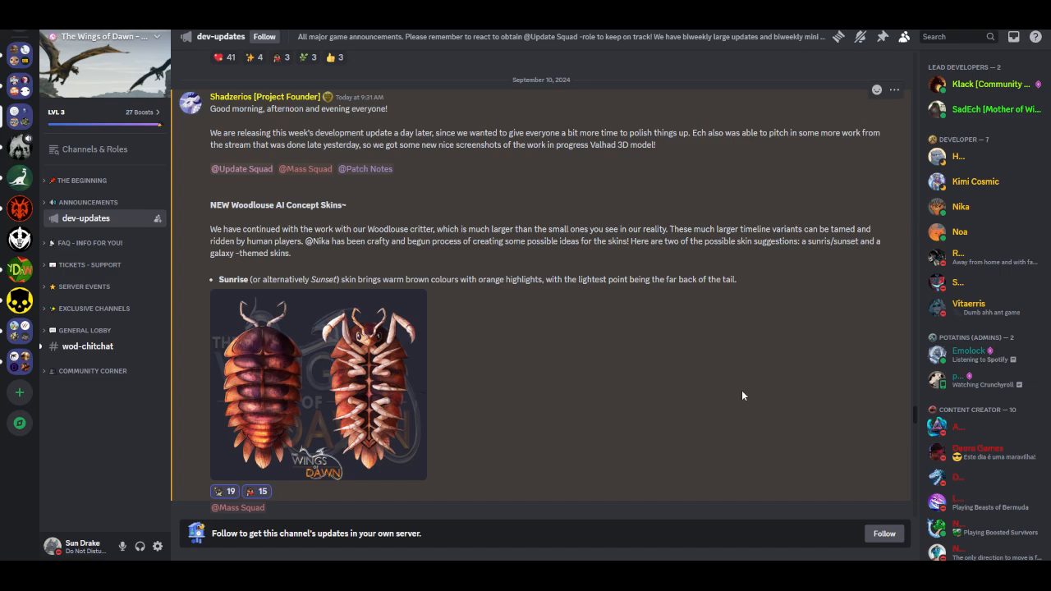
mouse_move(736, 404)
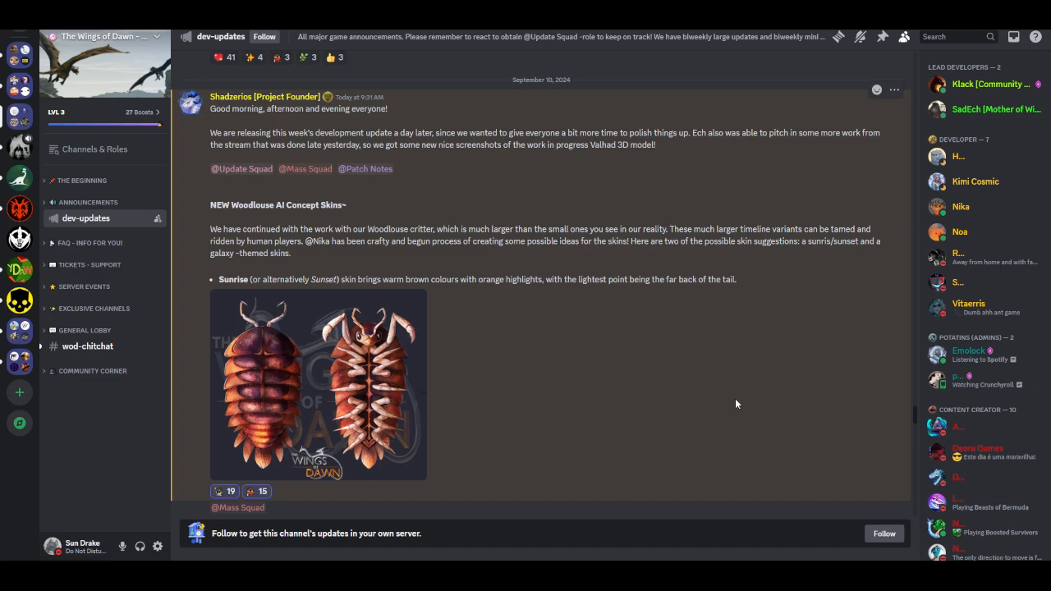
mouse_move(723, 405)
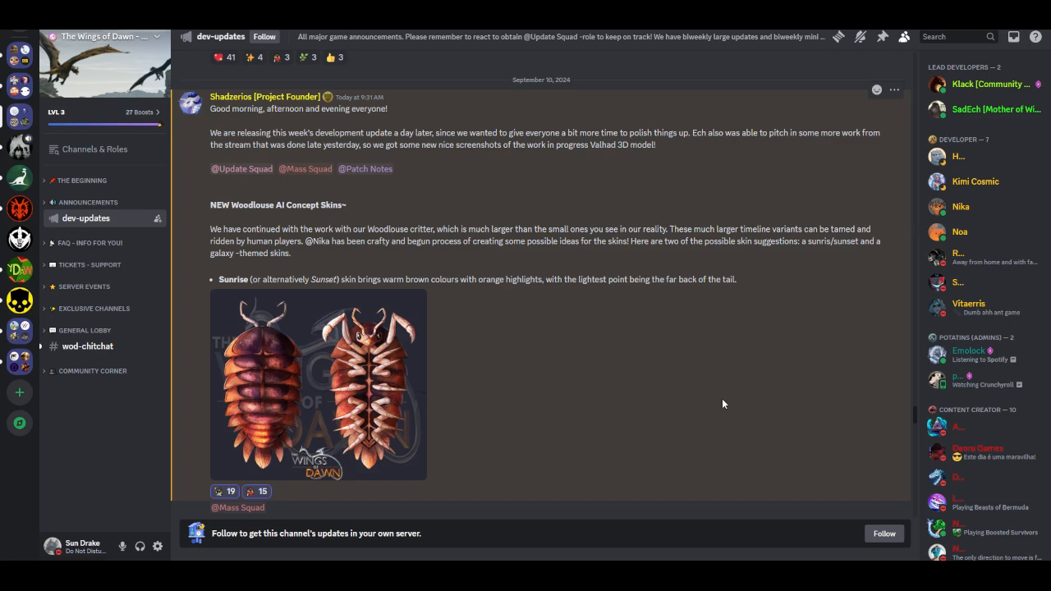
mouse_move(642, 442)
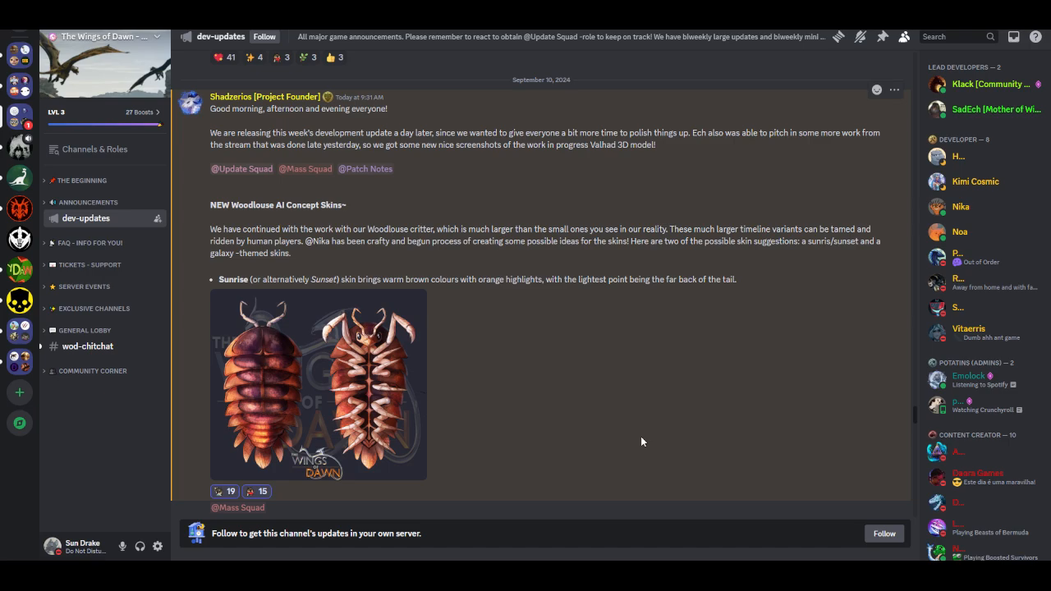
mouse_move(951, 50)
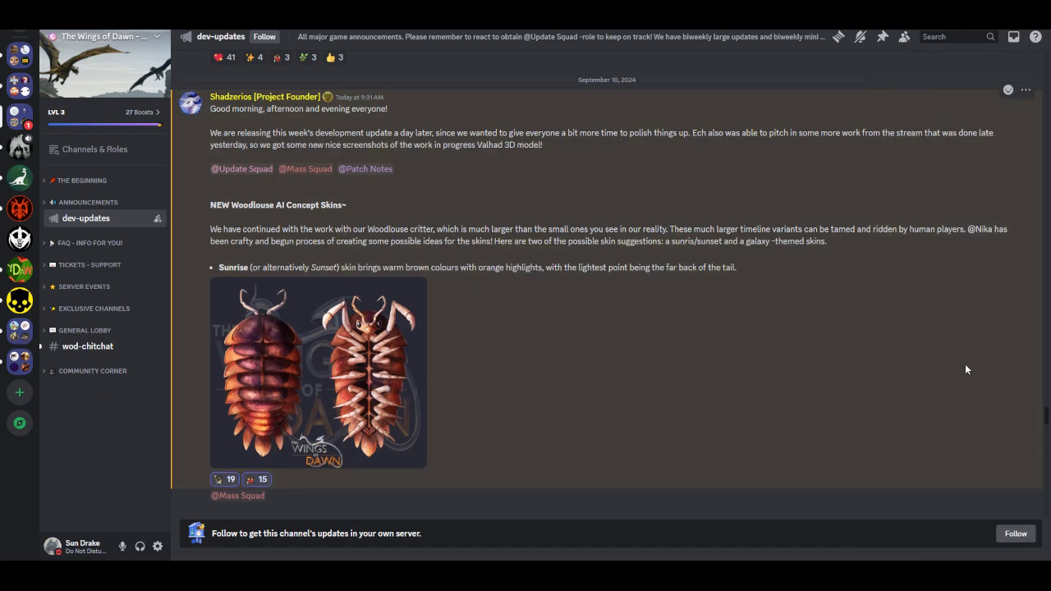
mouse_move(967, 384)
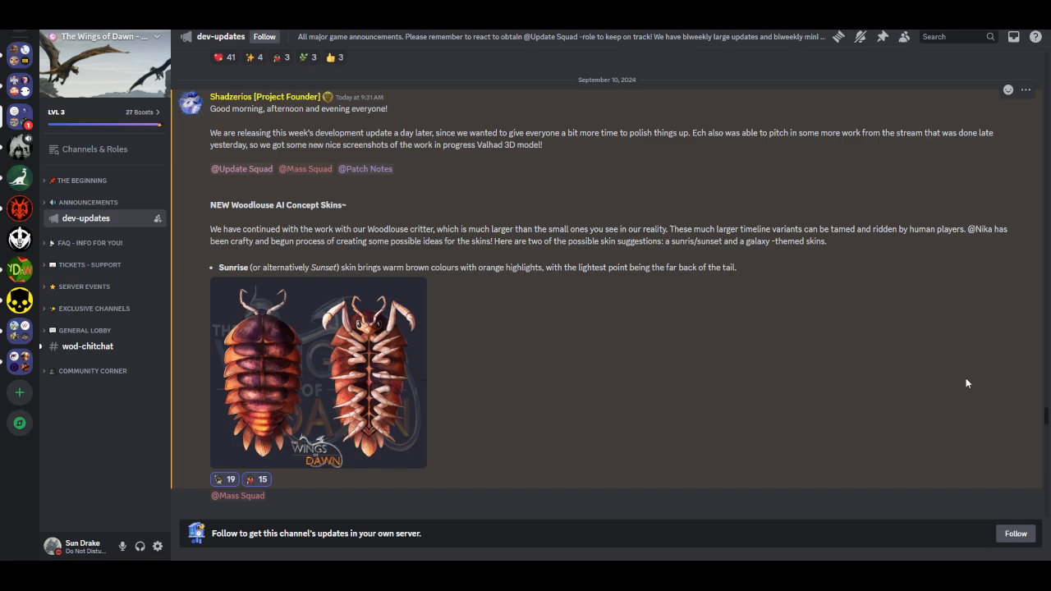
mouse_move(539, 434)
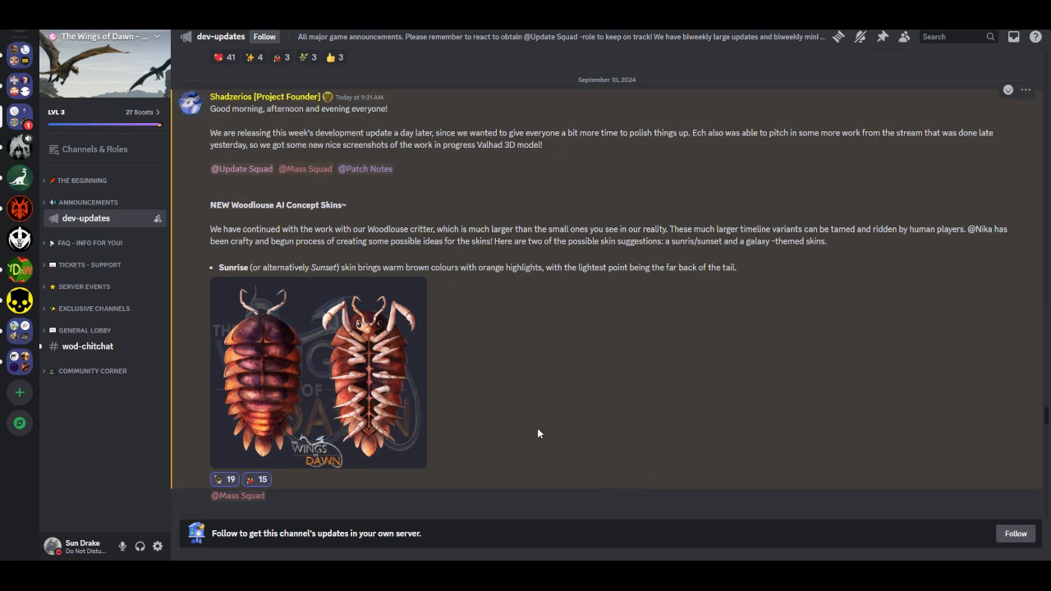
mouse_move(443, 279)
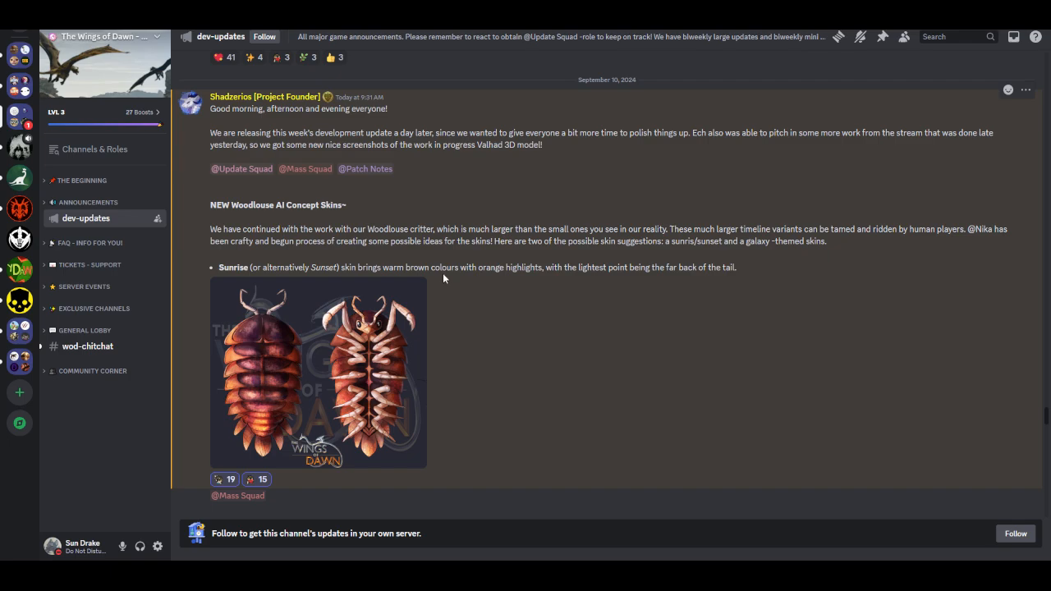
mouse_move(529, 289)
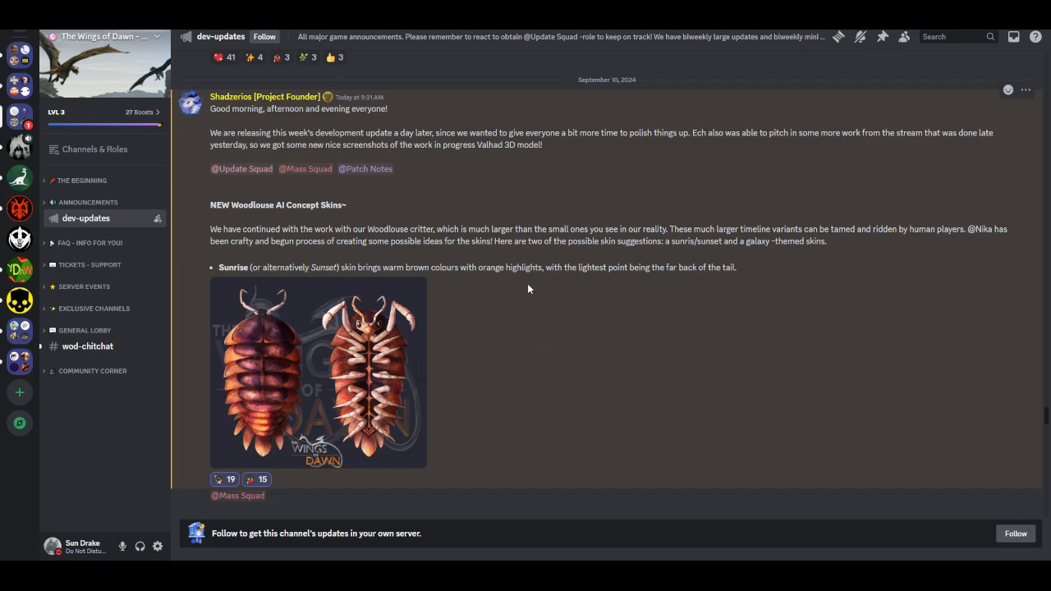
mouse_move(648, 286)
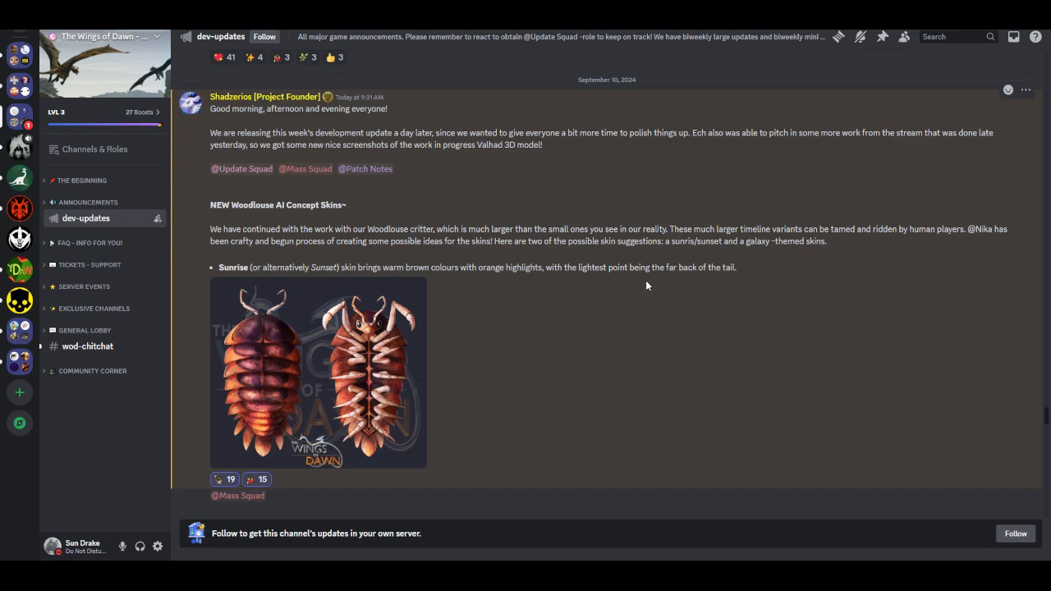
mouse_move(378, 374)
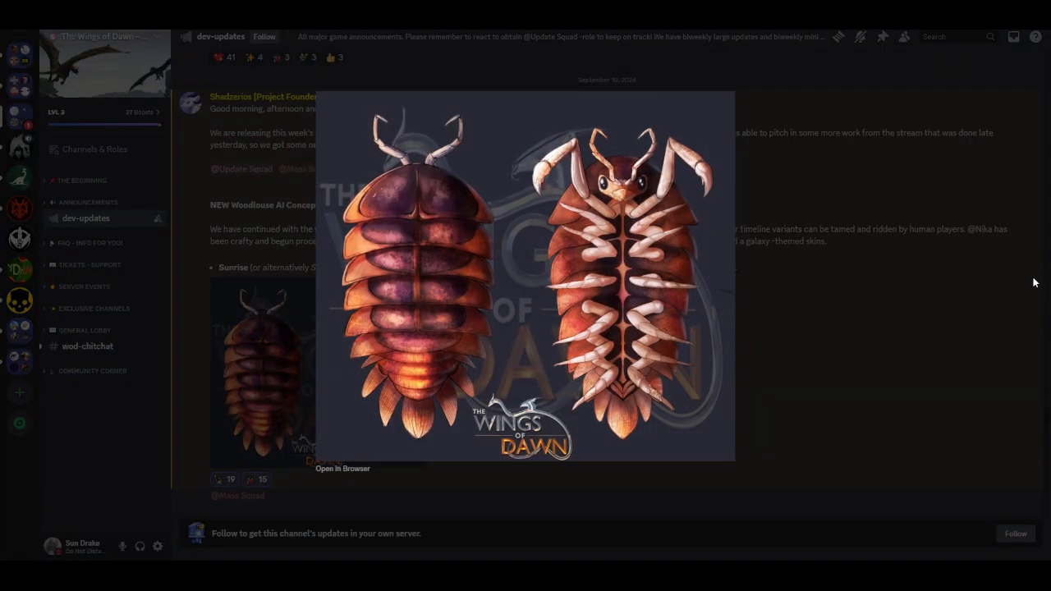
mouse_move(463, 263)
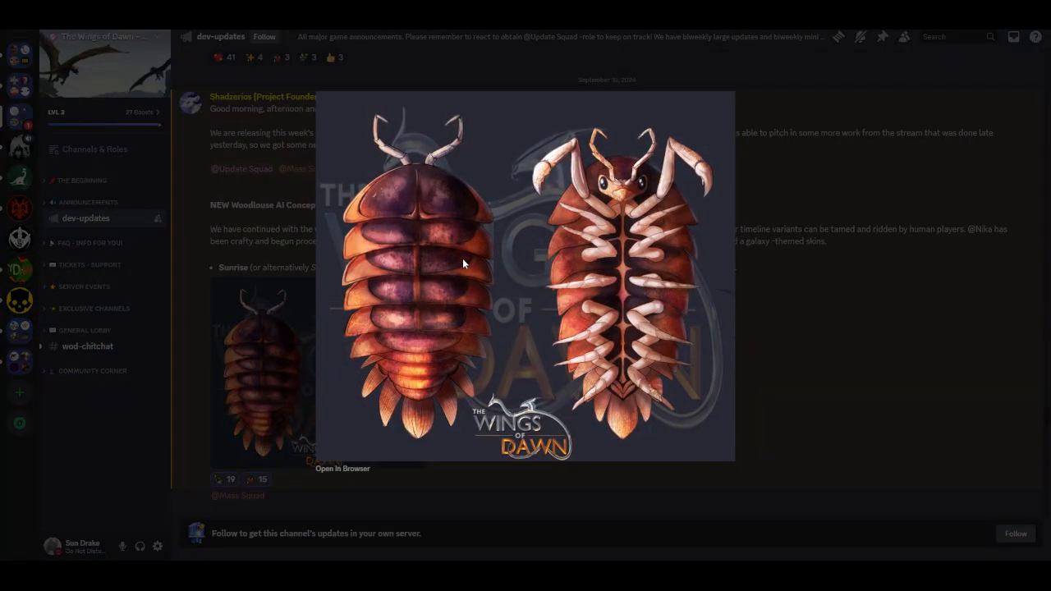
mouse_move(427, 448)
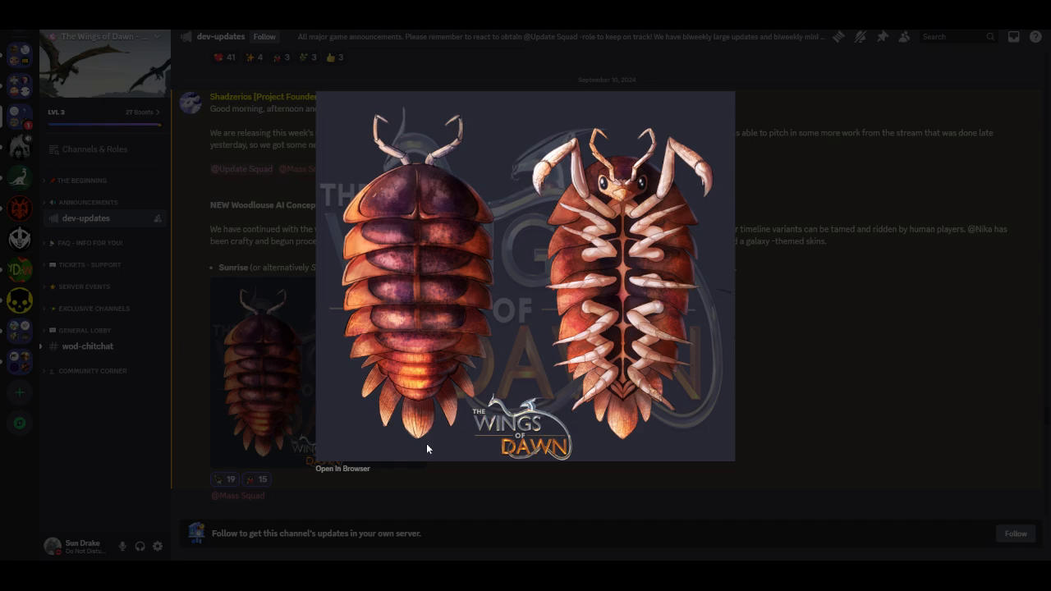
mouse_move(404, 421)
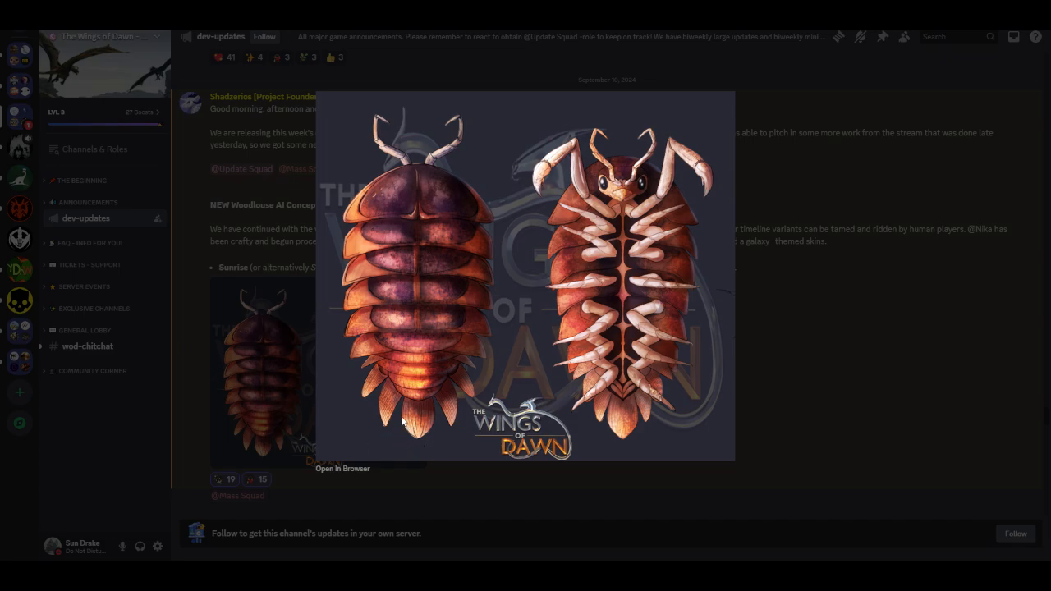
mouse_move(419, 440)
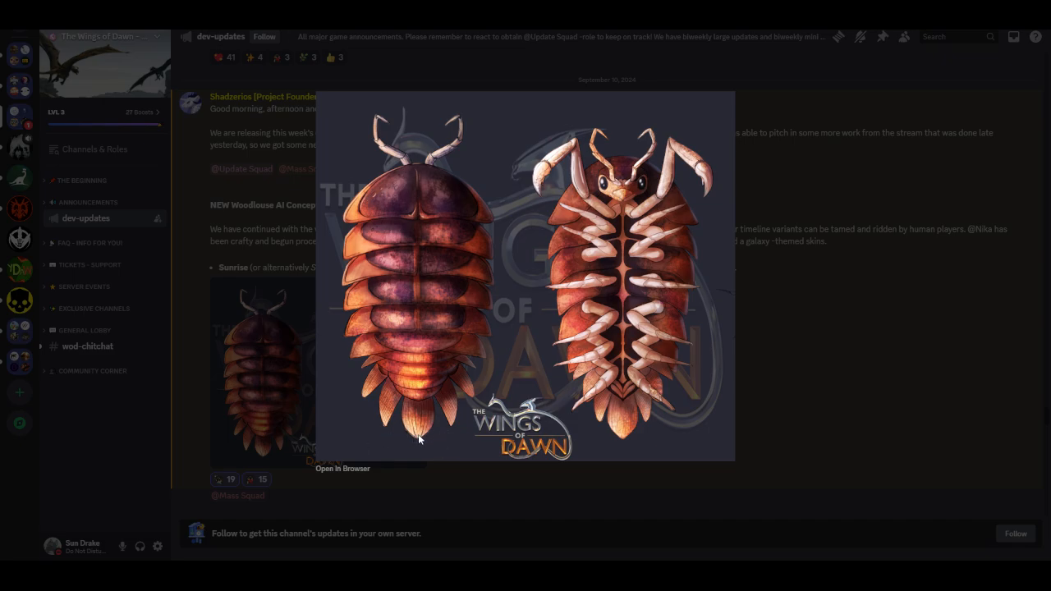
mouse_move(411, 435)
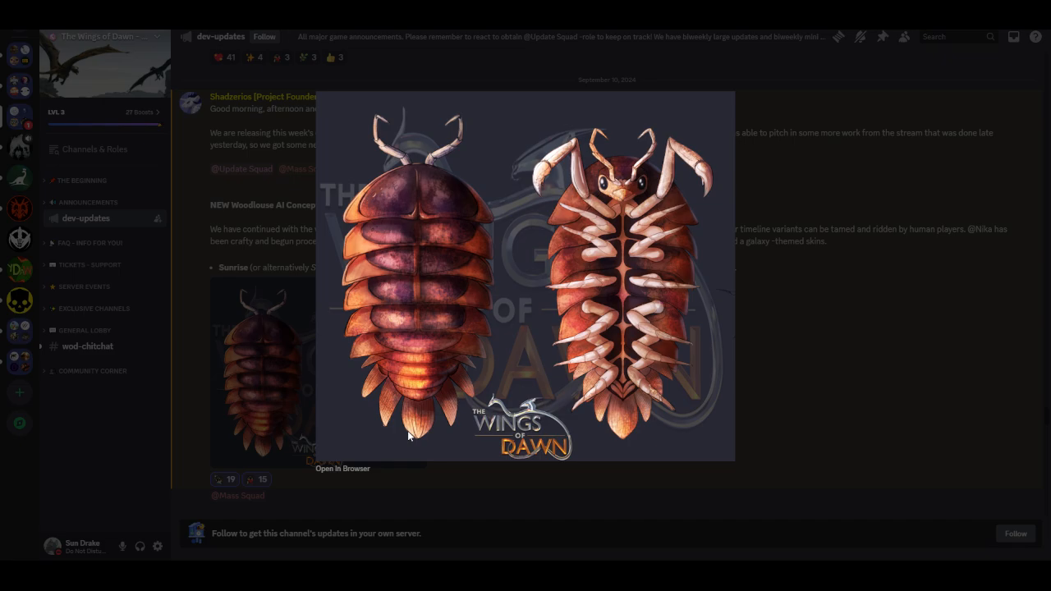
mouse_move(424, 440)
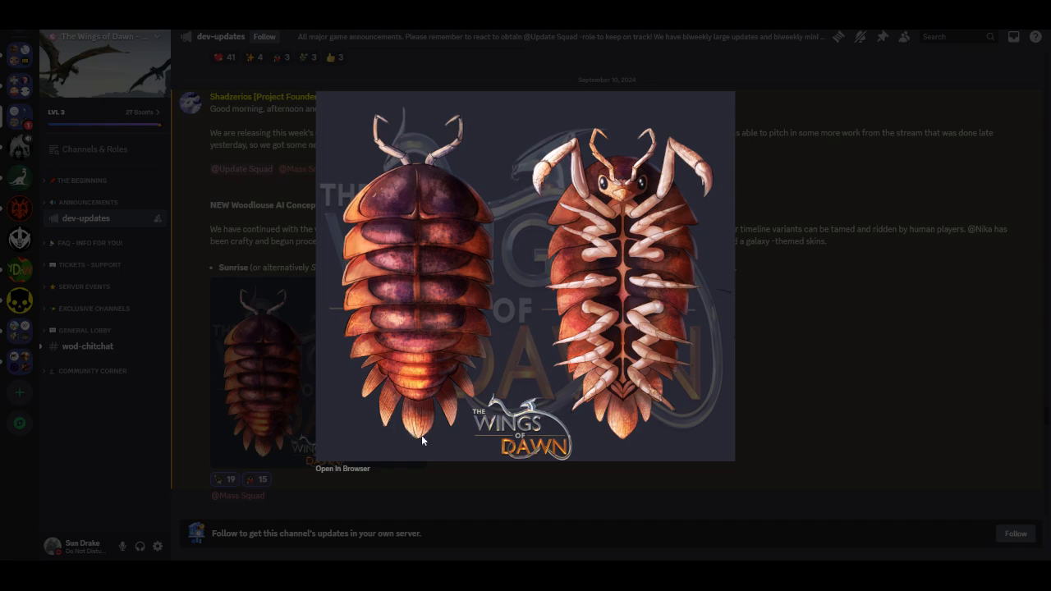
mouse_move(841, 348)
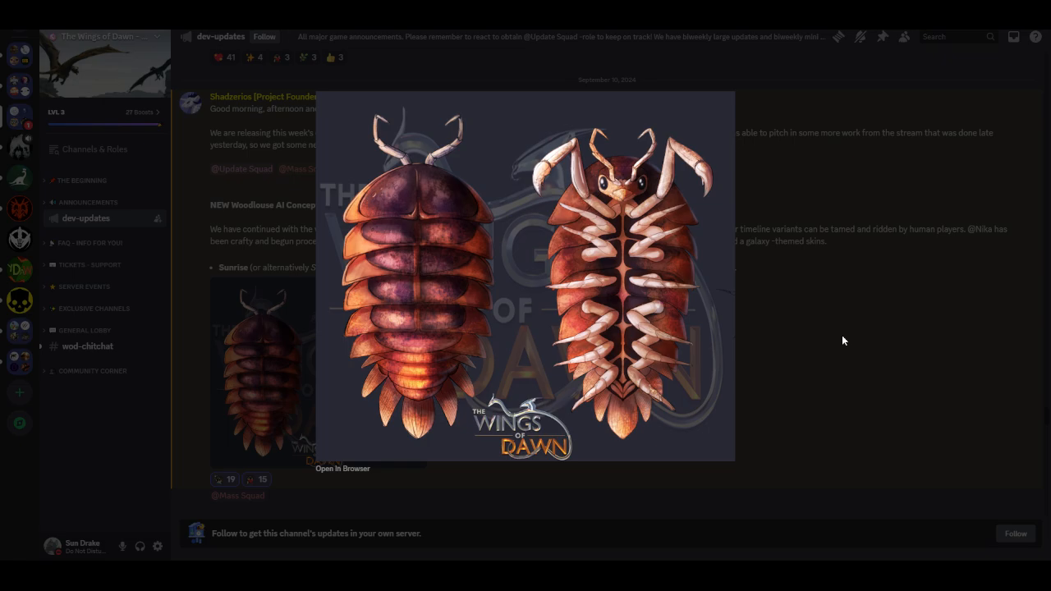
Step: Close the enlarged Sunrise skin artwork and move down to the Galaxy-themed woodlouse skin section
left_click(841, 340)
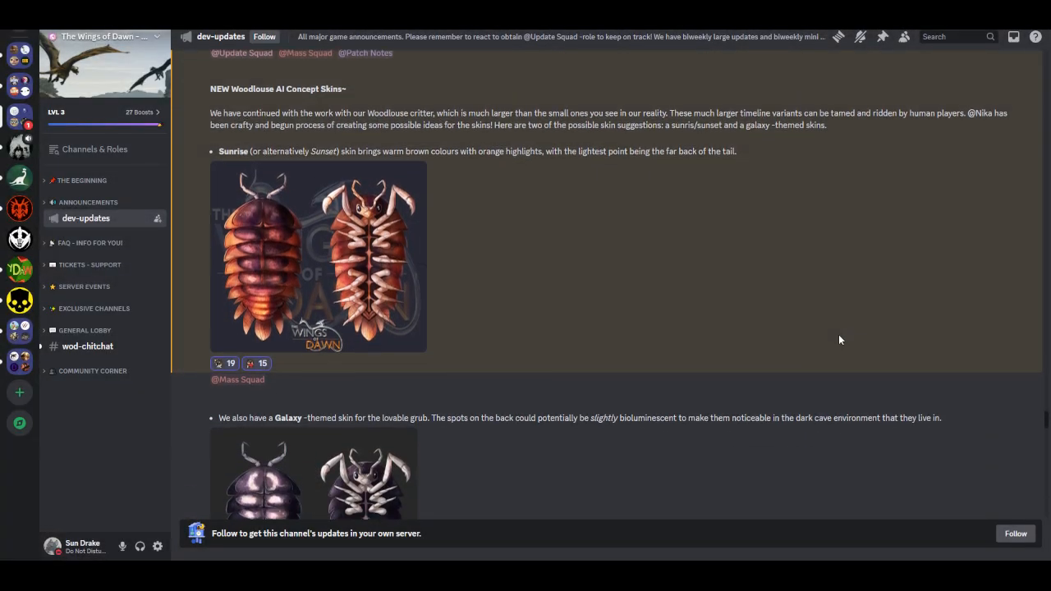
scroll("down", 3)
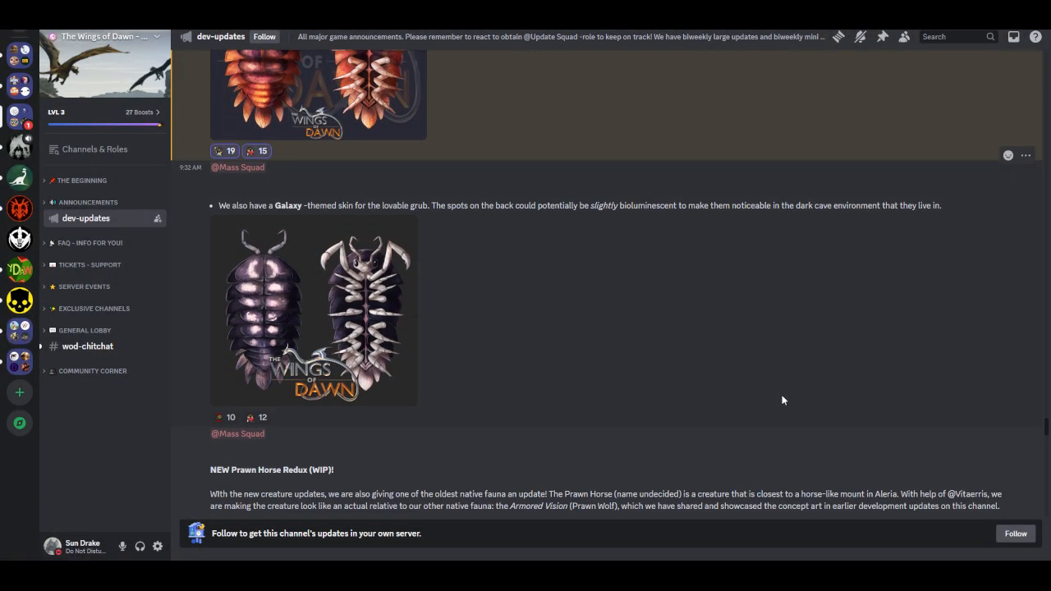
mouse_move(493, 297)
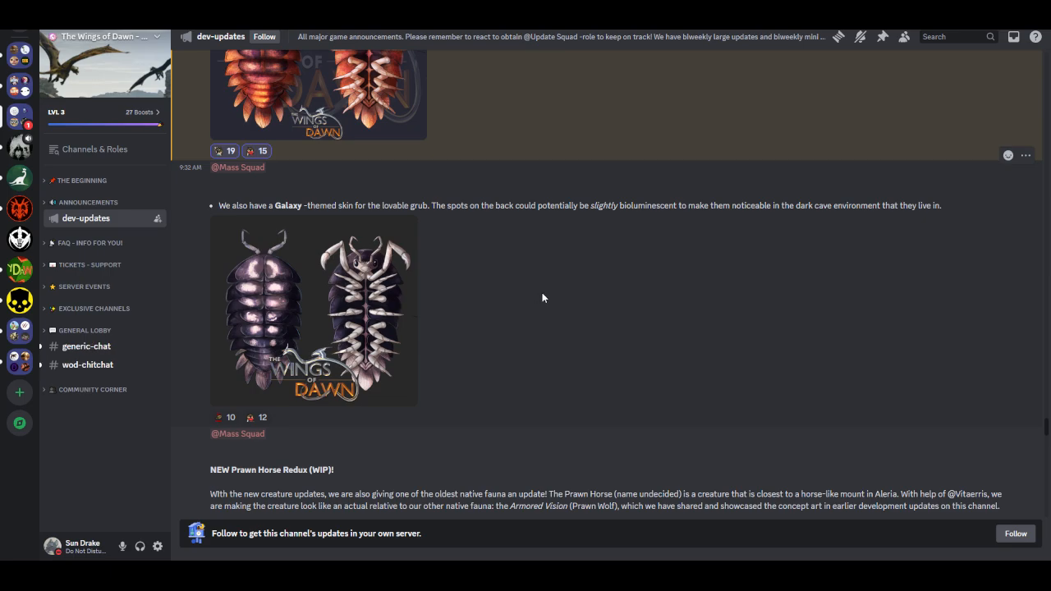
mouse_move(581, 230)
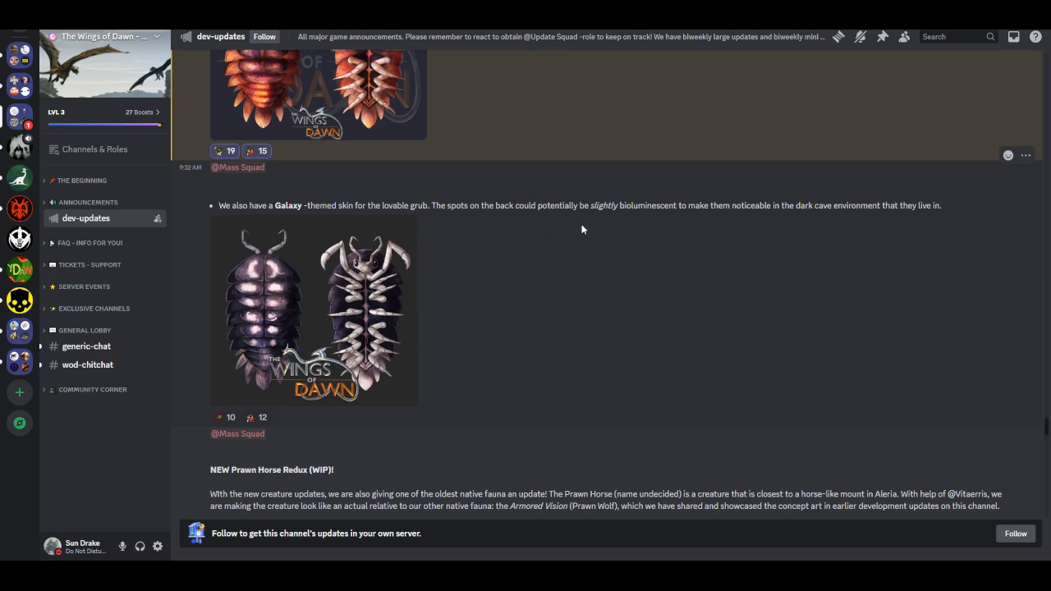
mouse_move(664, 257)
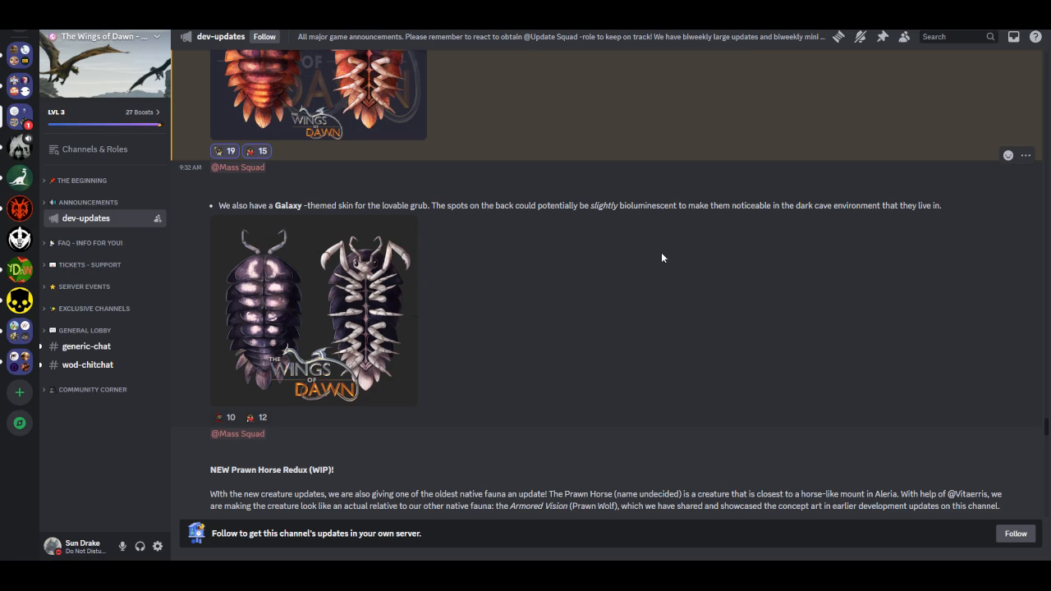
mouse_move(813, 246)
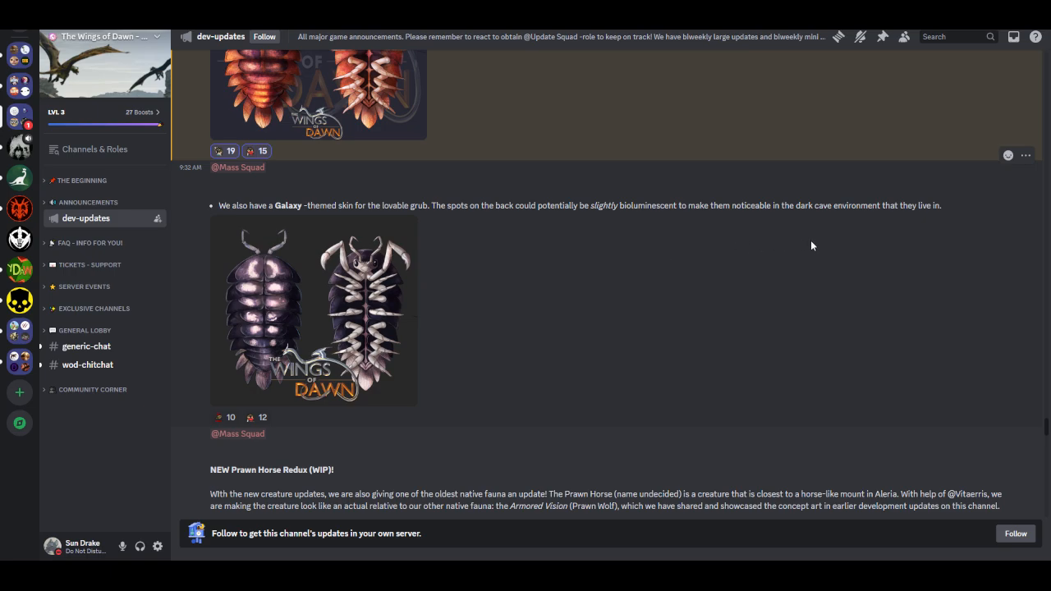
Step: Enlarge the Galaxy-themed woodlouse skin artwork over the dev-updates channel
left_click(312, 312)
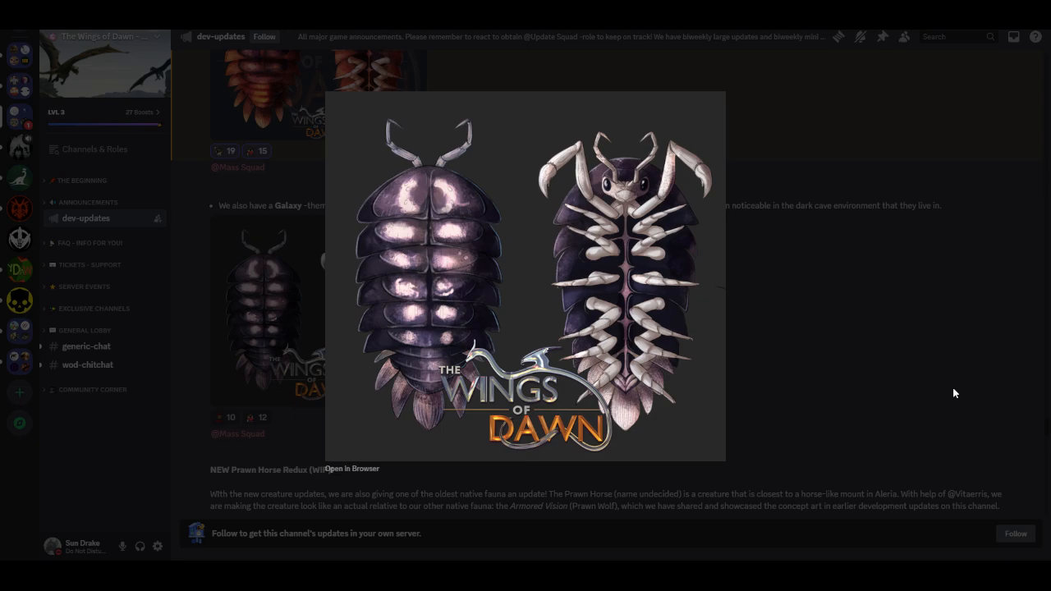
mouse_move(682, 355)
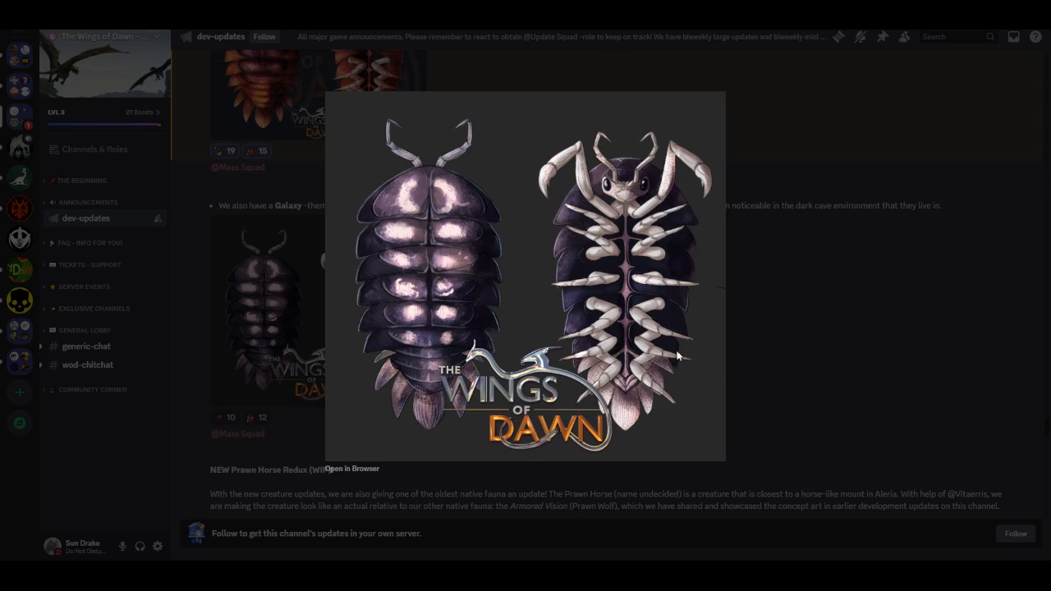
mouse_move(795, 523)
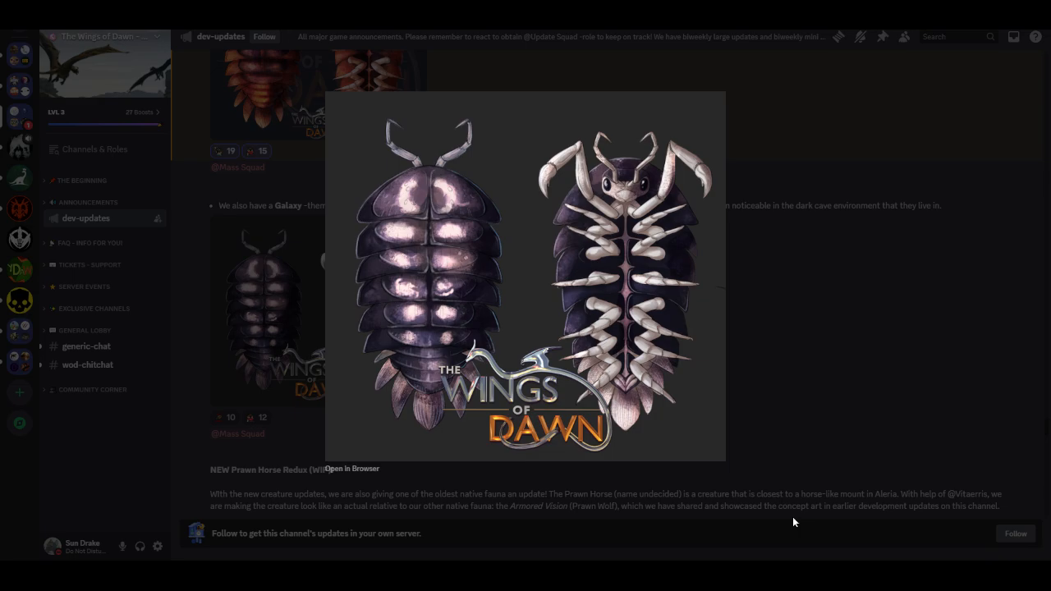
mouse_move(785, 517)
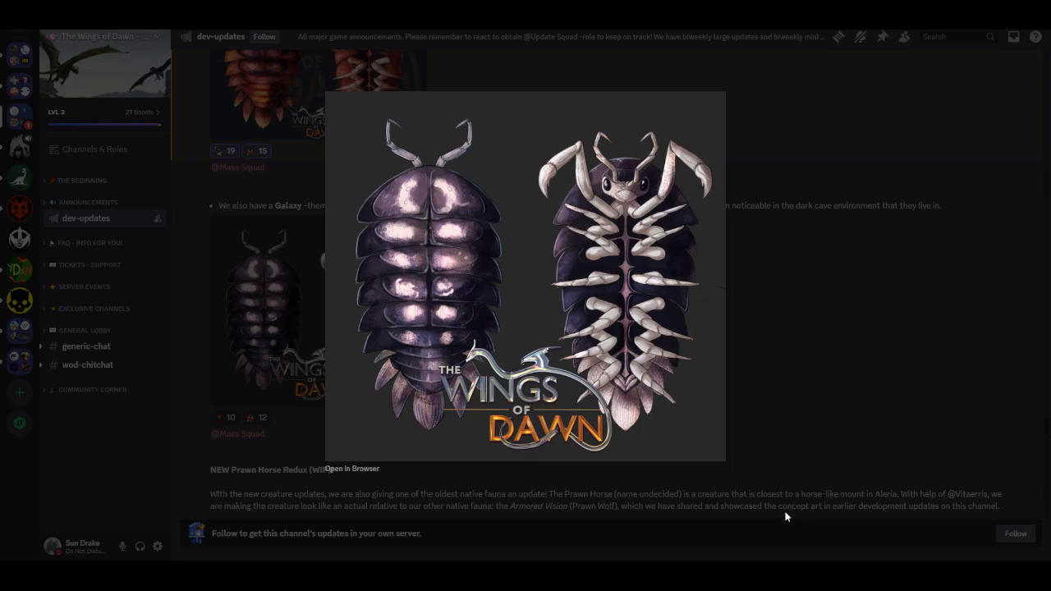
mouse_move(790, 477)
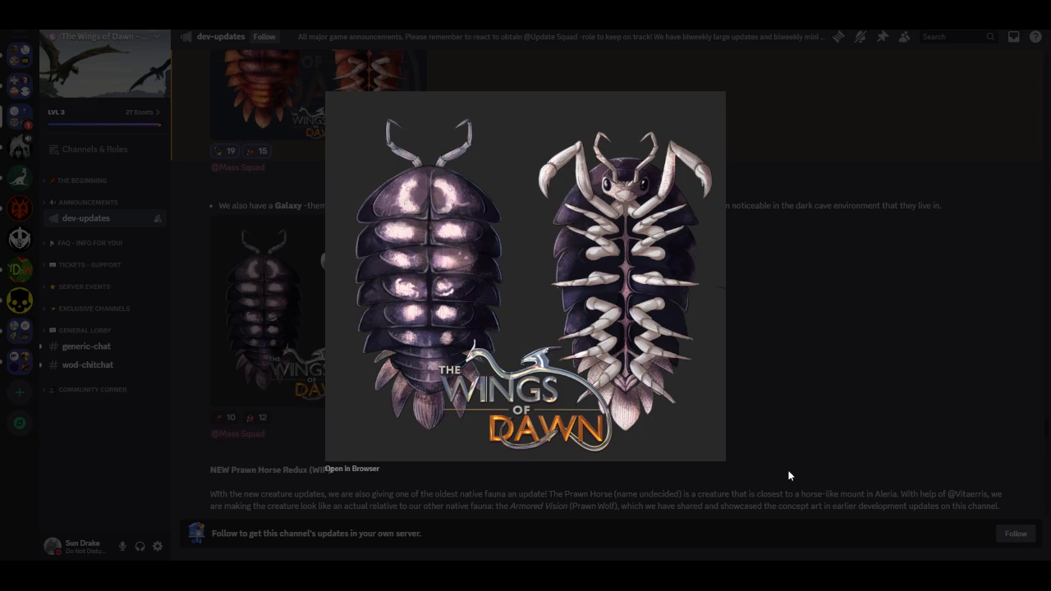
Step: Close the Galaxy skin artwork, move down to Prawn Horse Redux (WIP) and enlarge its concept art
left_click(791, 468)
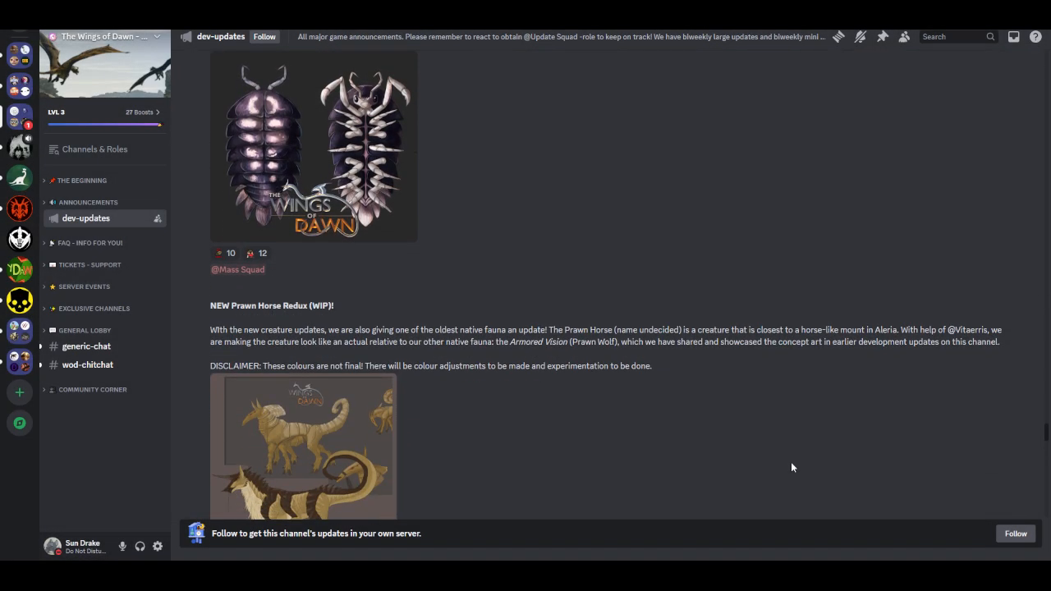
scroll("down", 3)
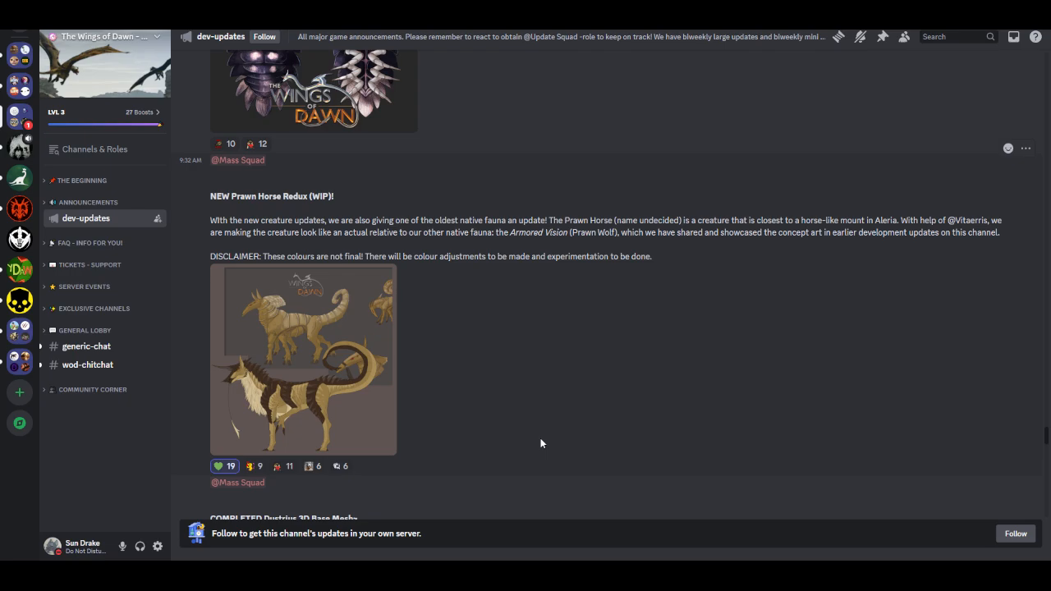
mouse_move(601, 427)
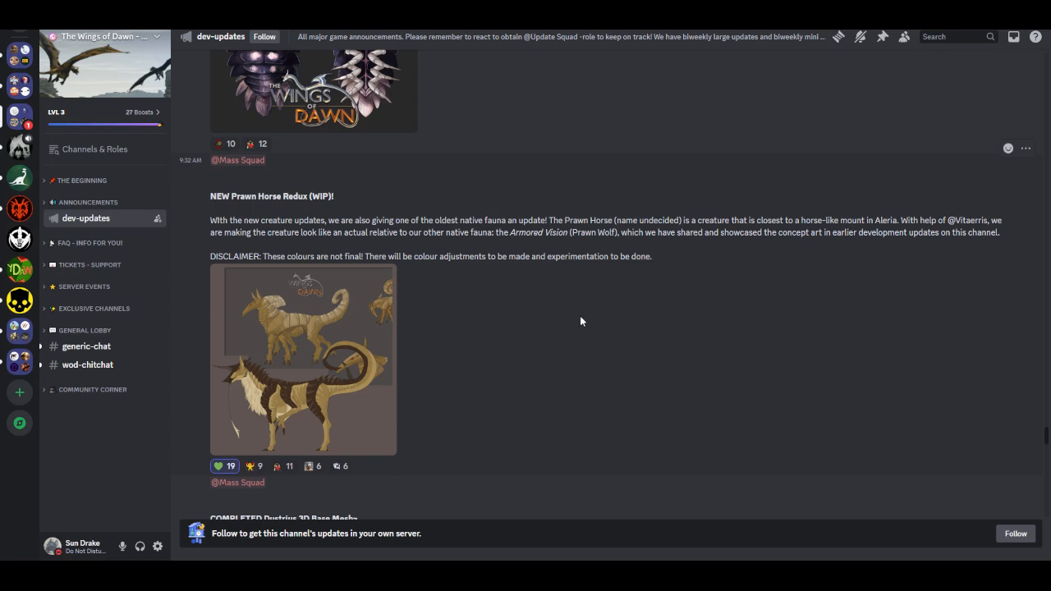
mouse_move(772, 299)
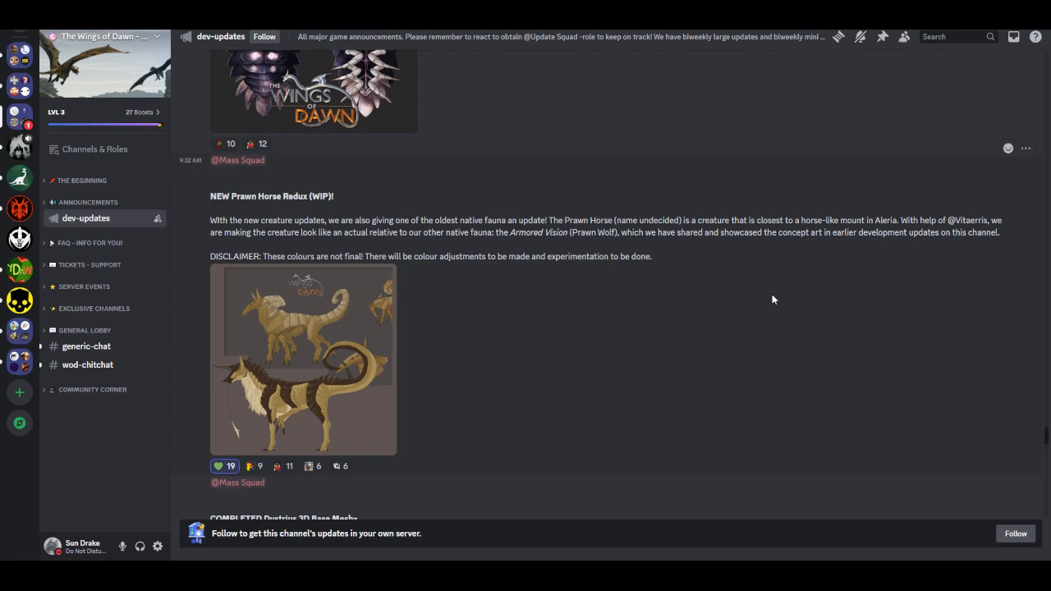
mouse_move(806, 315)
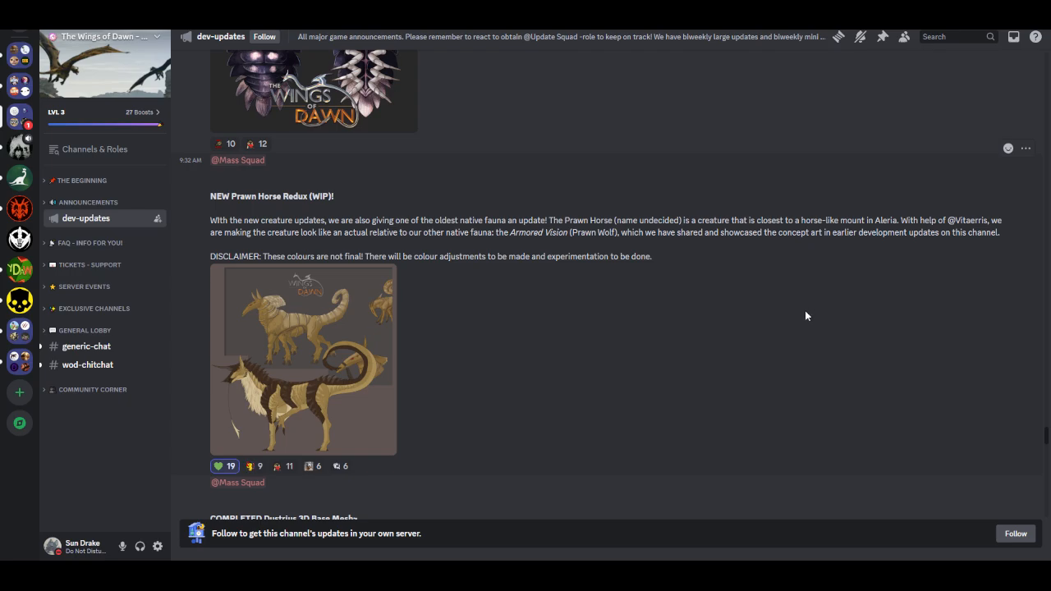
mouse_move(795, 315)
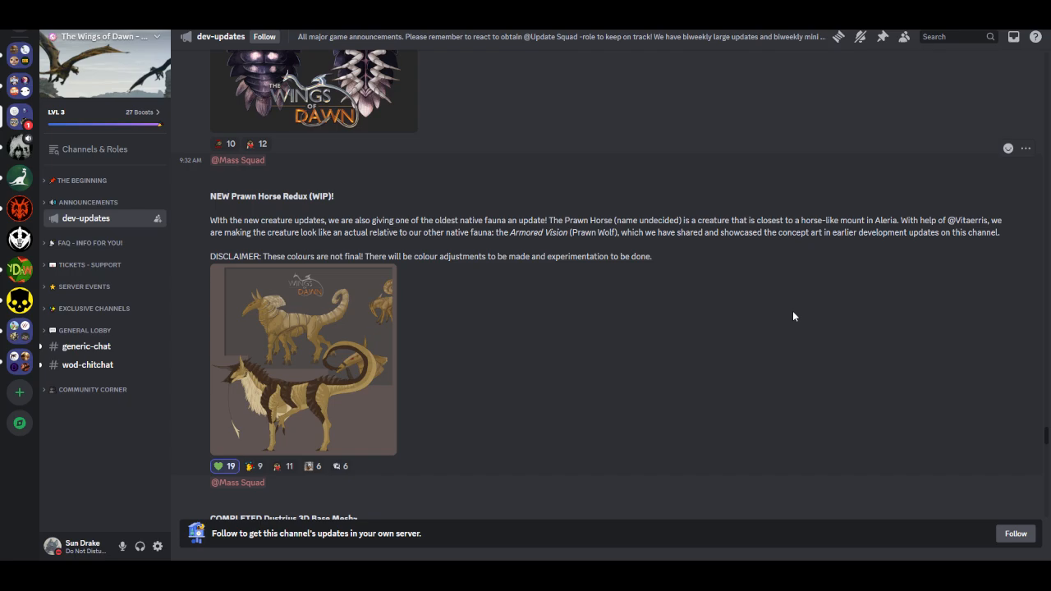
mouse_move(785, 315)
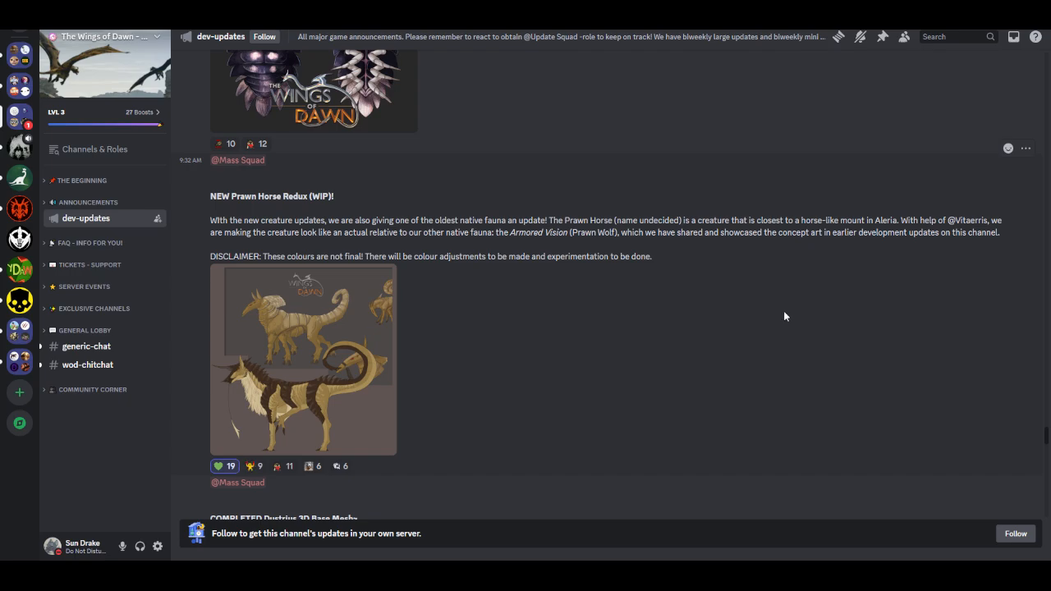
mouse_move(647, 355)
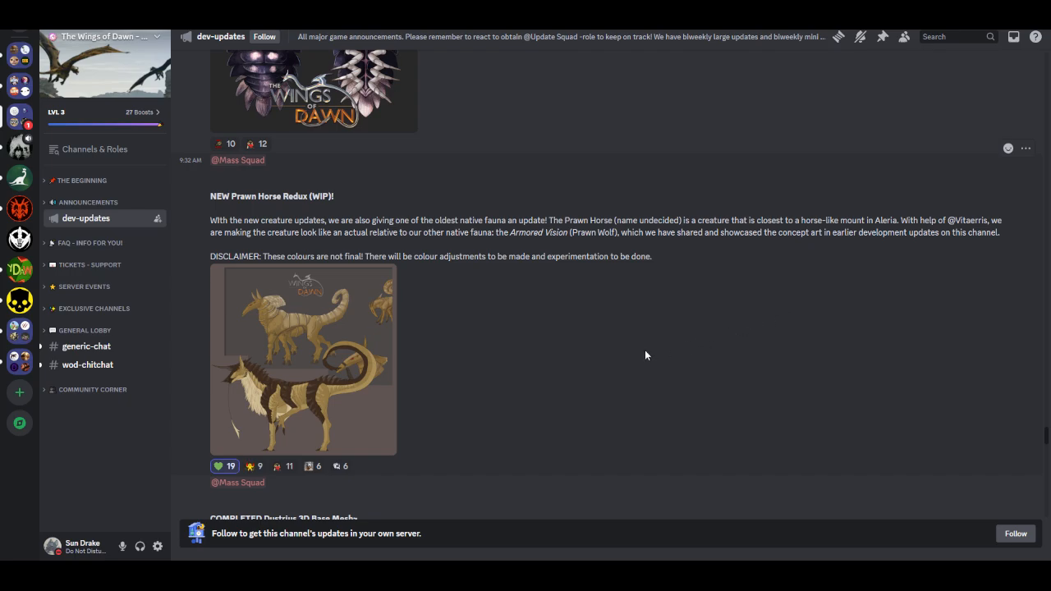
mouse_move(617, 368)
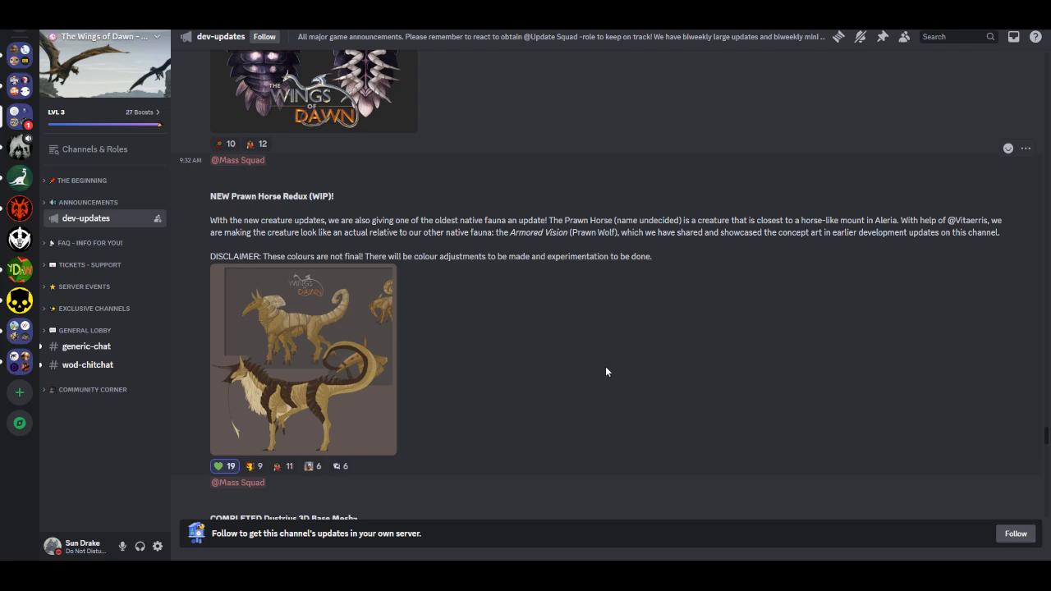
mouse_move(588, 374)
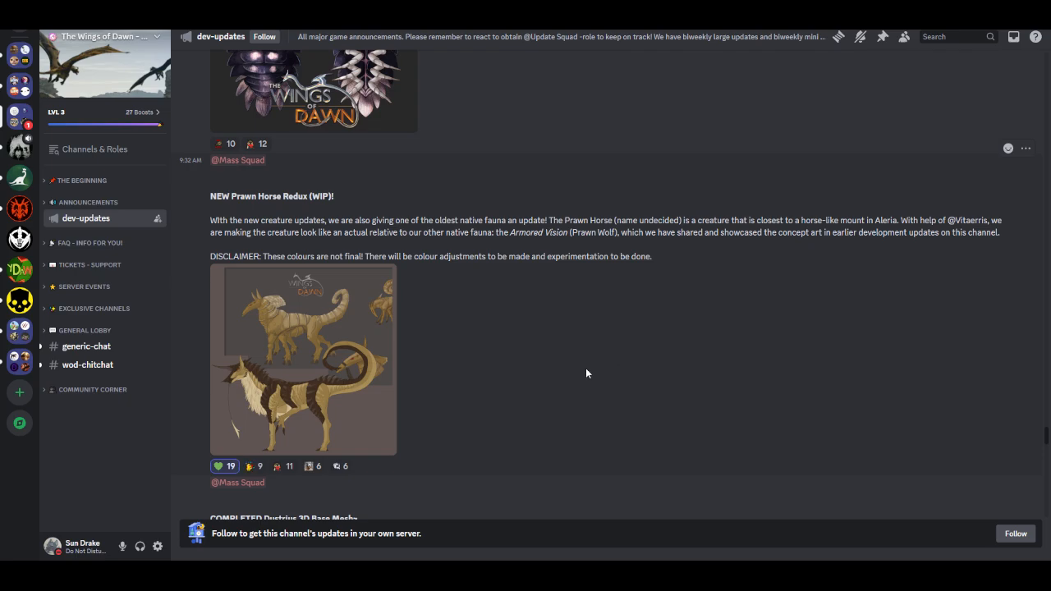
left_click(303, 362)
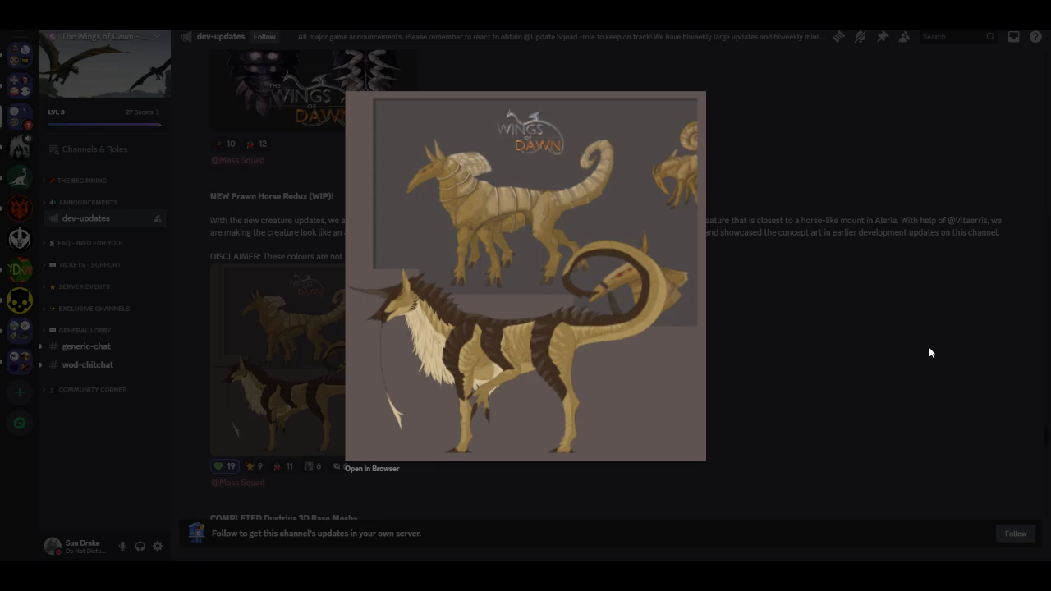
mouse_move(562, 247)
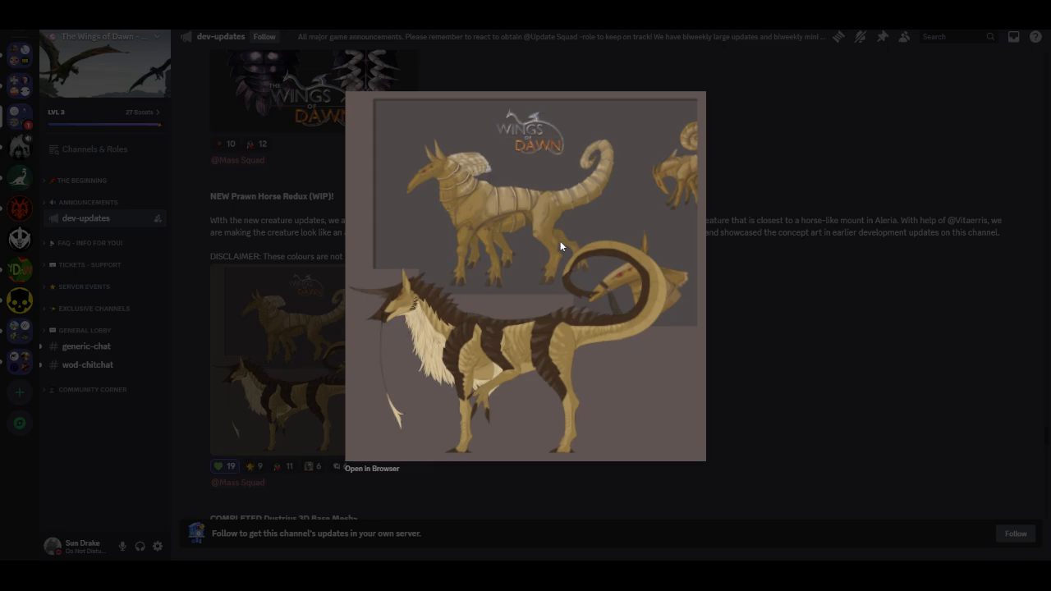
mouse_move(409, 388)
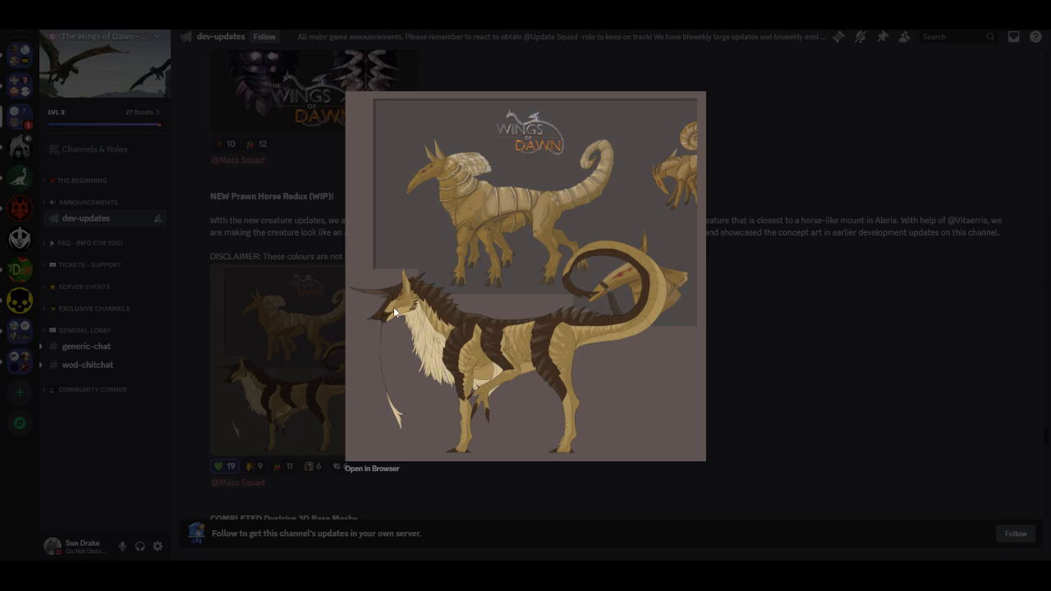
mouse_move(394, 315)
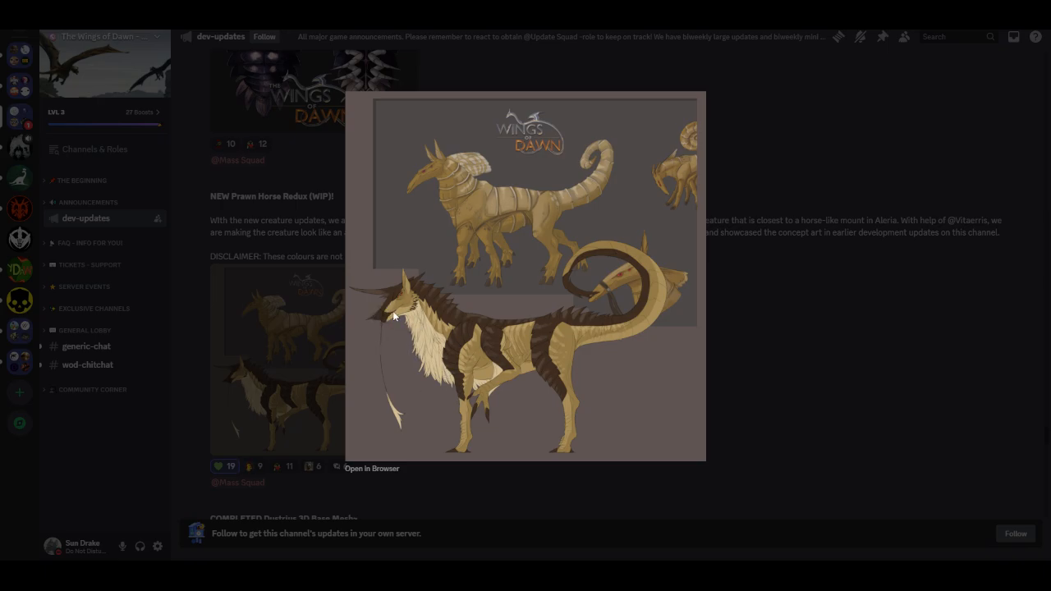
mouse_move(424, 368)
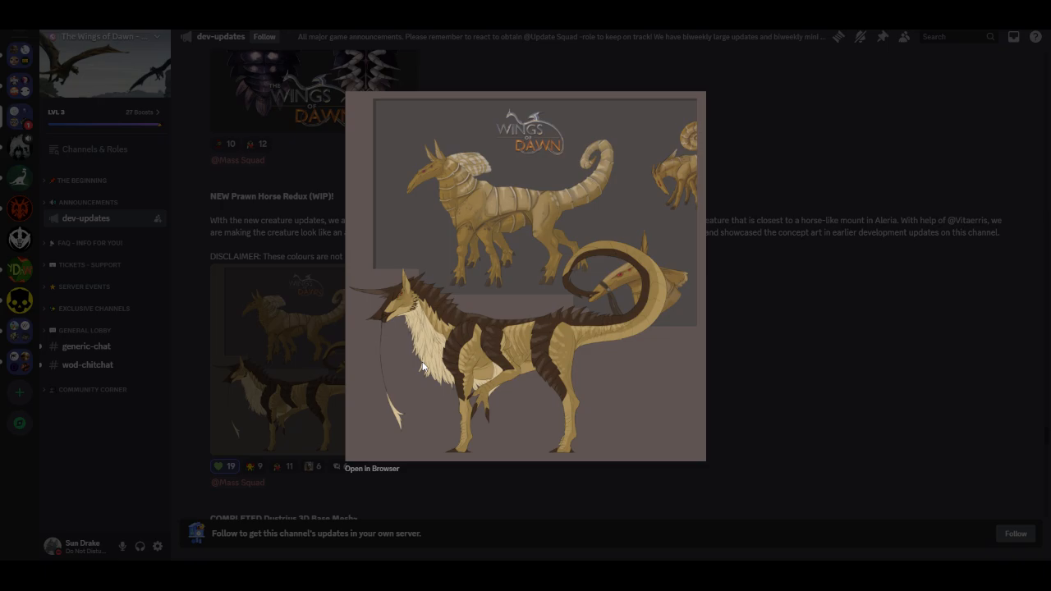
mouse_move(480, 364)
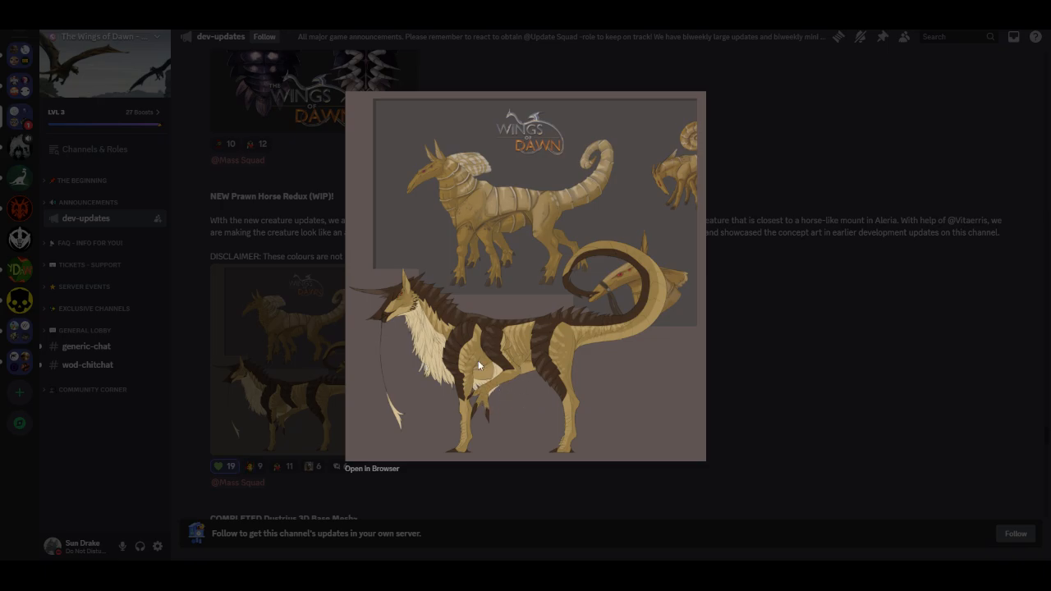
mouse_move(779, 335)
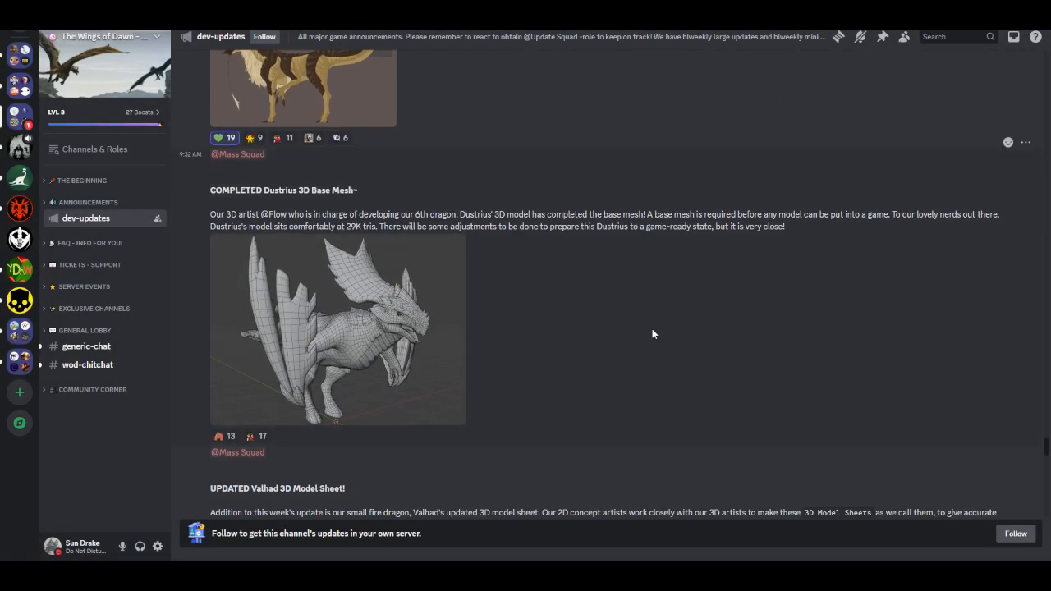
mouse_move(555, 339)
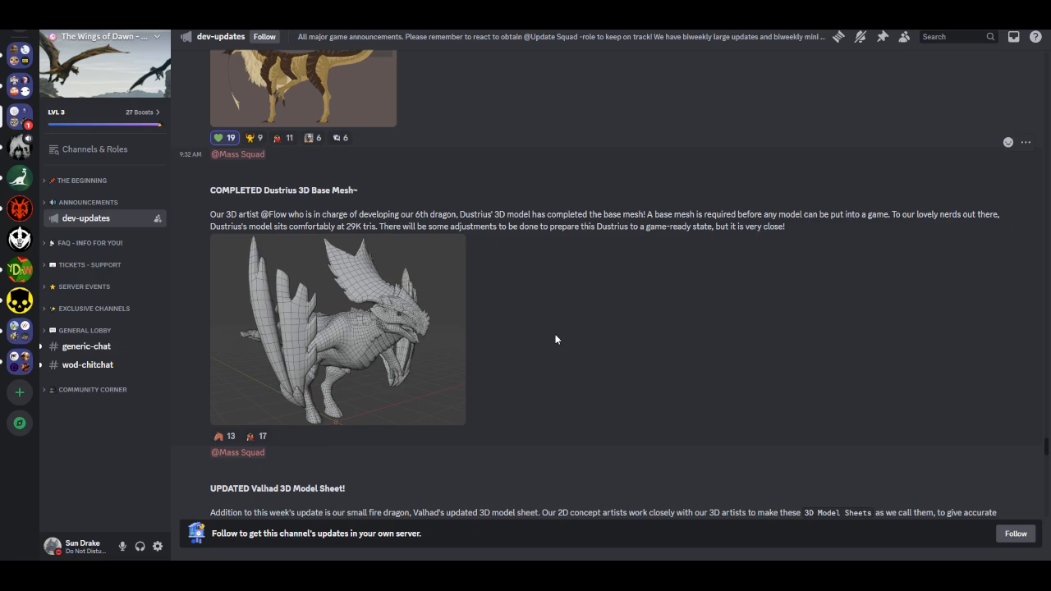
left_click(276, 138)
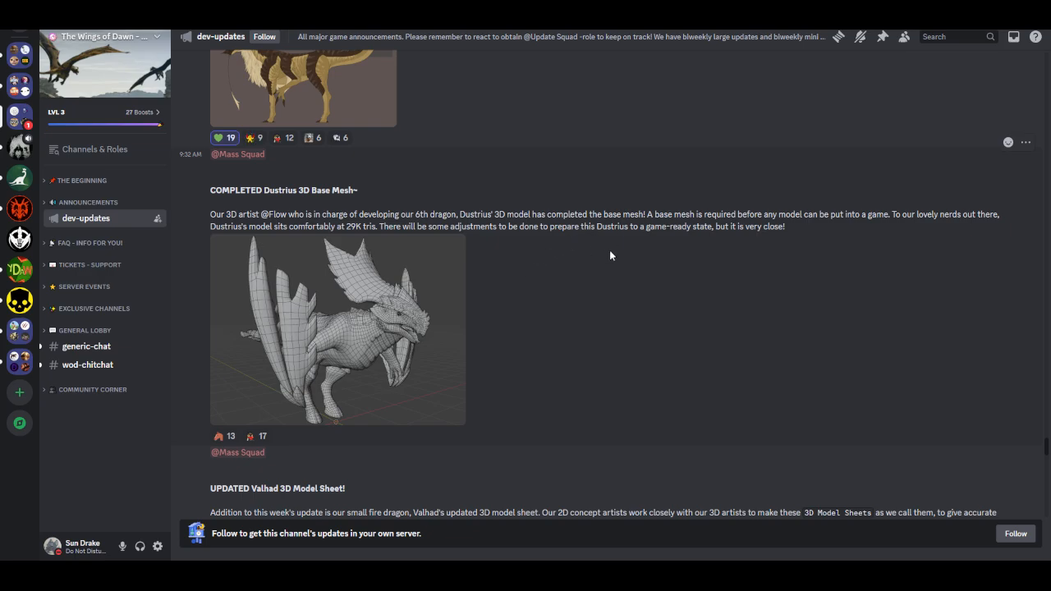
mouse_move(666, 299)
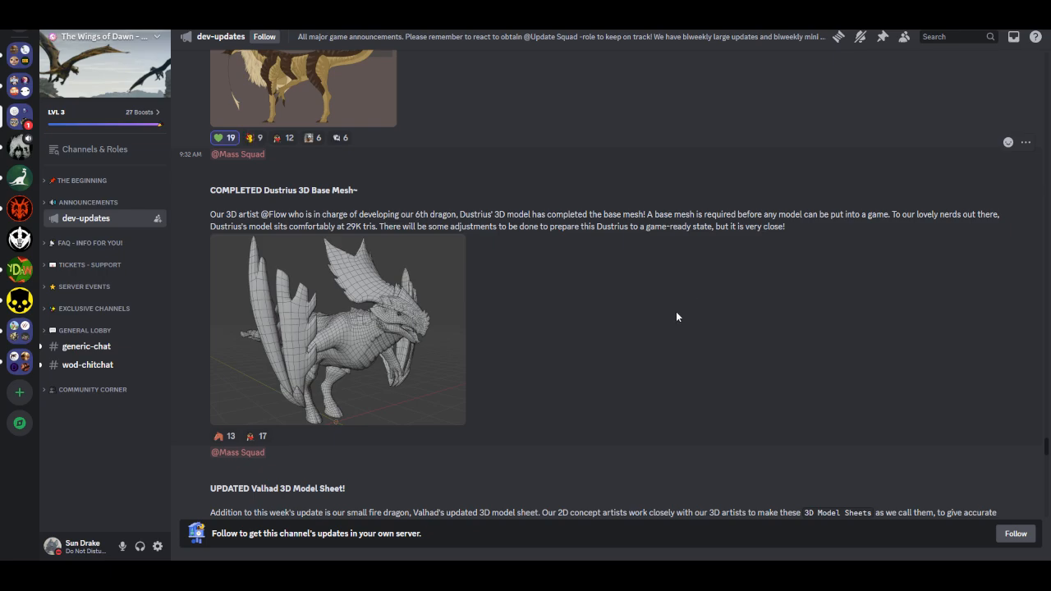
mouse_move(568, 273)
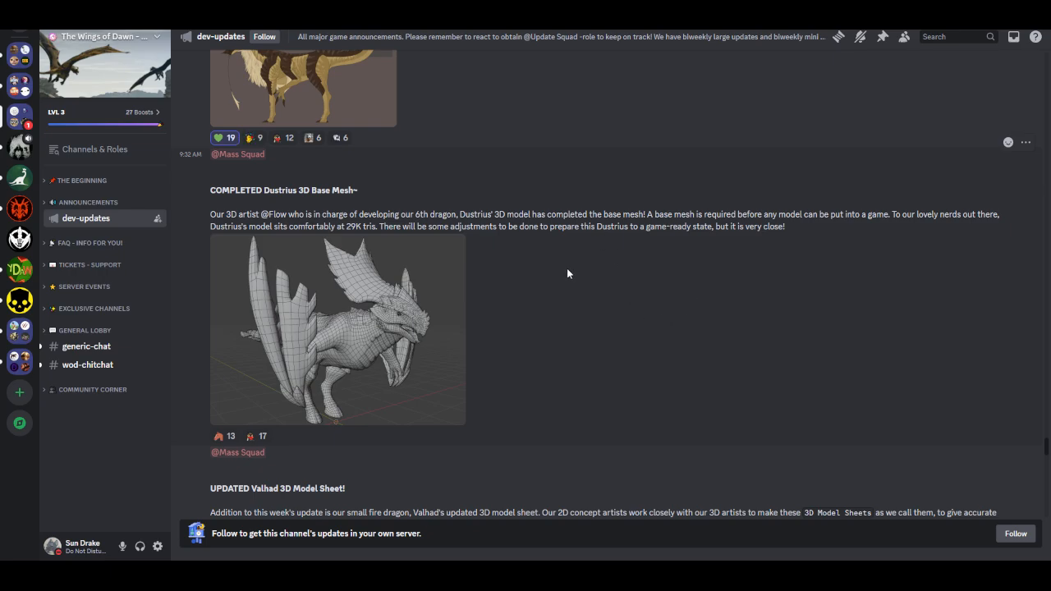
mouse_move(558, 279)
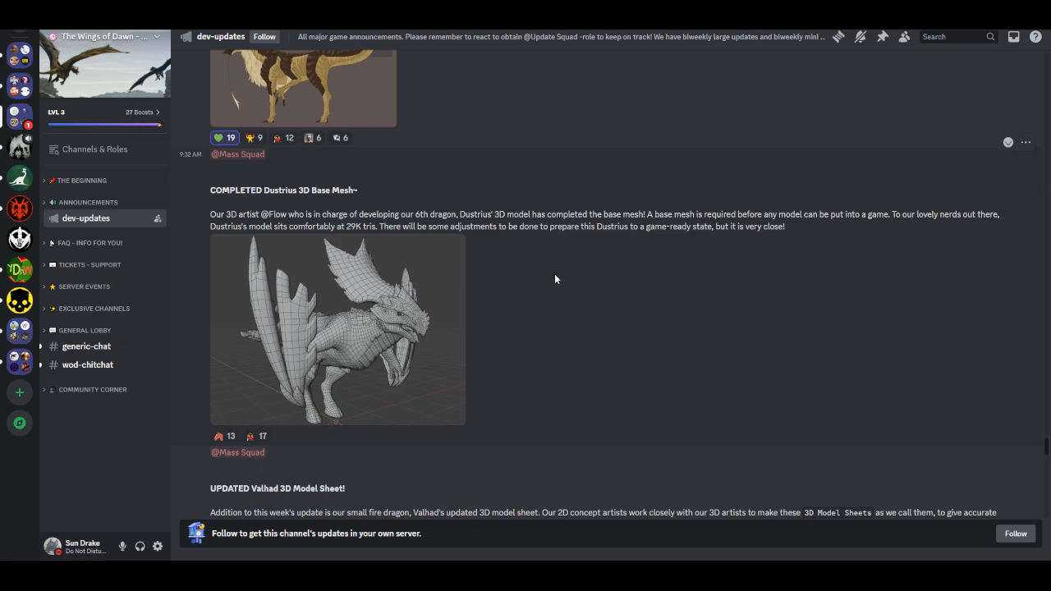
mouse_move(541, 328)
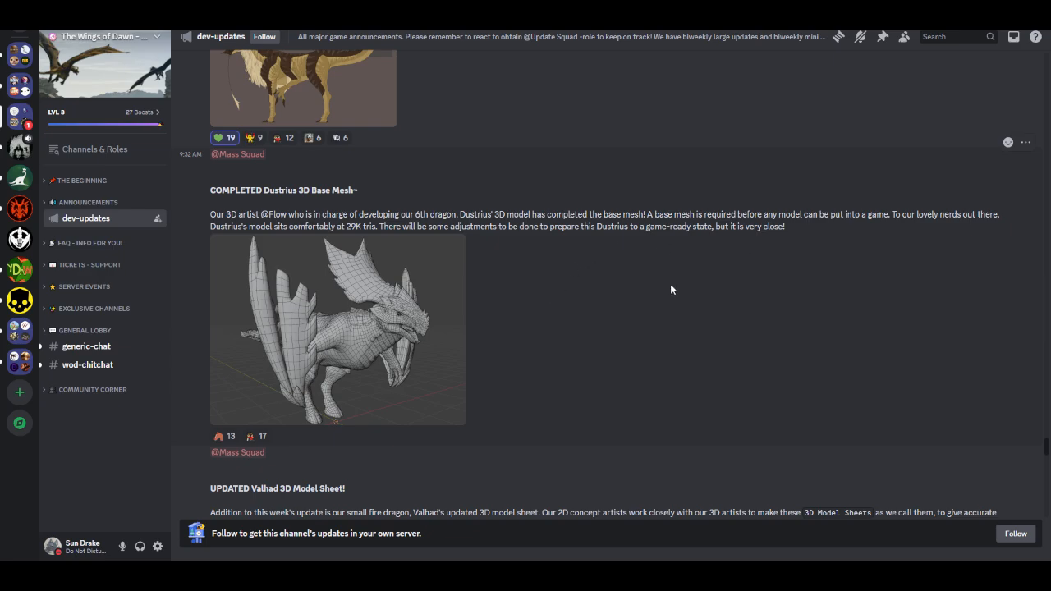
left_click(336, 329)
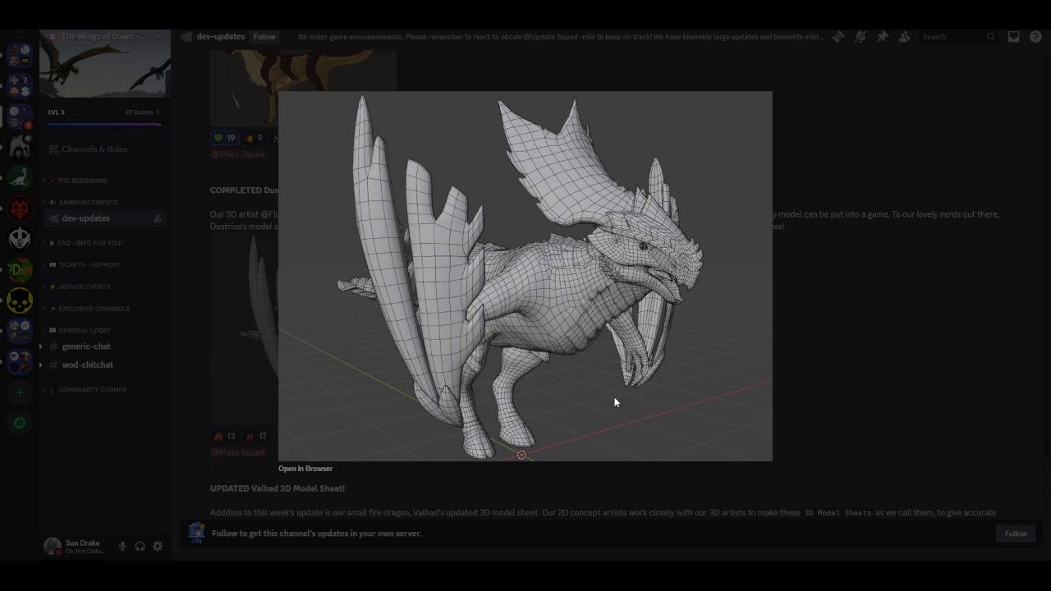
mouse_move(864, 357)
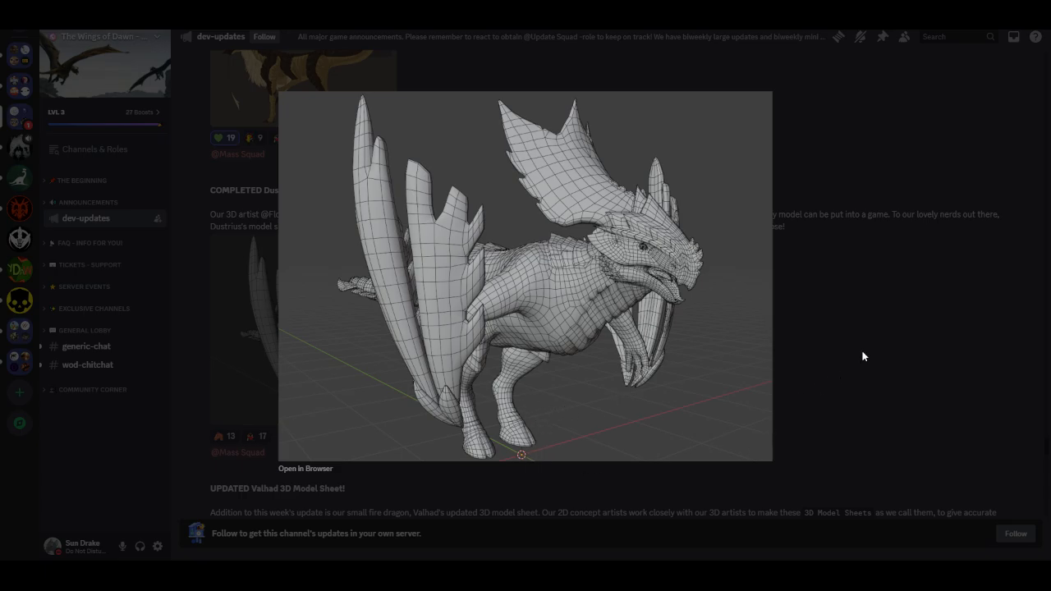
mouse_move(644, 266)
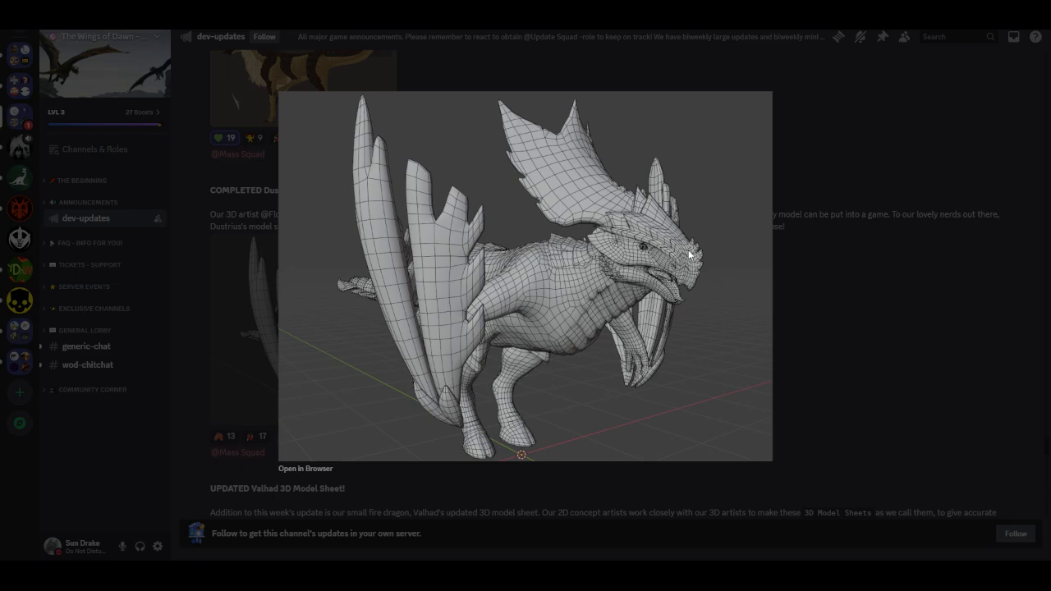
mouse_move(649, 280)
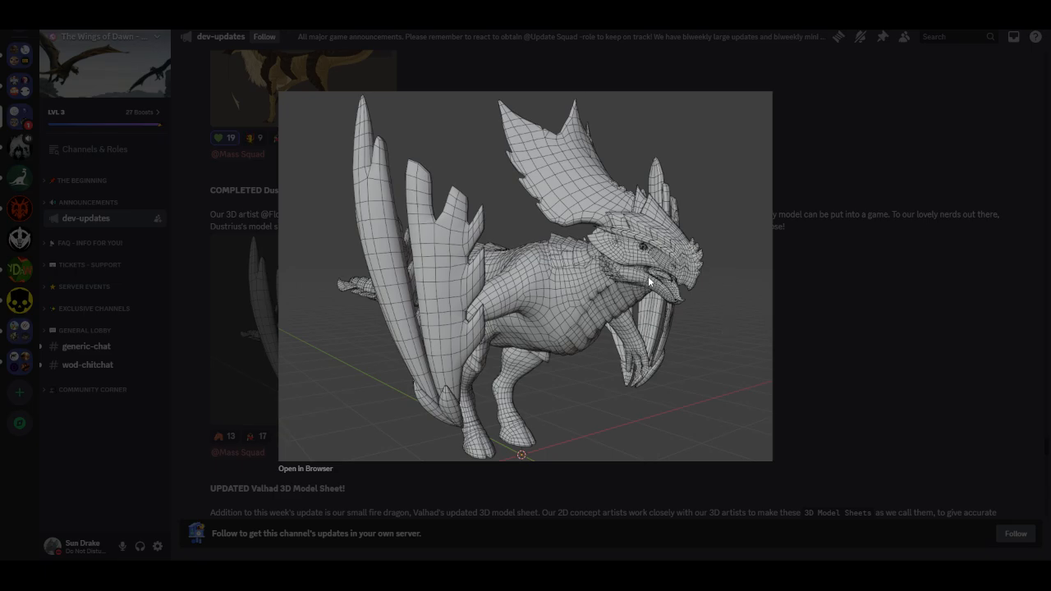
mouse_move(675, 273)
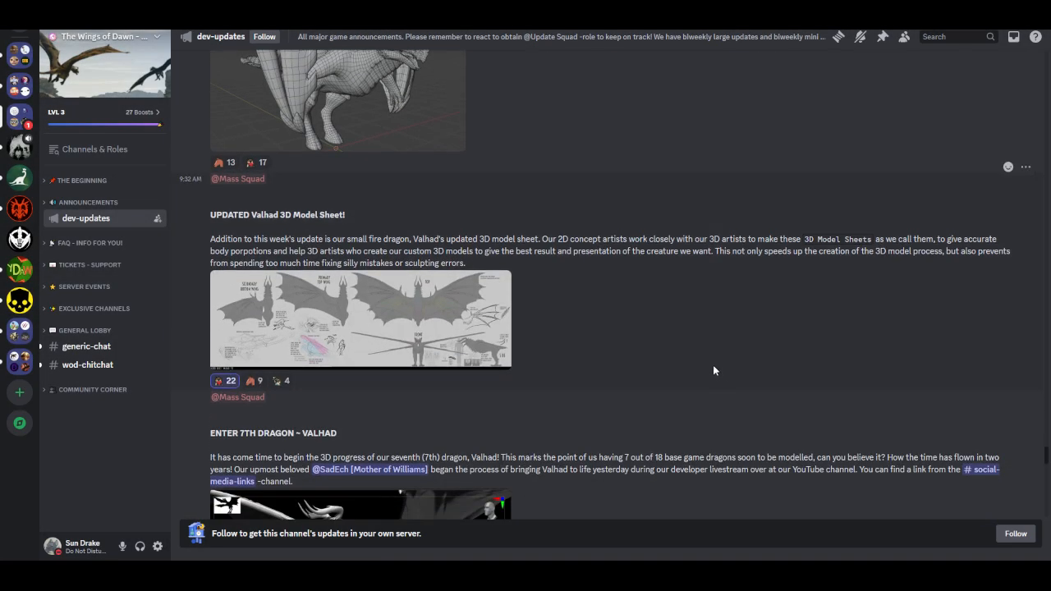
mouse_move(644, 361)
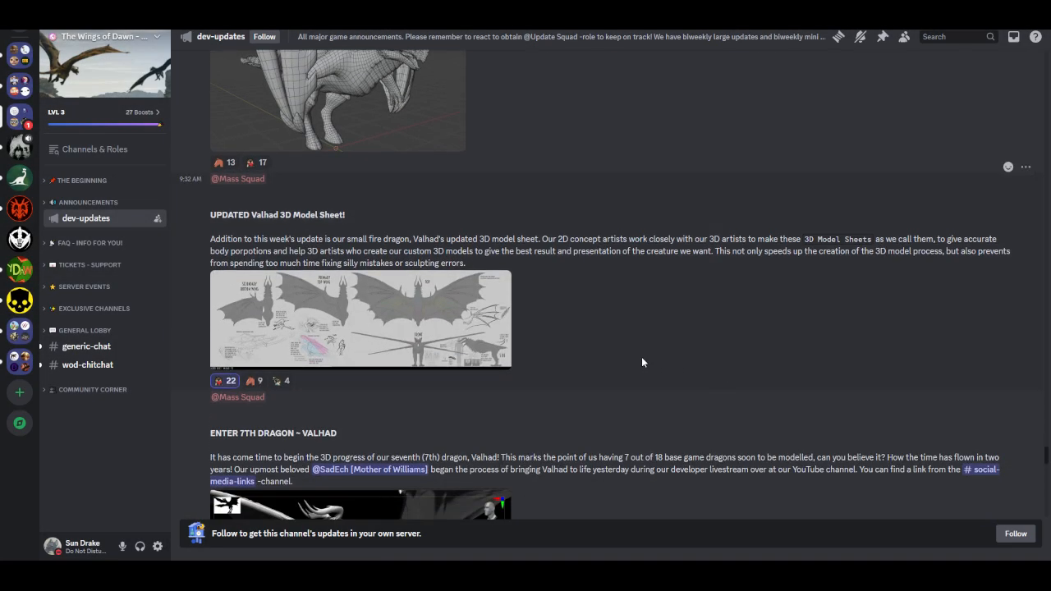
mouse_move(628, 365)
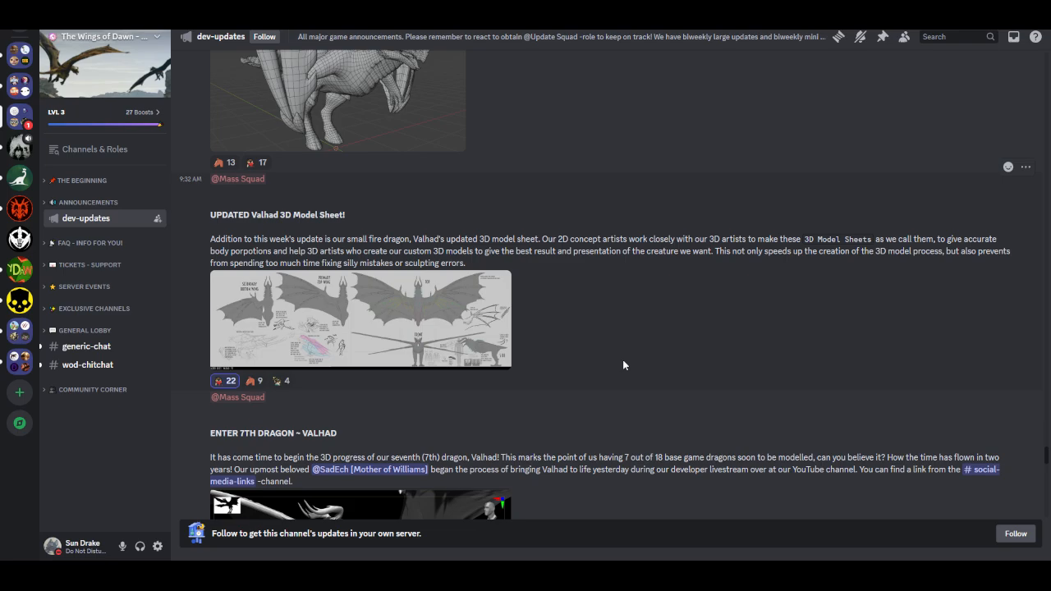
mouse_move(583, 387)
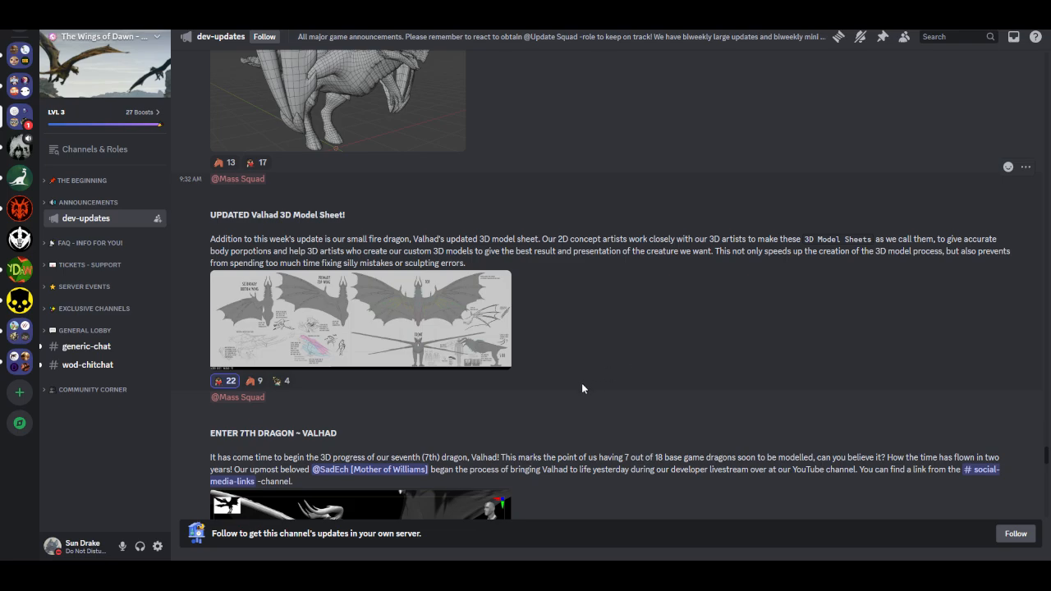
mouse_move(578, 312)
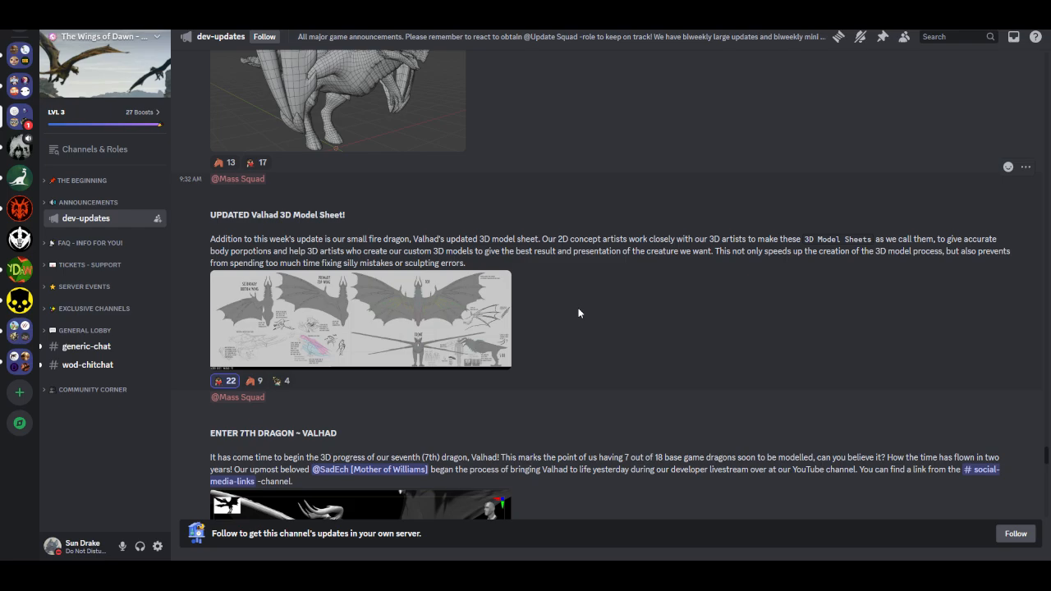
mouse_move(665, 276)
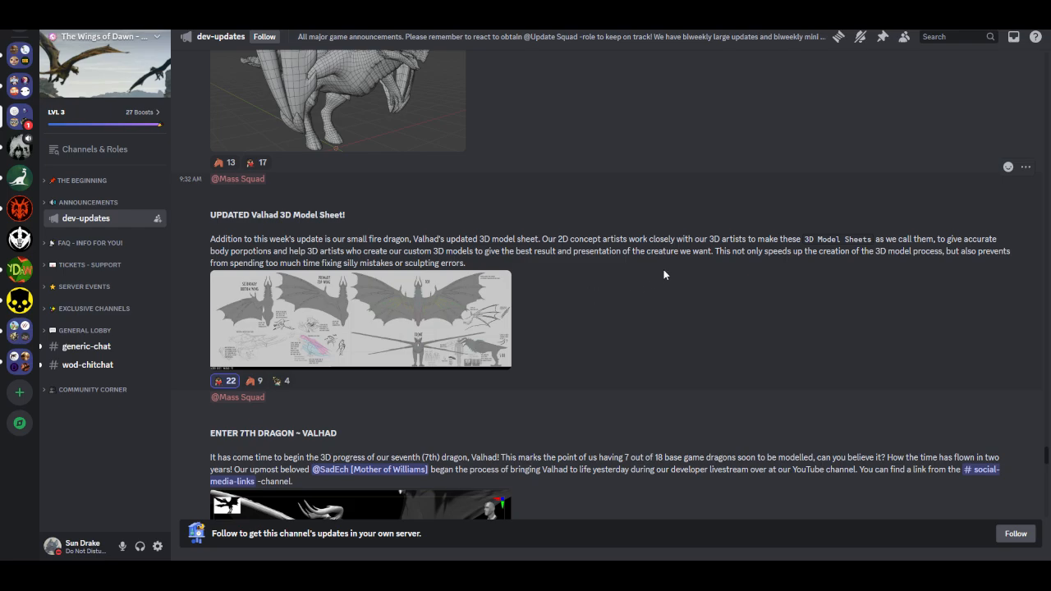
mouse_move(780, 266)
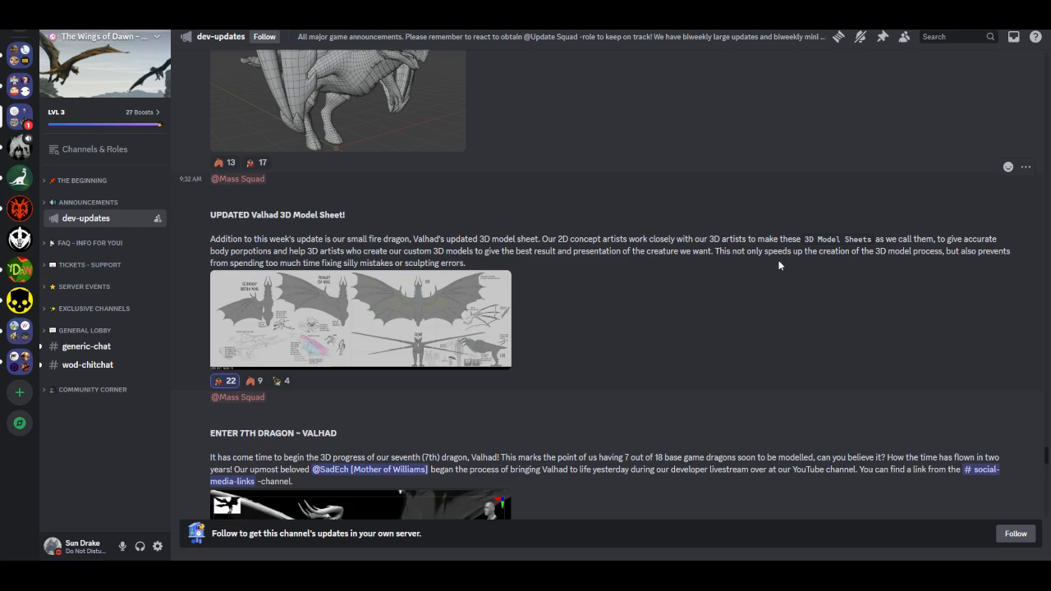
mouse_move(808, 266)
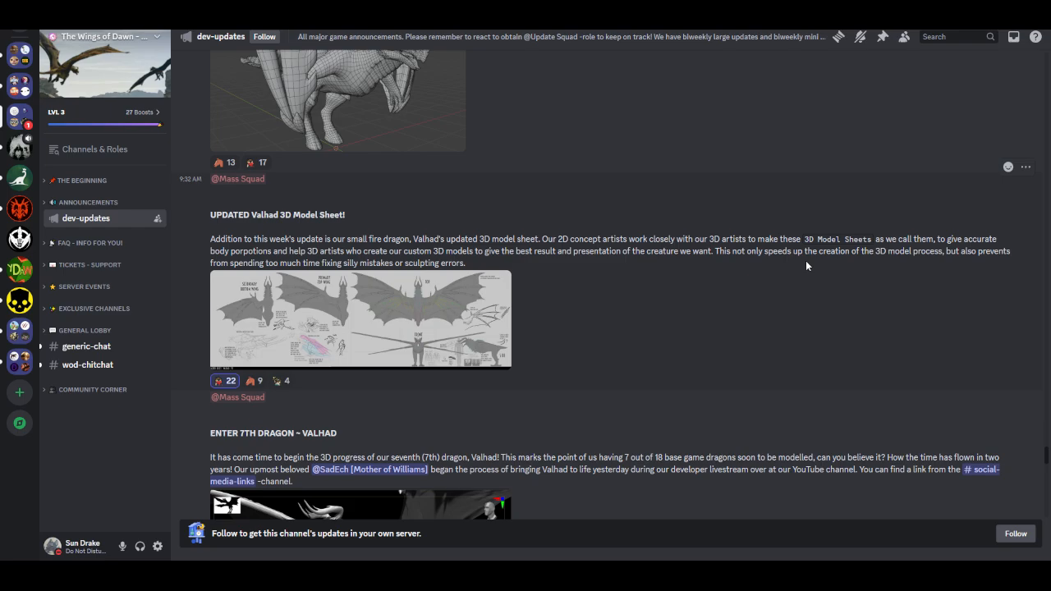
mouse_move(897, 309)
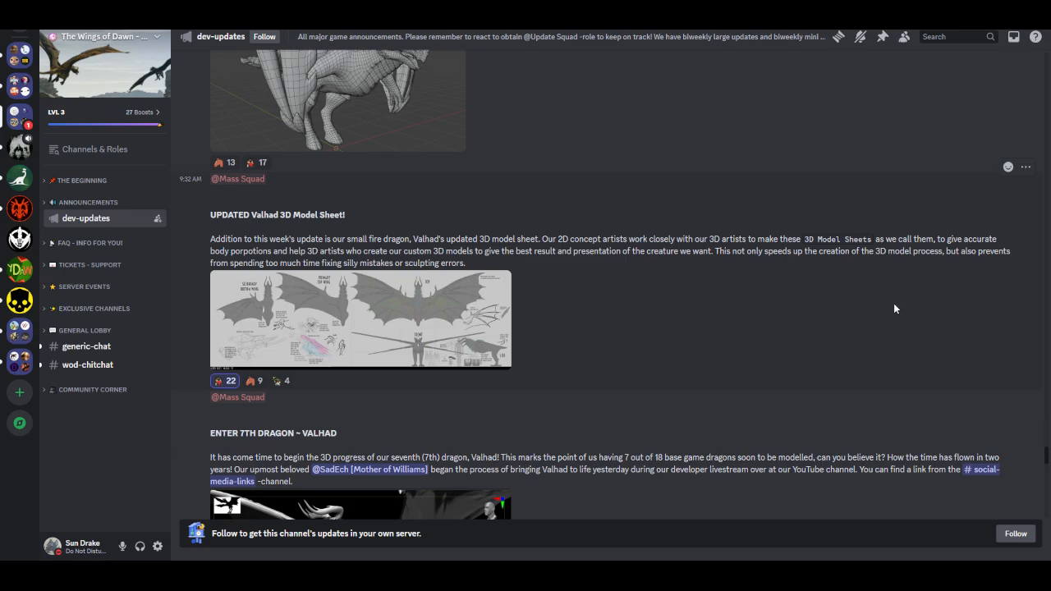
mouse_move(726, 332)
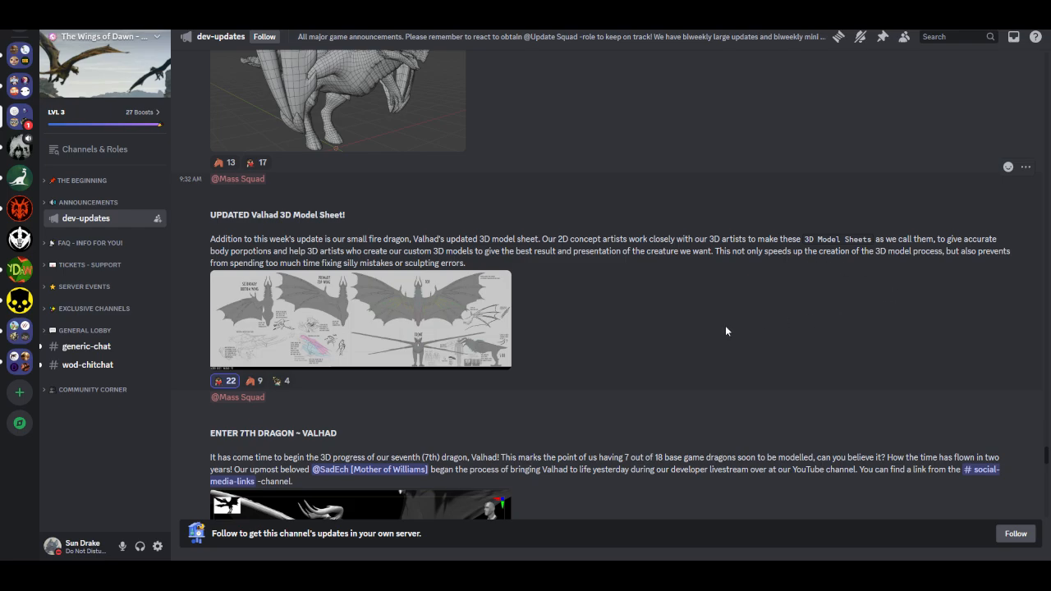
mouse_move(469, 332)
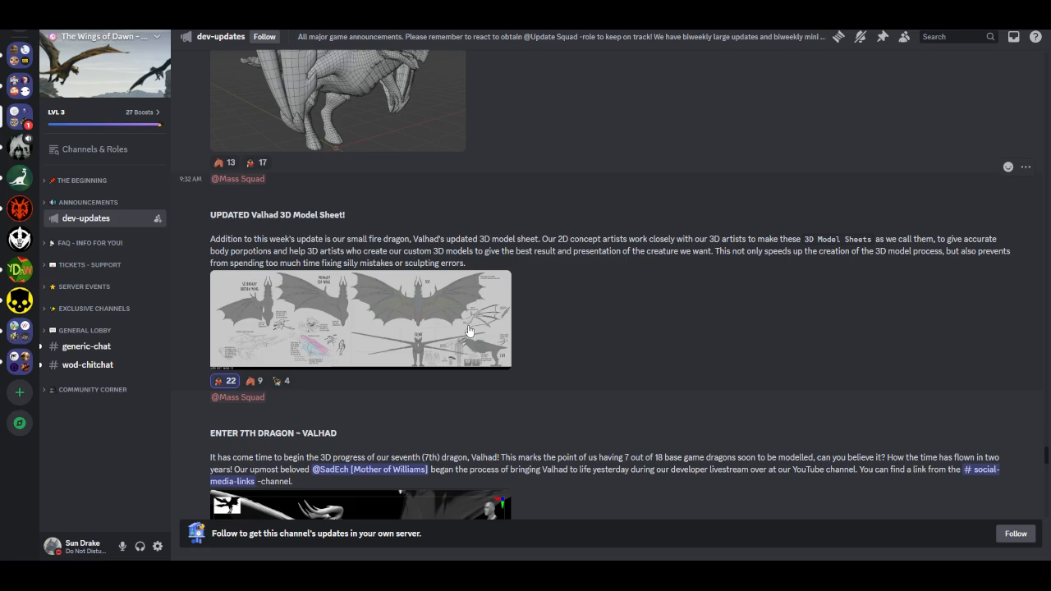
Step: Enlarge the Valhad 3D model sheet showing wing, top, front and side views
left_click(359, 318)
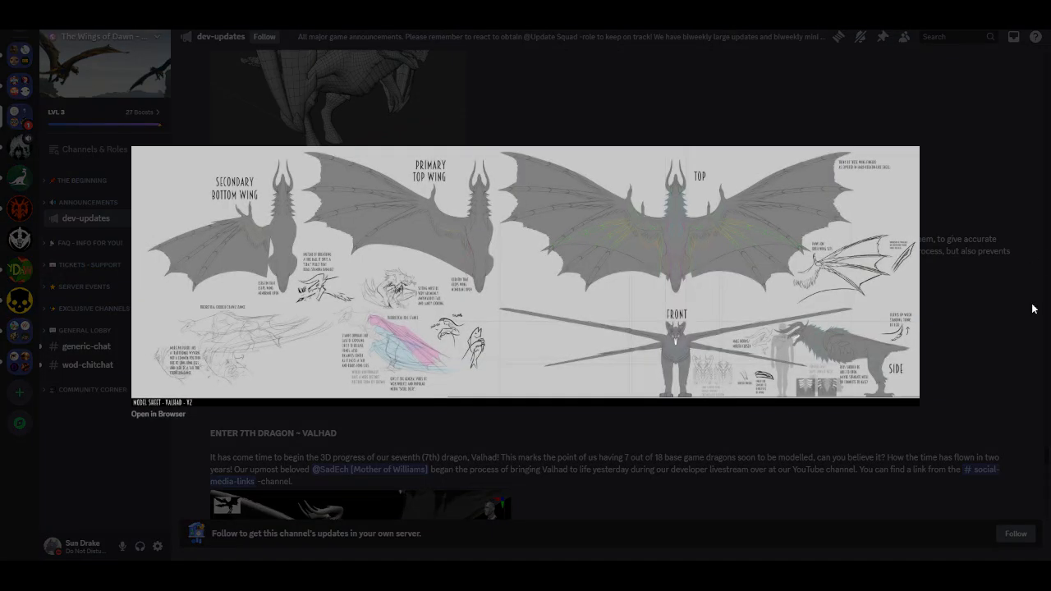
mouse_move(979, 264)
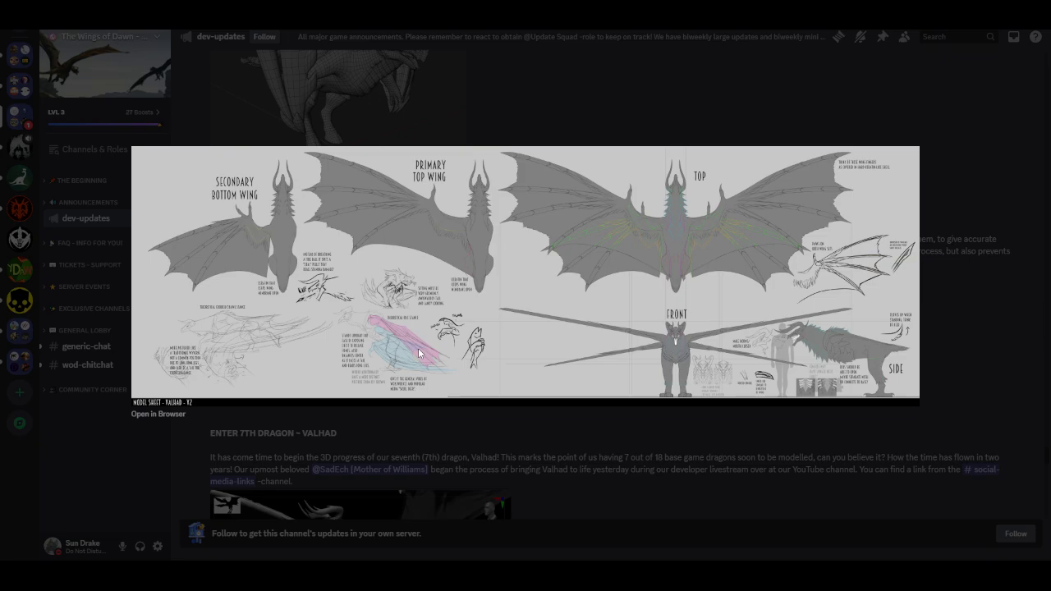
mouse_move(414, 289)
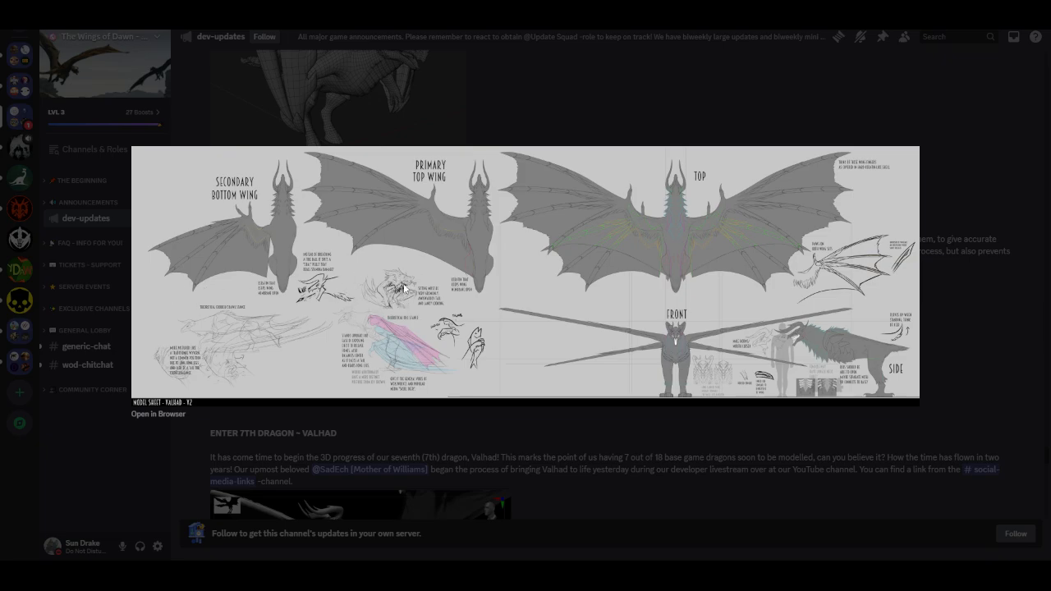
mouse_move(427, 443)
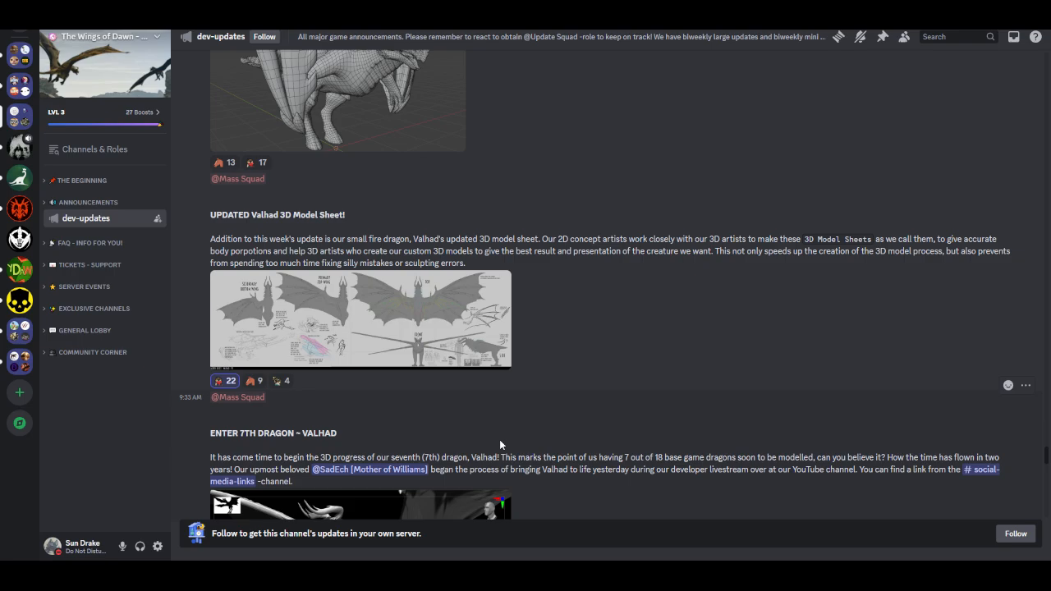
Step: Close the enlarged Valhad model sheet, returning to the UPDATED Valhad 3D Model Sheet post
left_click(85, 330)
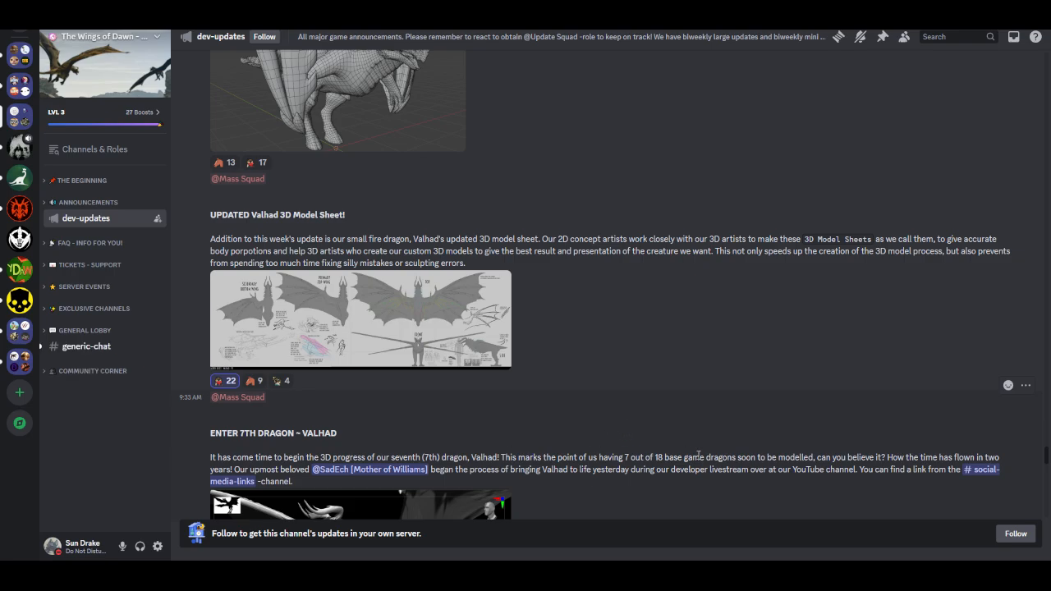
Step: Move down to the ENTER 7TH DRAGON – VALHAD announcement and its grey 3D render
scroll("down", 3)
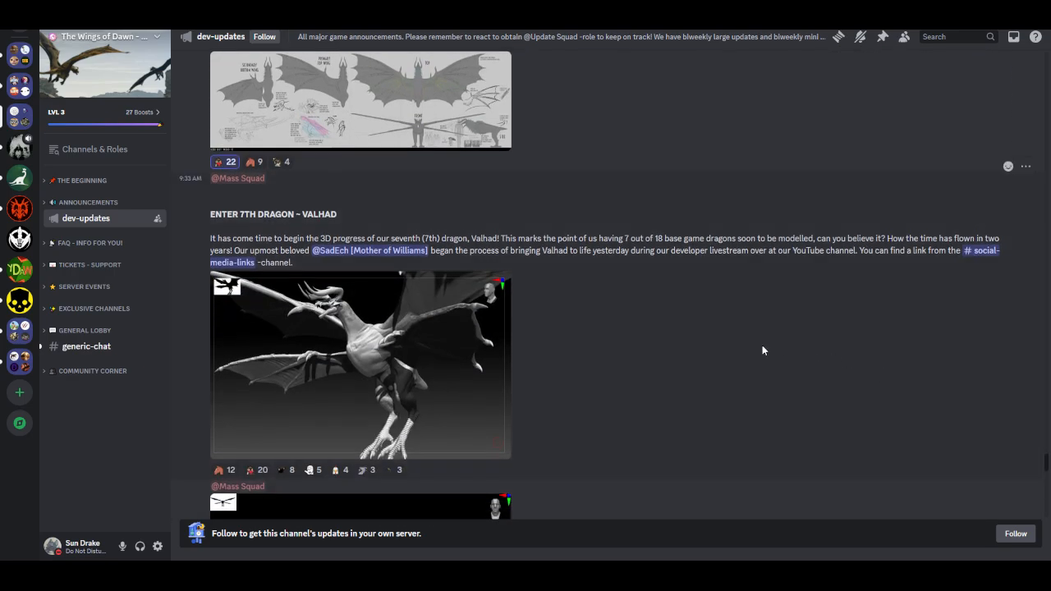
mouse_move(649, 376)
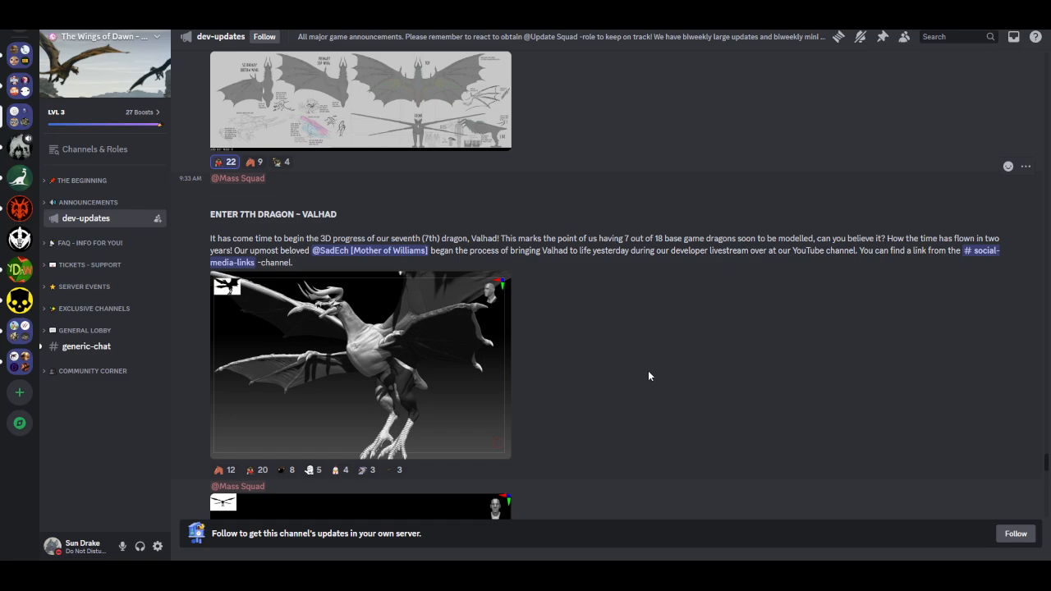
mouse_move(619, 377)
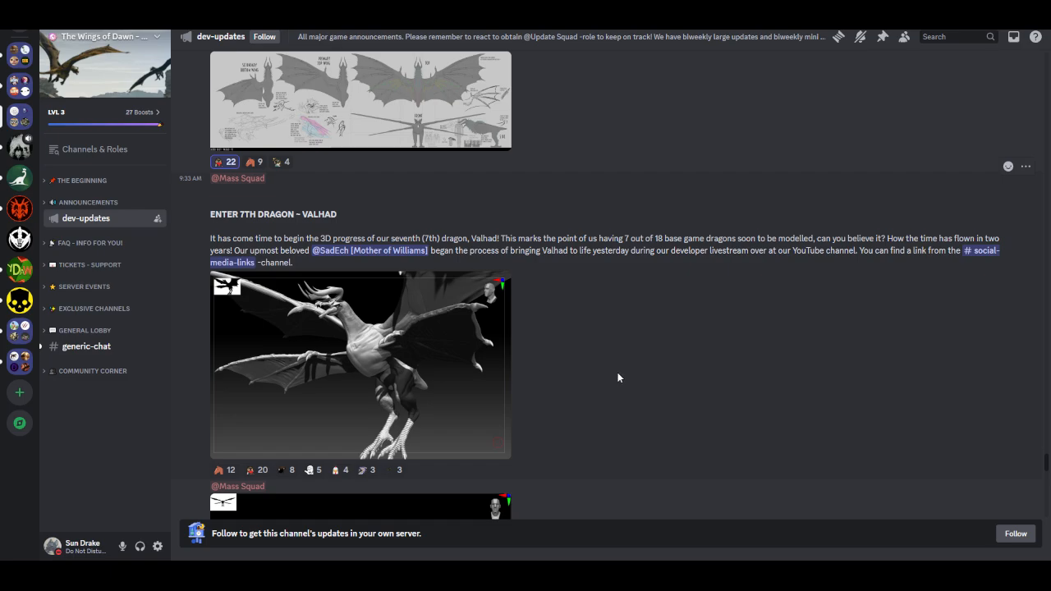
mouse_move(601, 380)
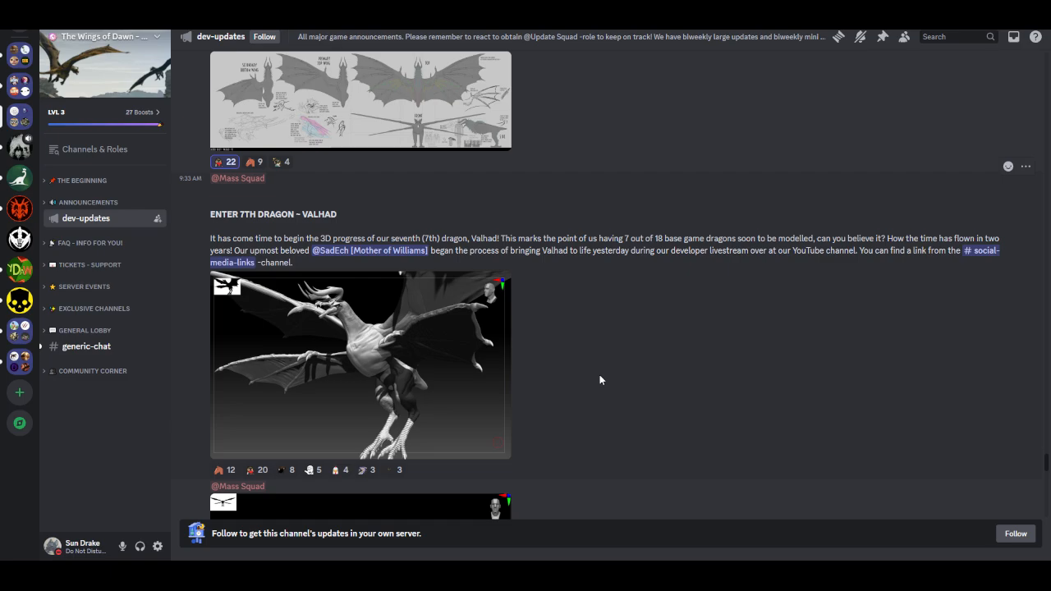
mouse_move(591, 371)
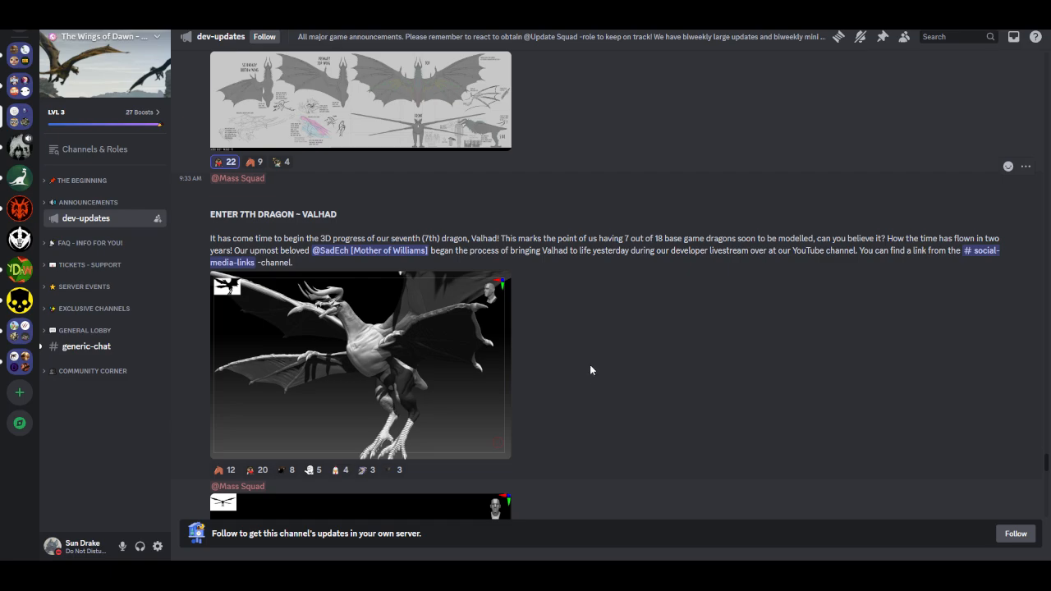
mouse_move(782, 254)
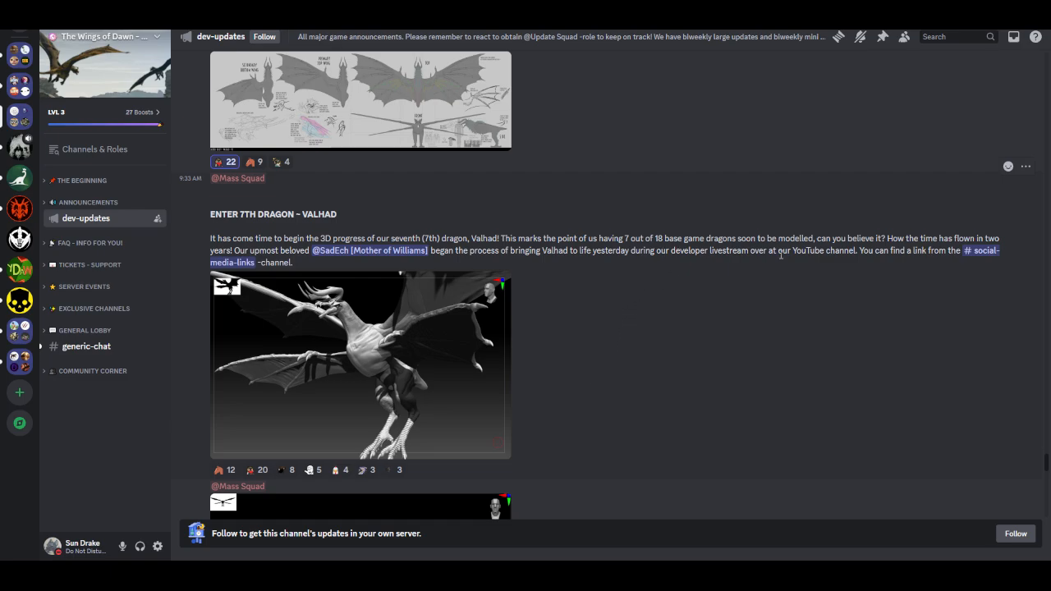
mouse_move(746, 286)
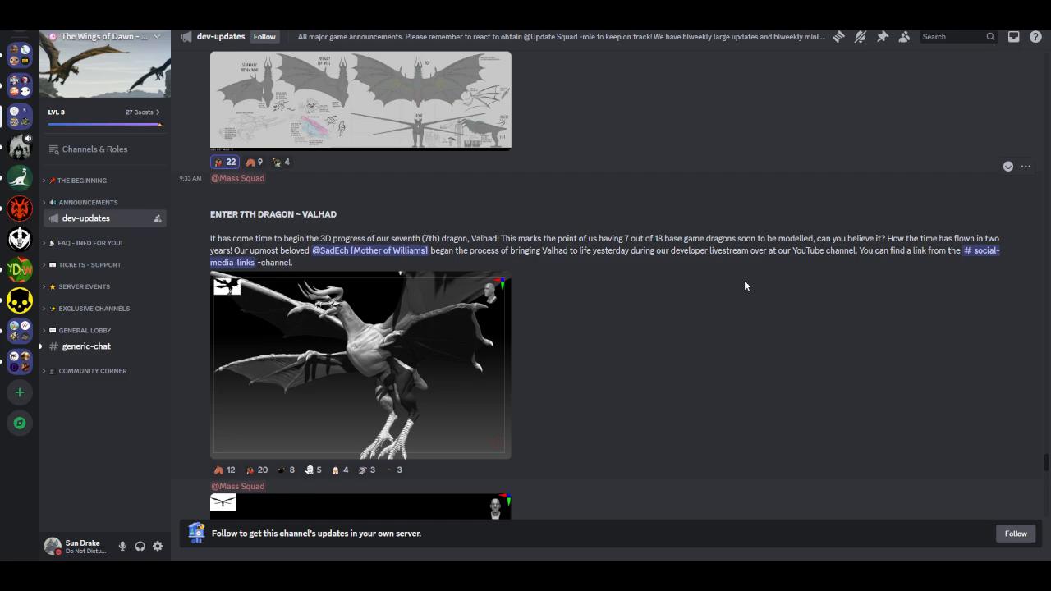
mouse_move(741, 355)
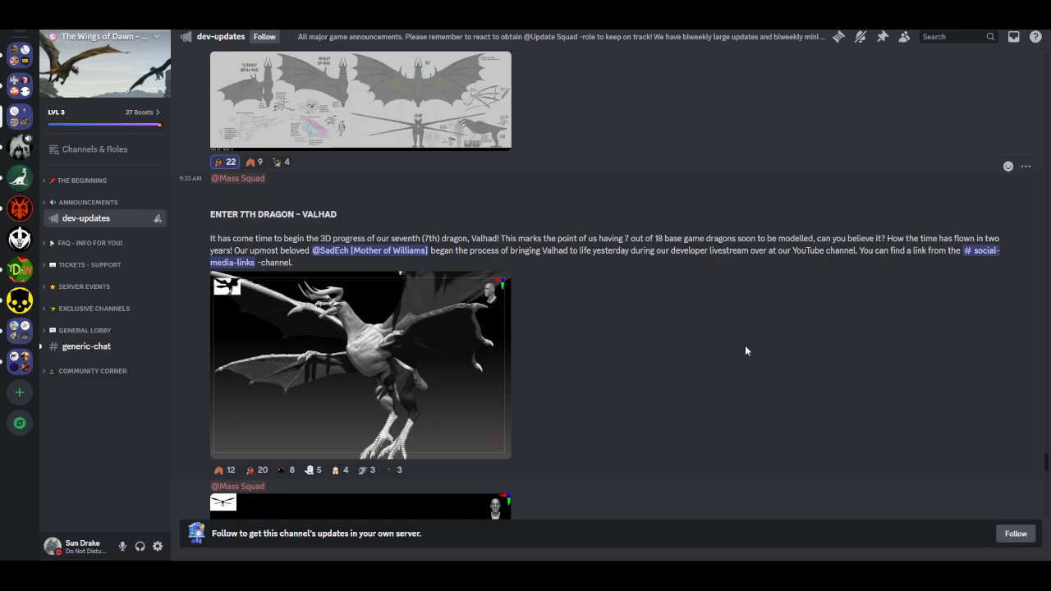
mouse_move(808, 399)
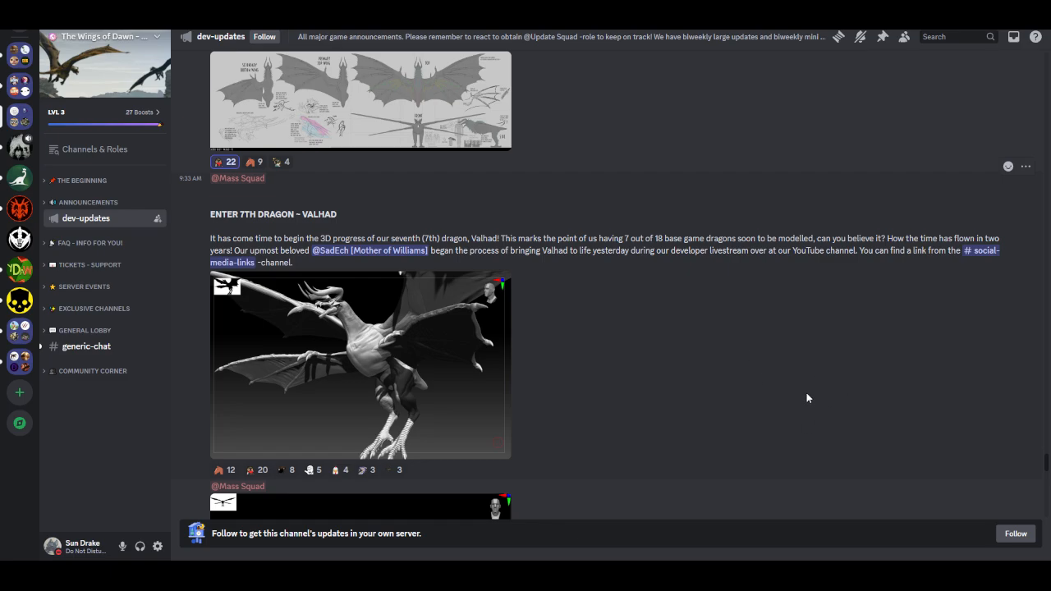
mouse_move(699, 375)
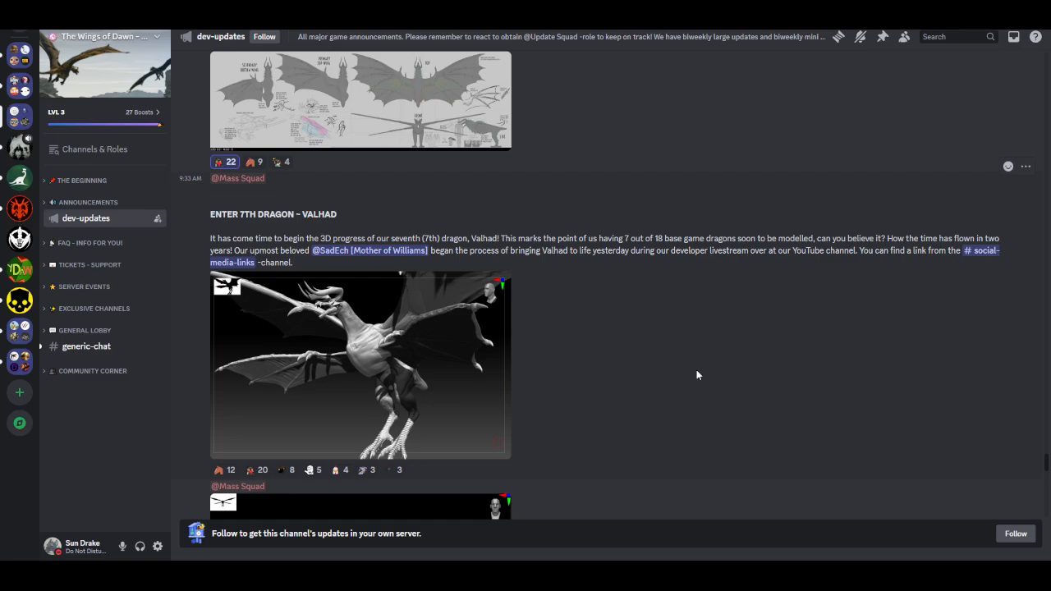
mouse_move(853, 302)
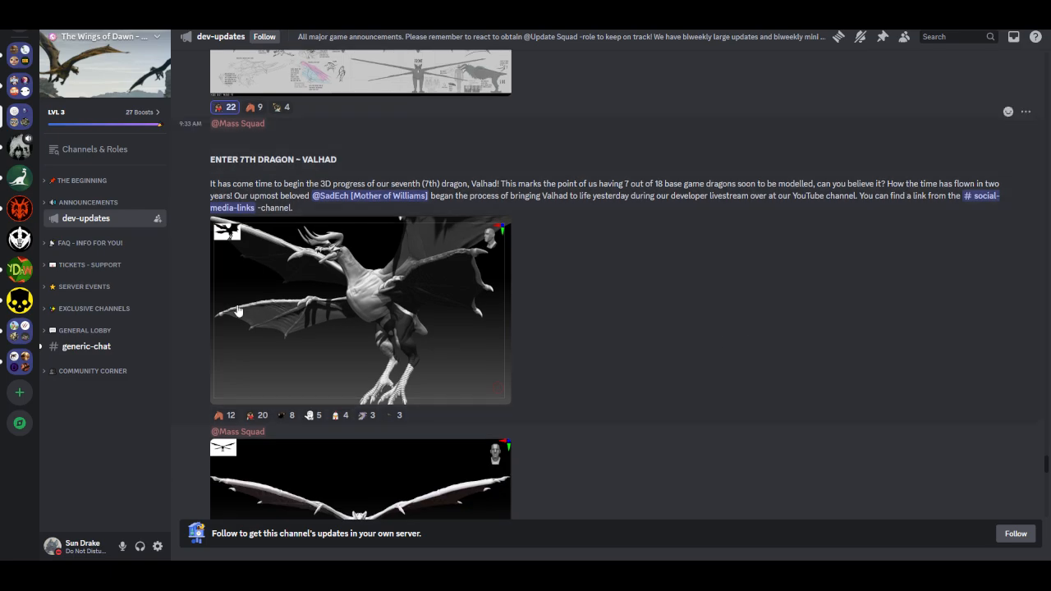
left_click(360, 312)
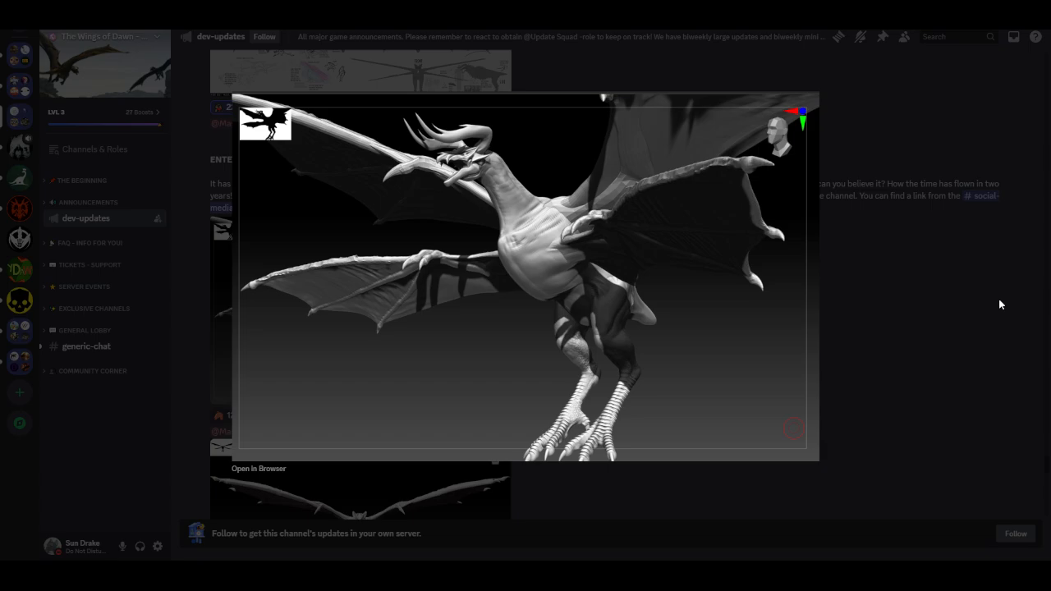
mouse_move(775, 155)
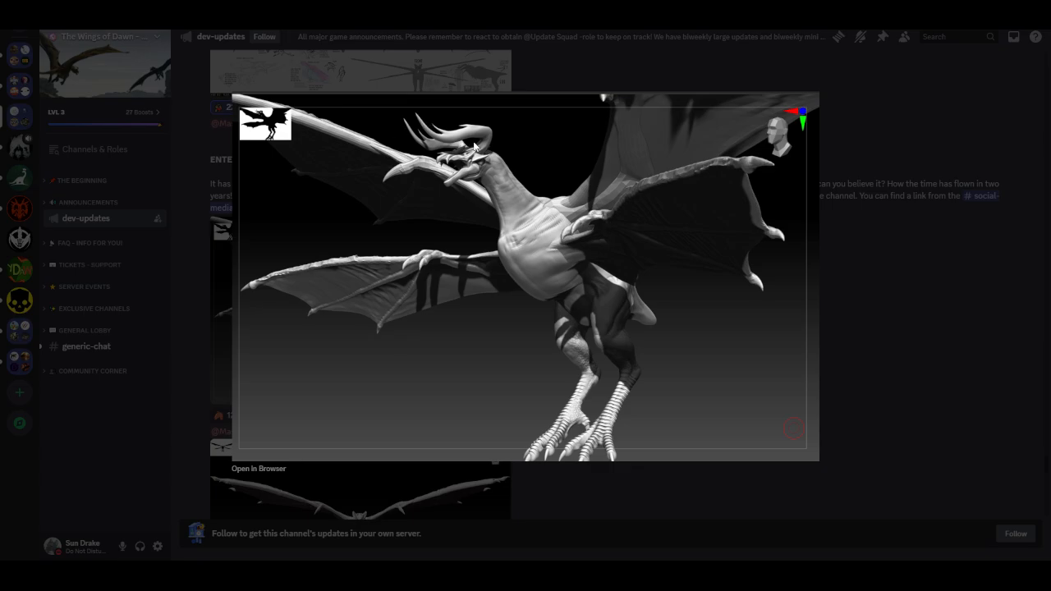
mouse_move(397, 194)
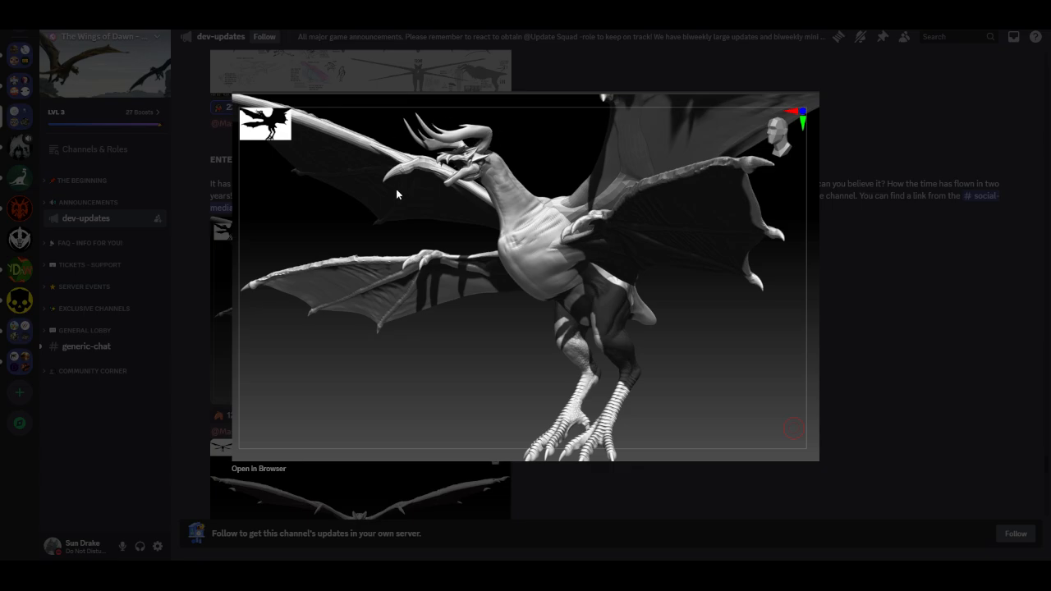
mouse_move(496, 242)
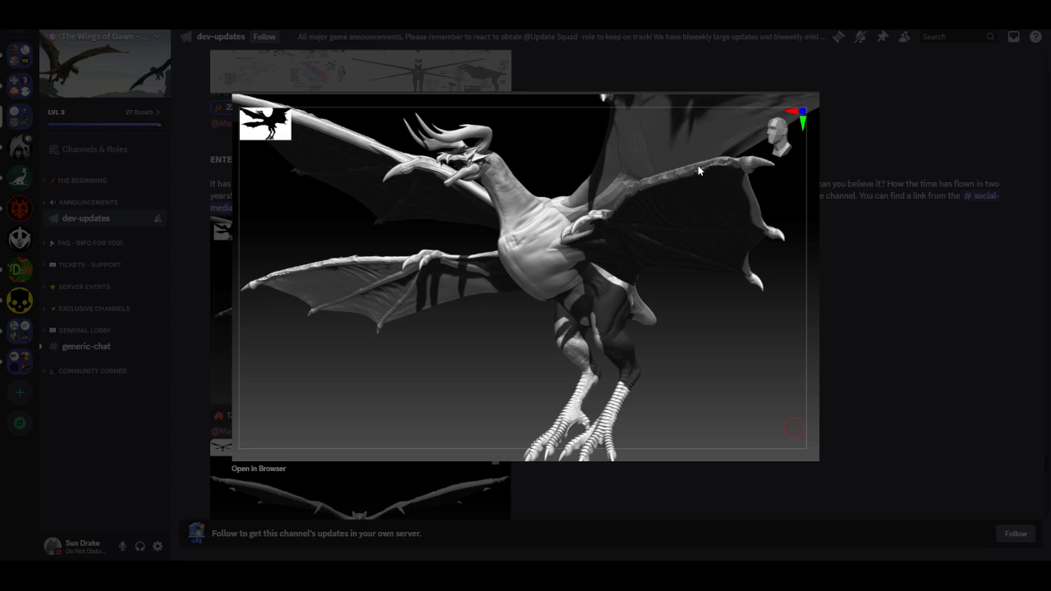
mouse_move(656, 226)
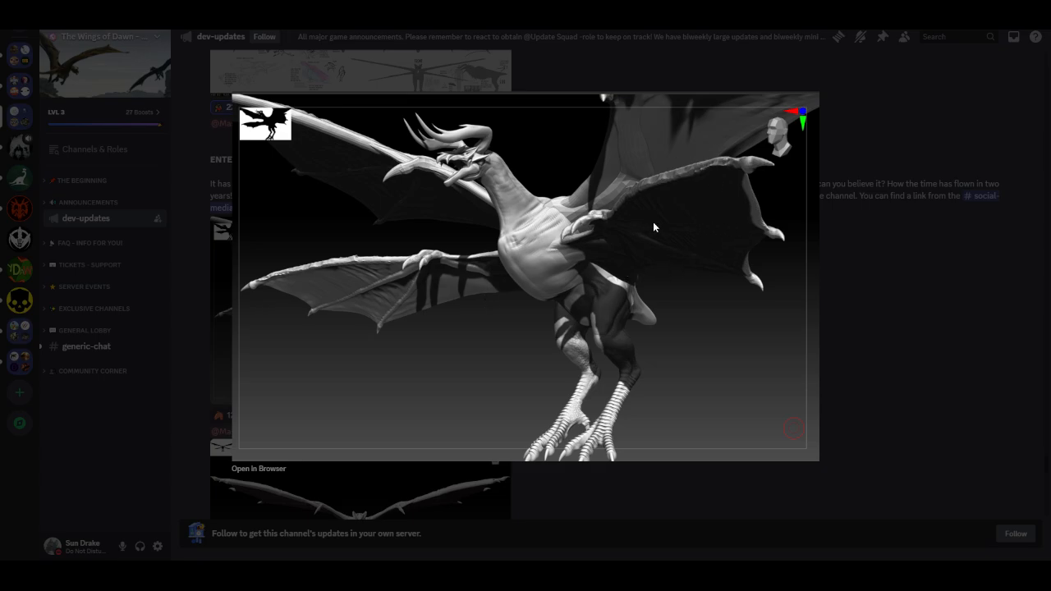
mouse_move(739, 273)
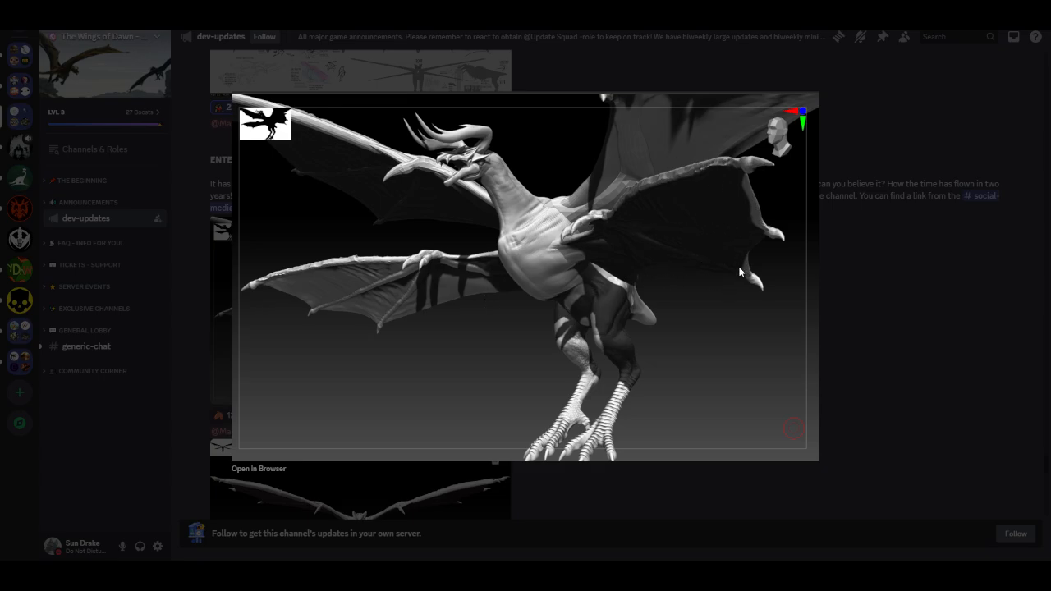
mouse_move(677, 320)
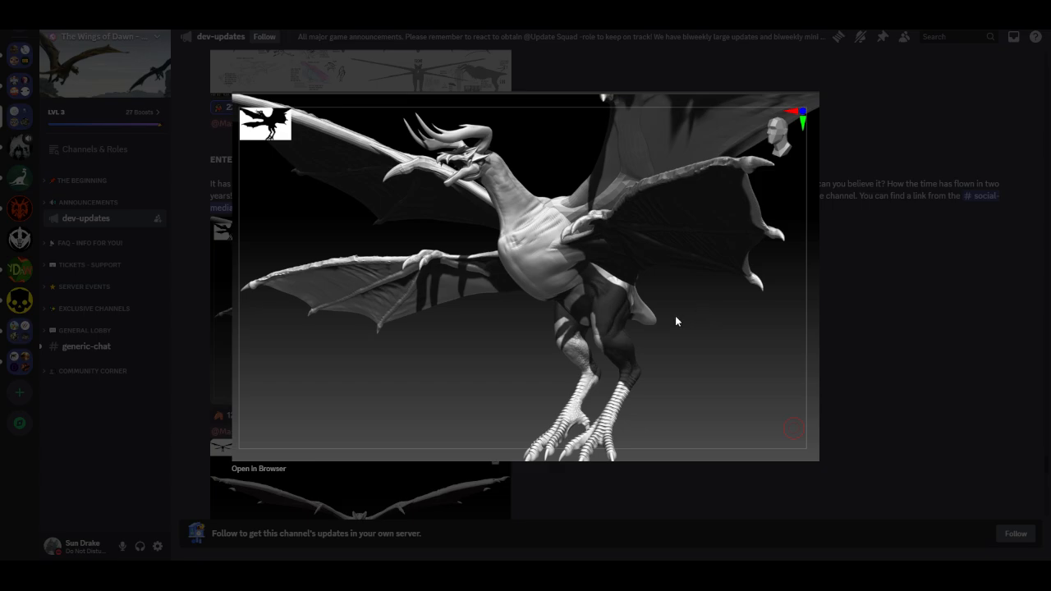
mouse_move(582, 385)
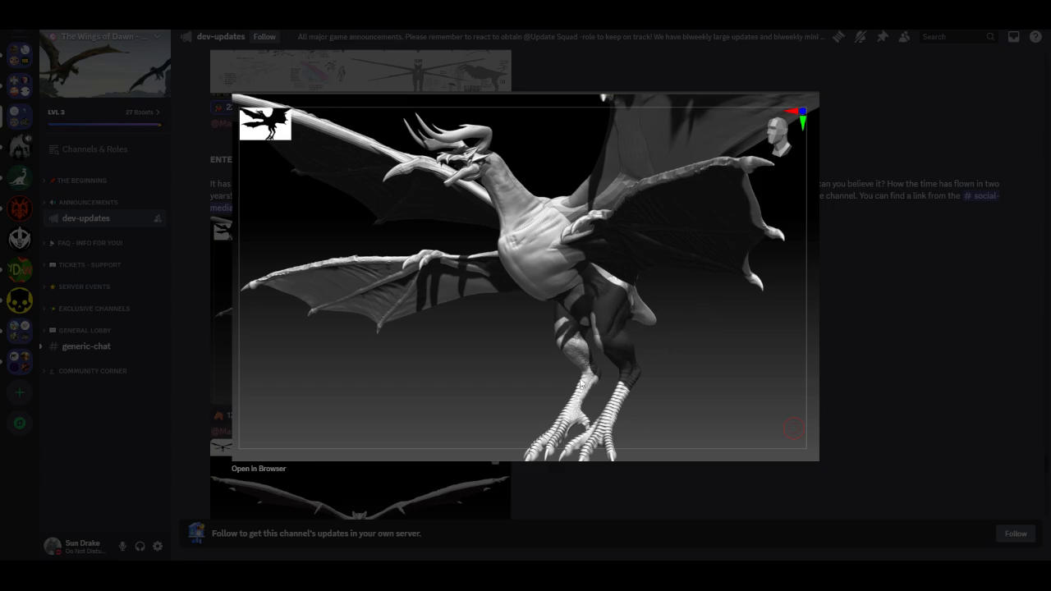
mouse_move(736, 420)
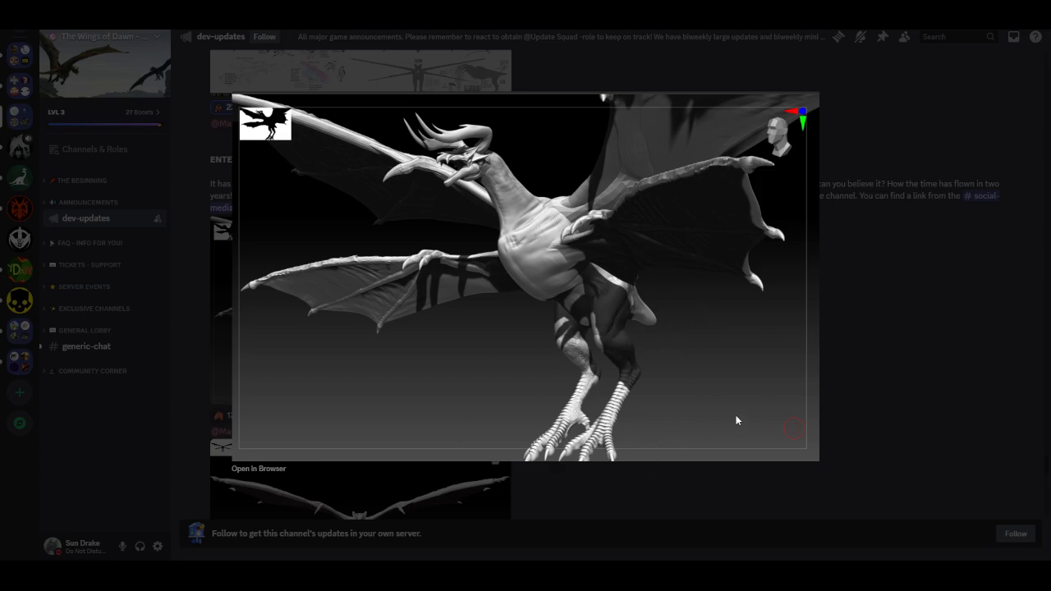
mouse_move(726, 387)
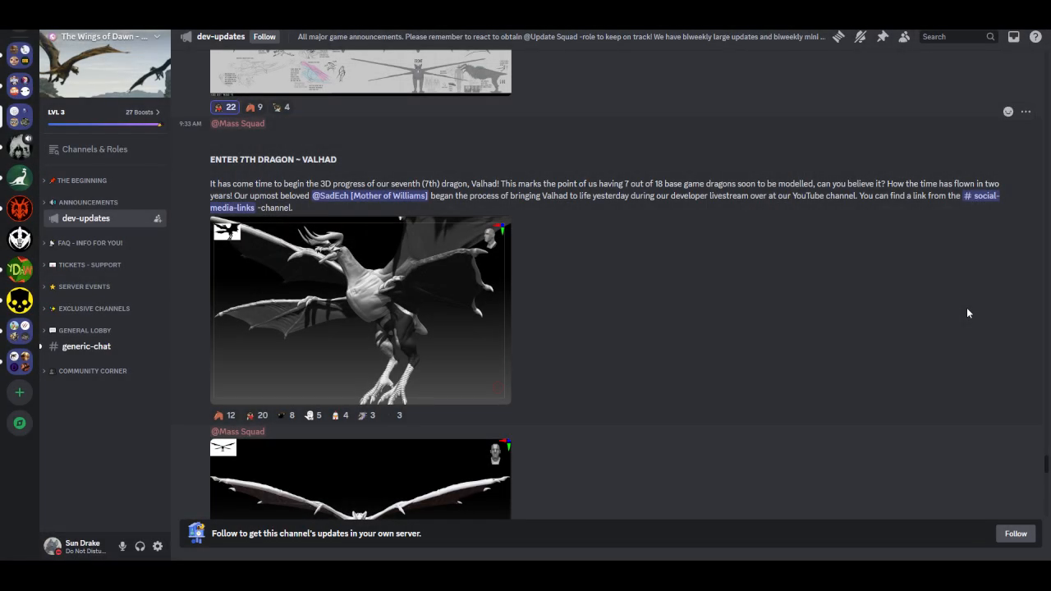
Step: Enlarge the front-facing render of Valhad with wings spread wide
left_click(360, 480)
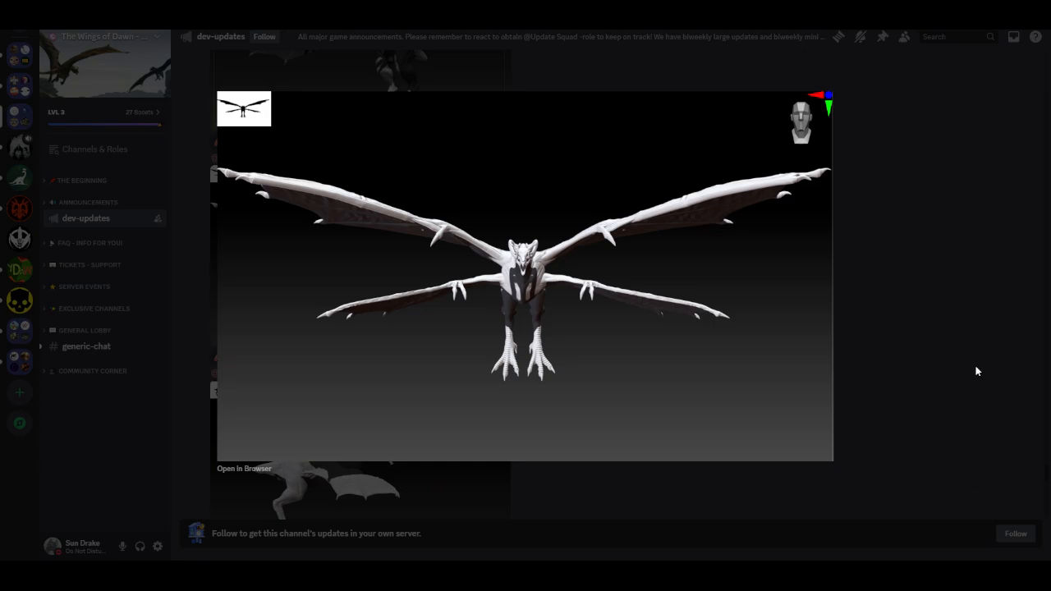
mouse_move(457, 325)
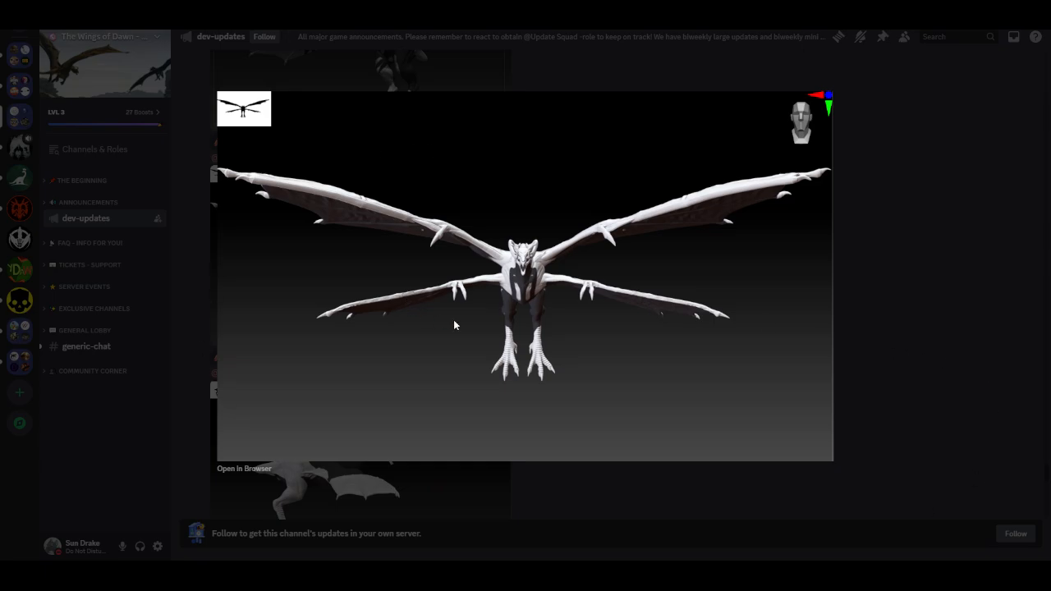
mouse_move(473, 294)
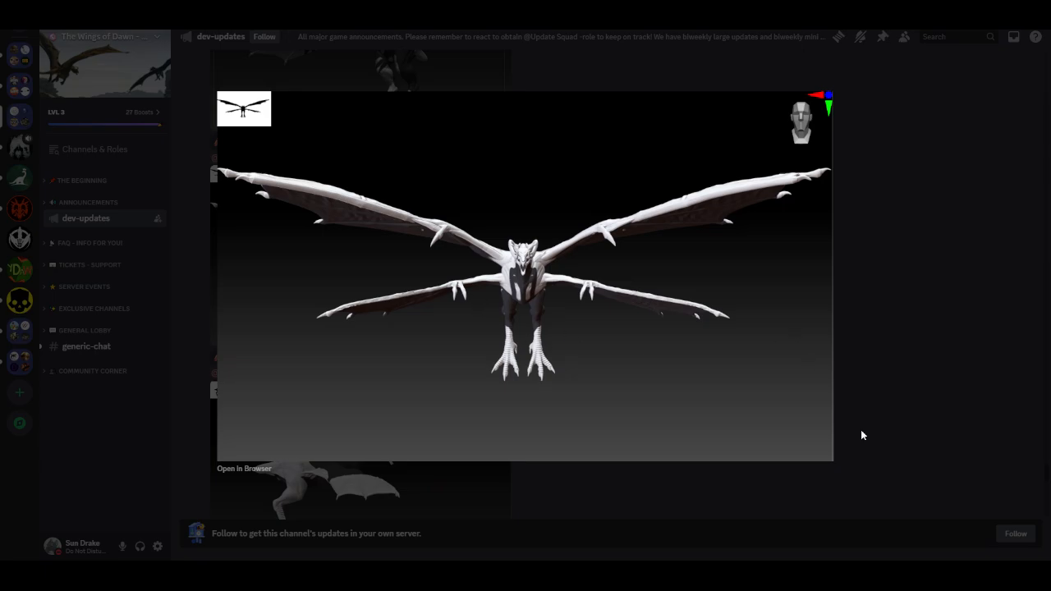
mouse_move(890, 470)
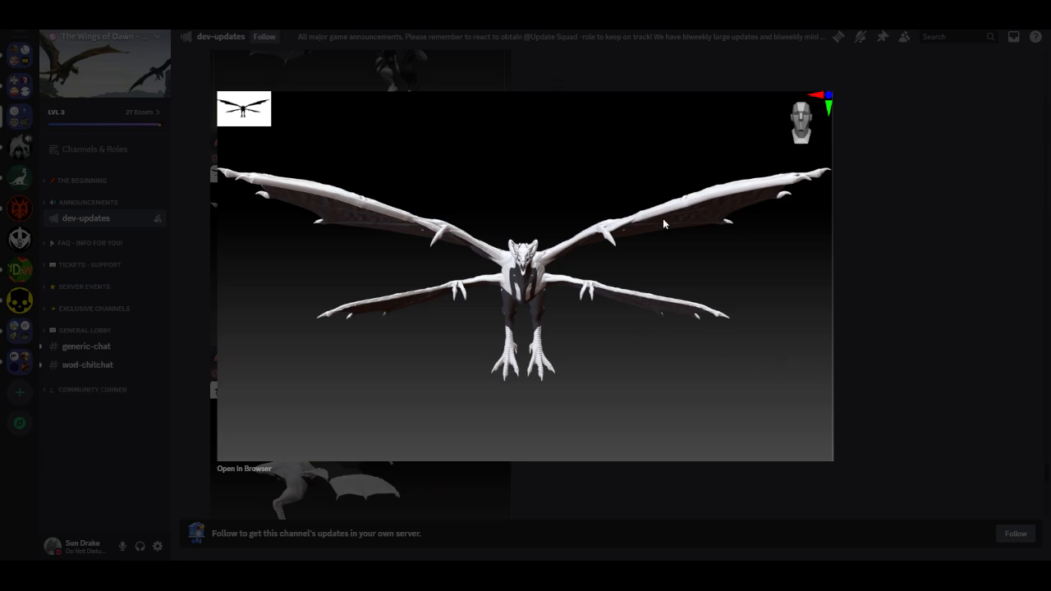
mouse_move(1008, 250)
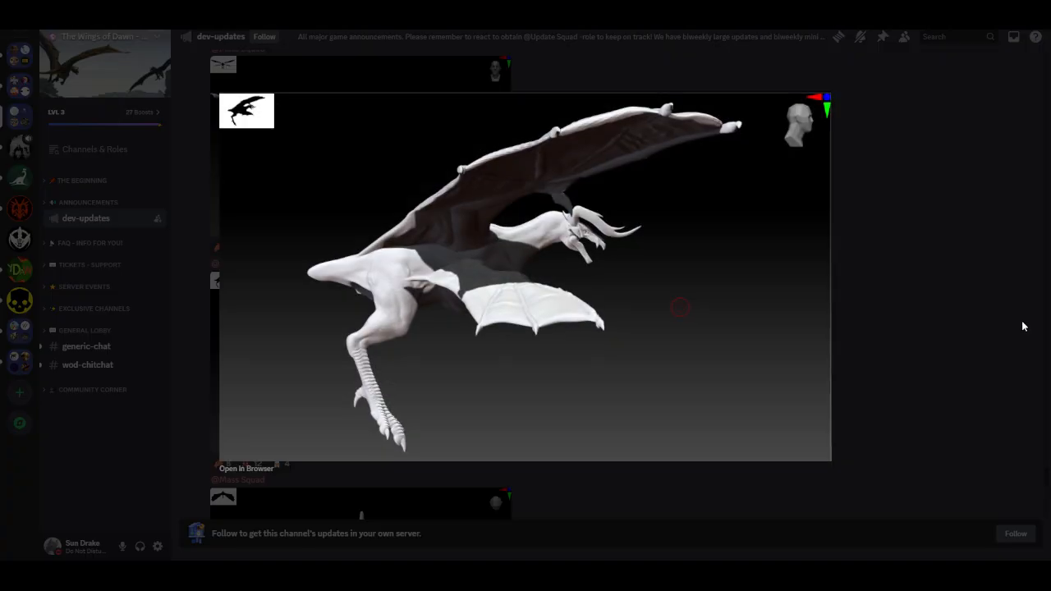
mouse_move(647, 206)
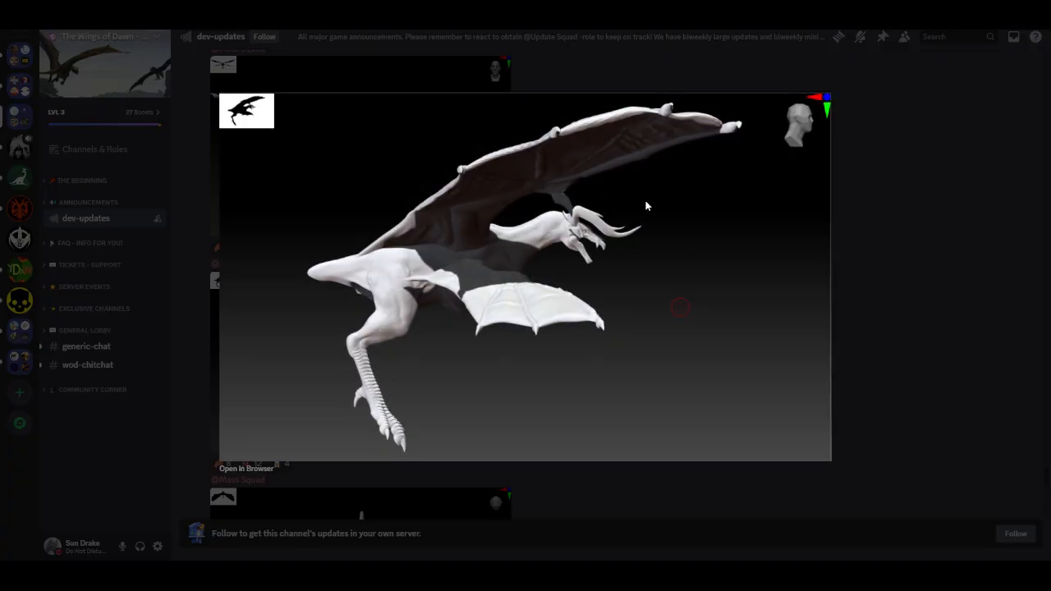
mouse_move(644, 430)
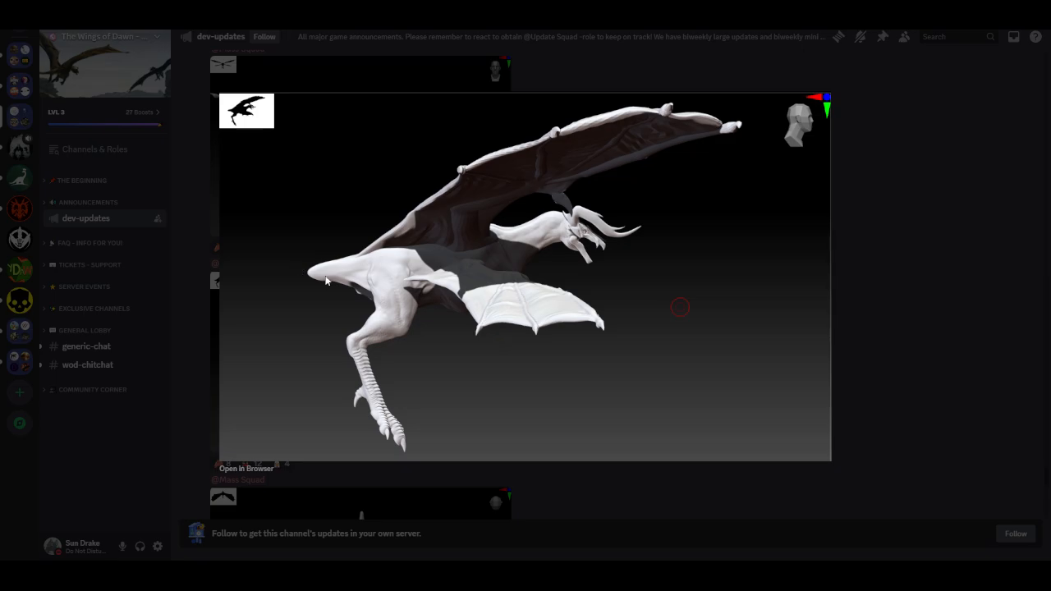
mouse_move(348, 315)
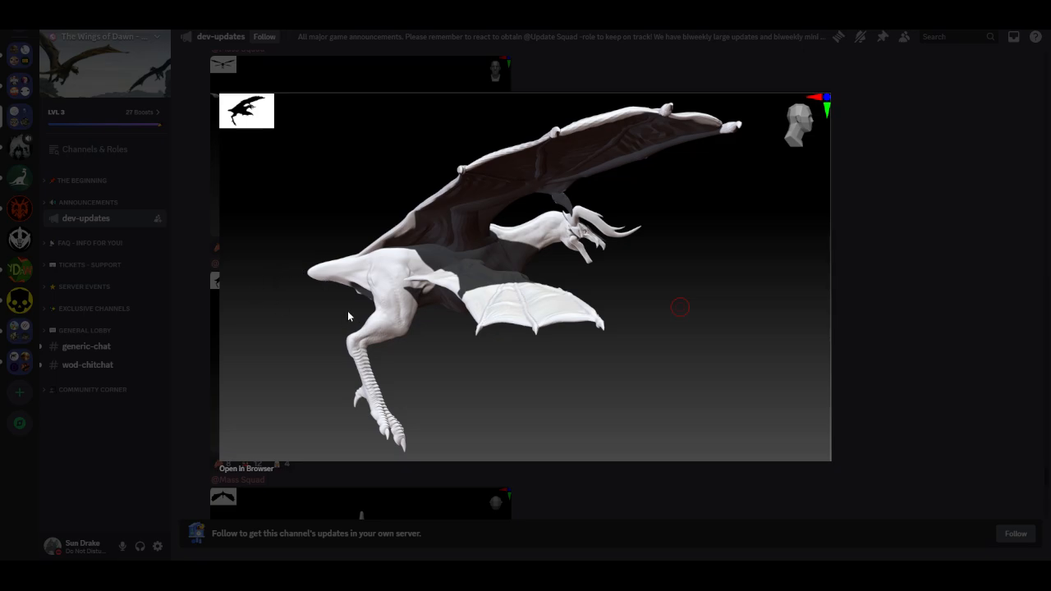
mouse_move(966, 335)
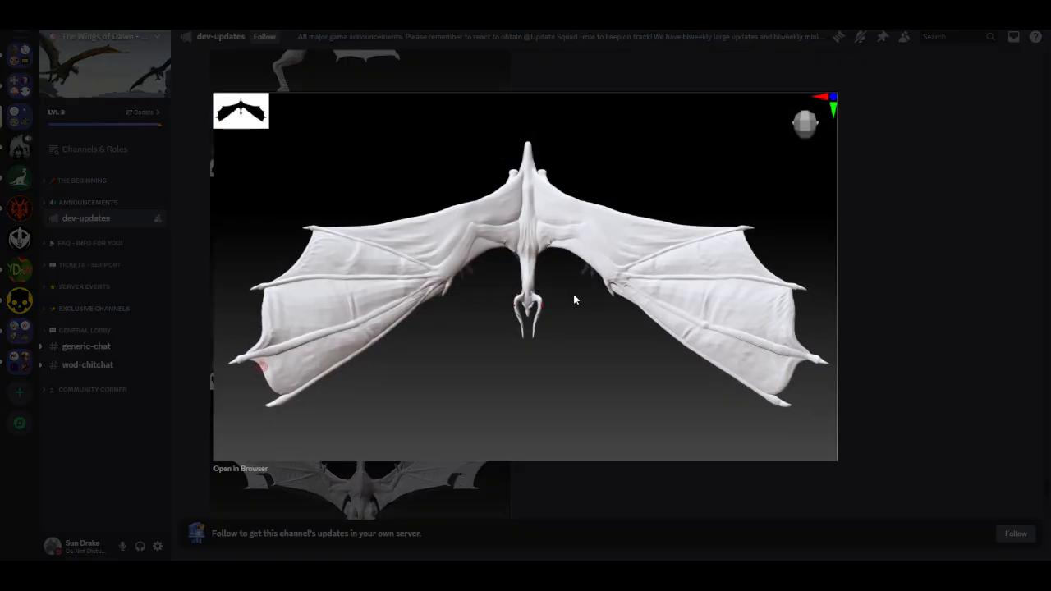
mouse_move(657, 322)
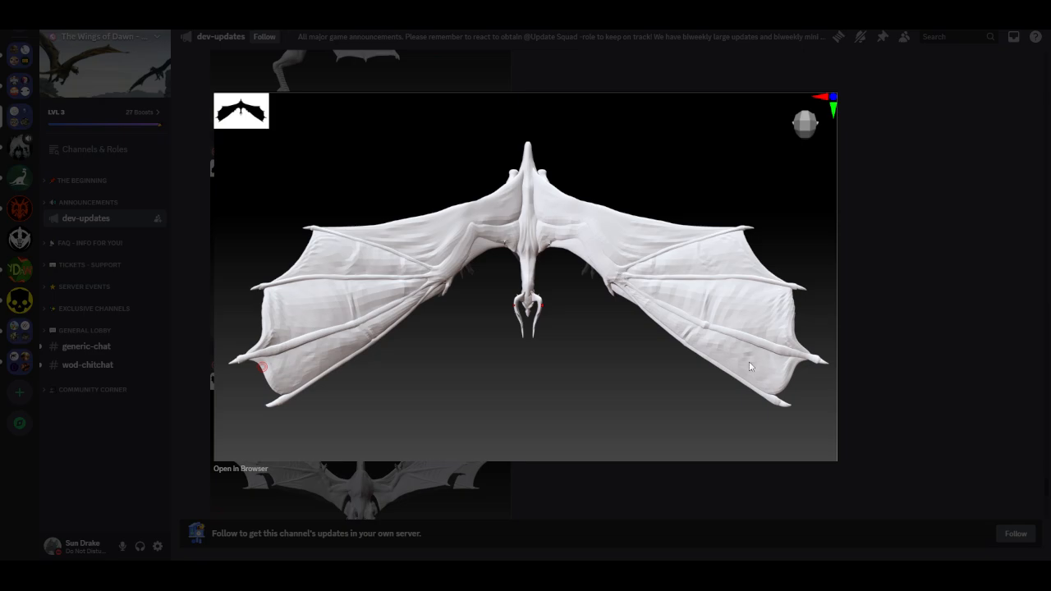
mouse_move(733, 322)
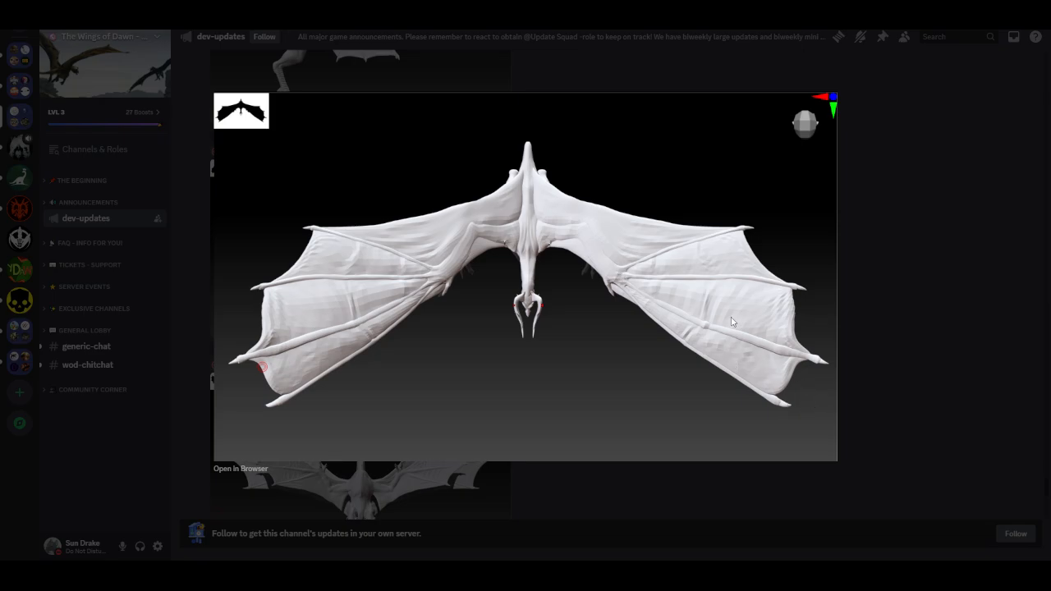
mouse_move(665, 284)
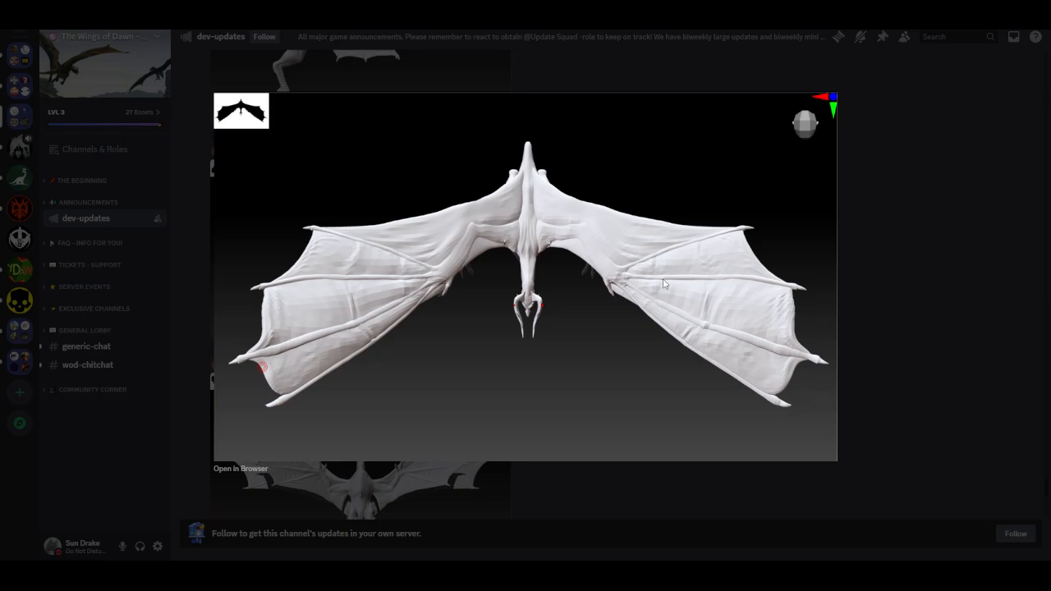
mouse_move(664, 439)
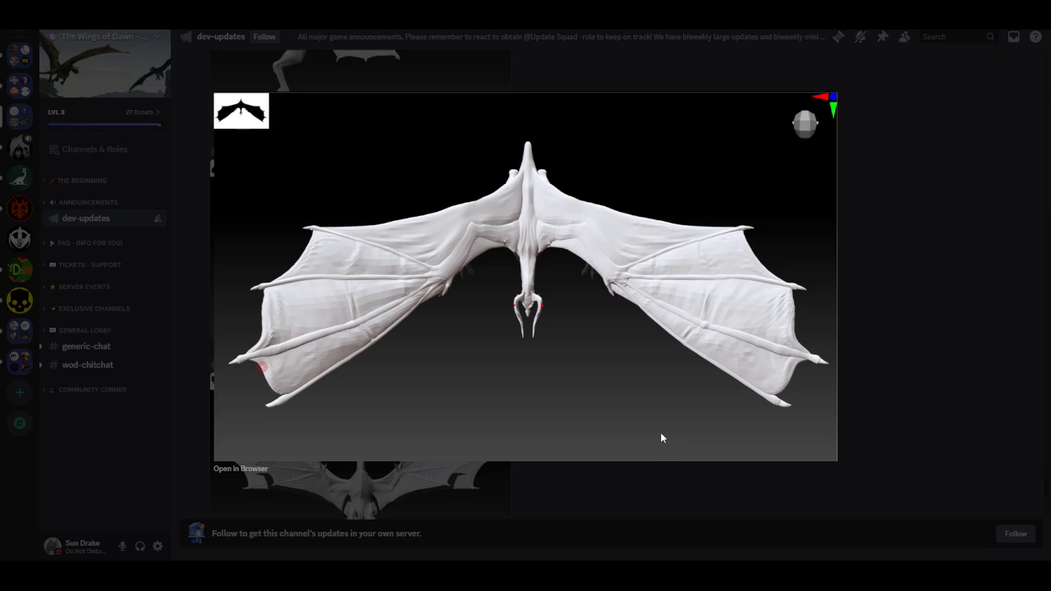
mouse_move(665, 329)
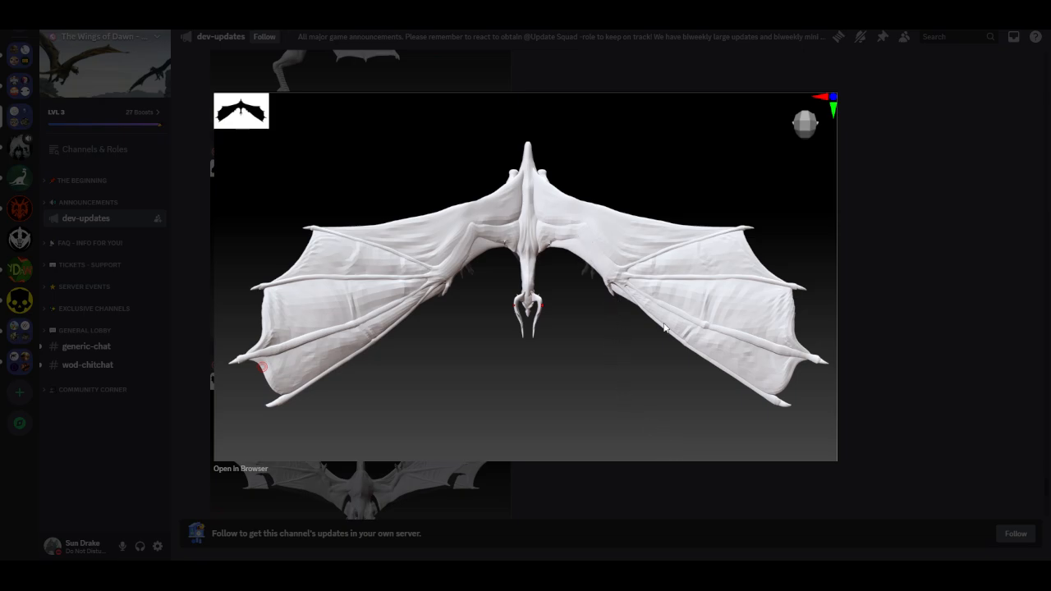
mouse_move(748, 364)
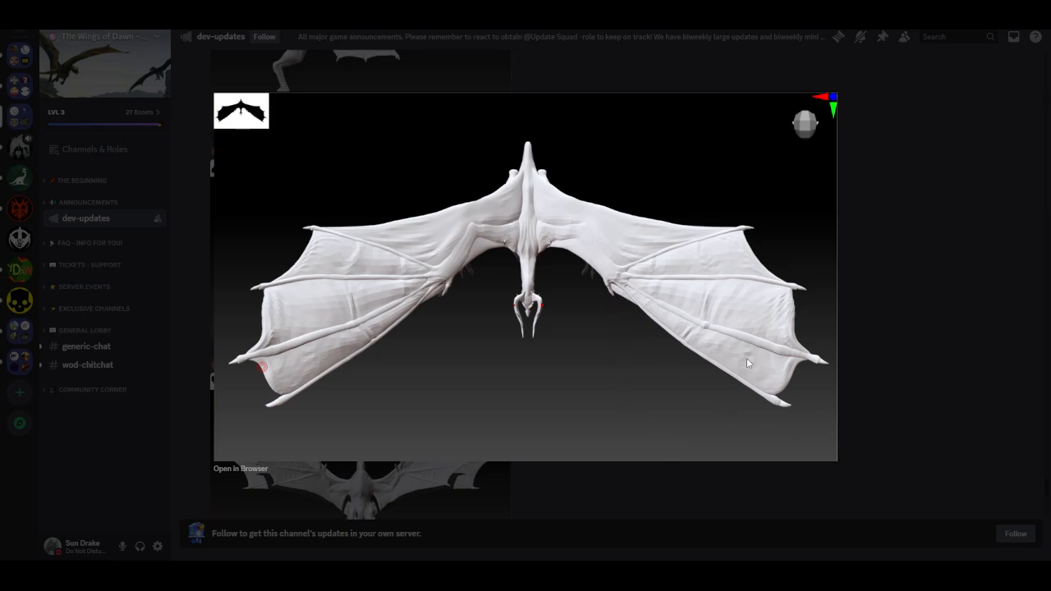
mouse_move(615, 294)
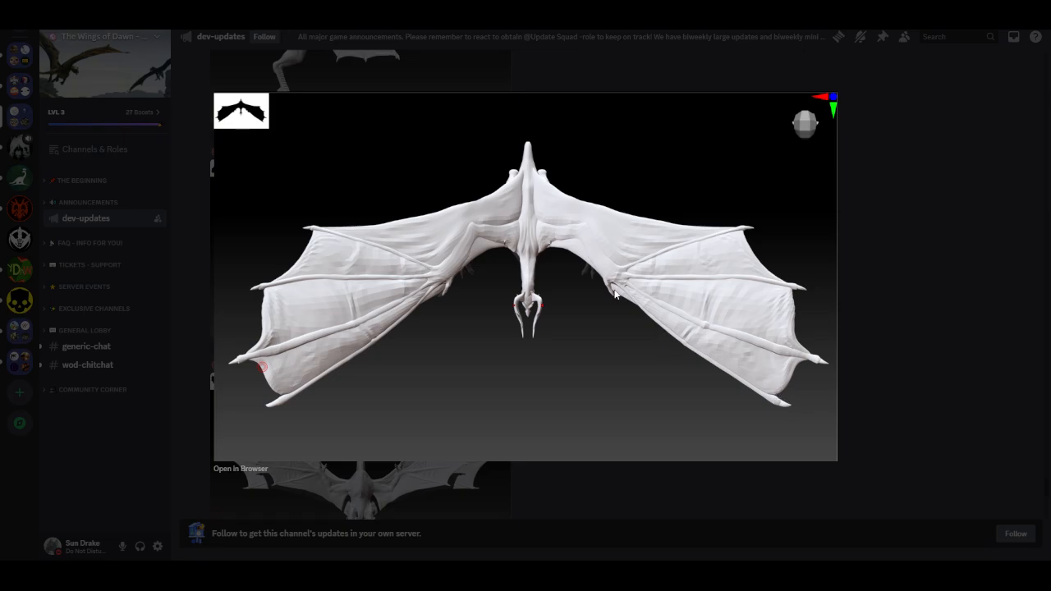
mouse_move(565, 168)
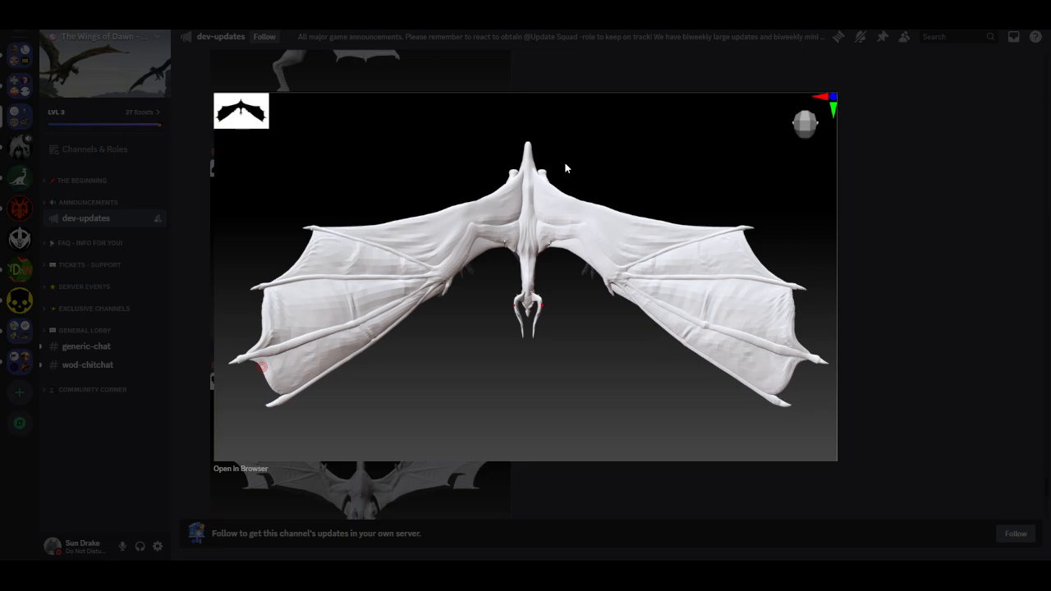
mouse_move(271, 391)
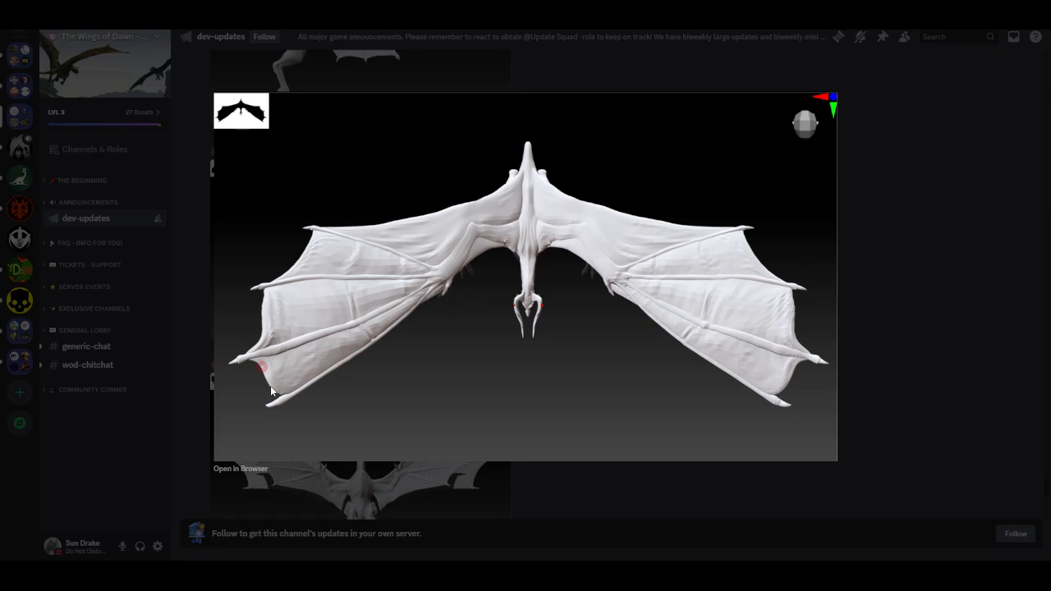
mouse_move(381, 292)
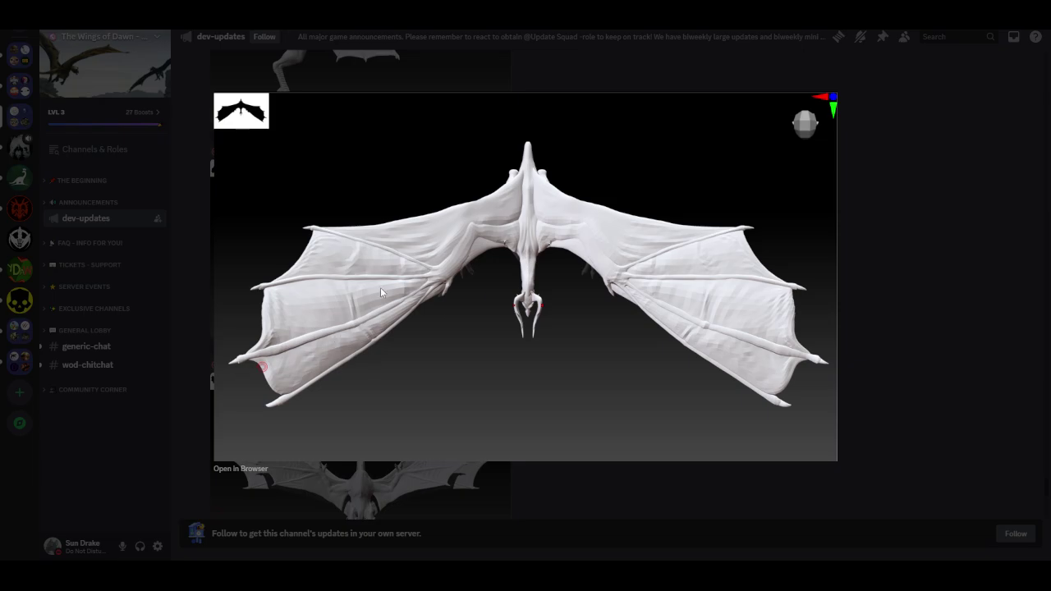
mouse_move(433, 256)
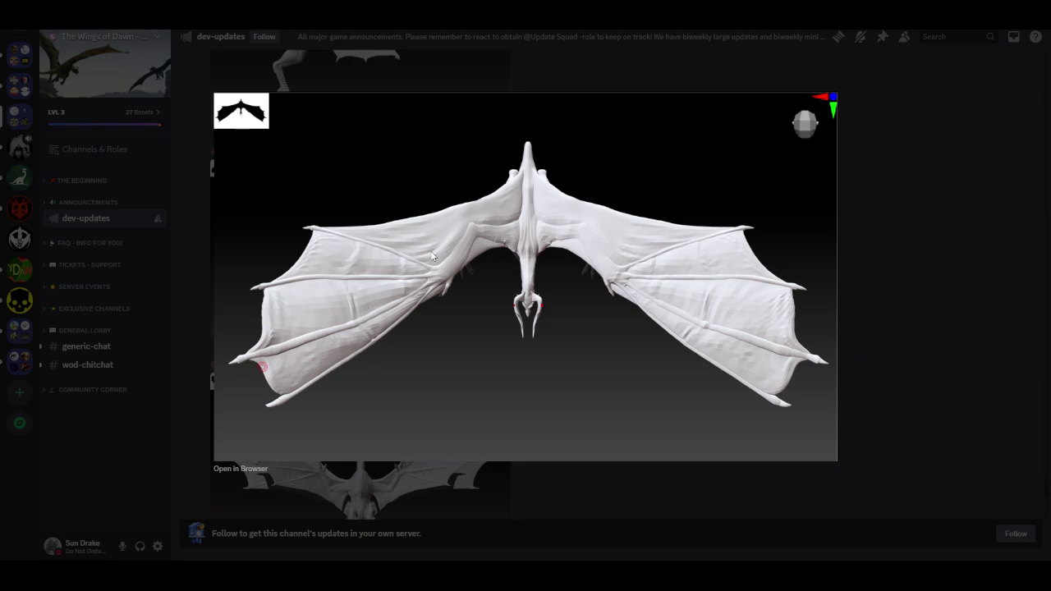
mouse_move(444, 273)
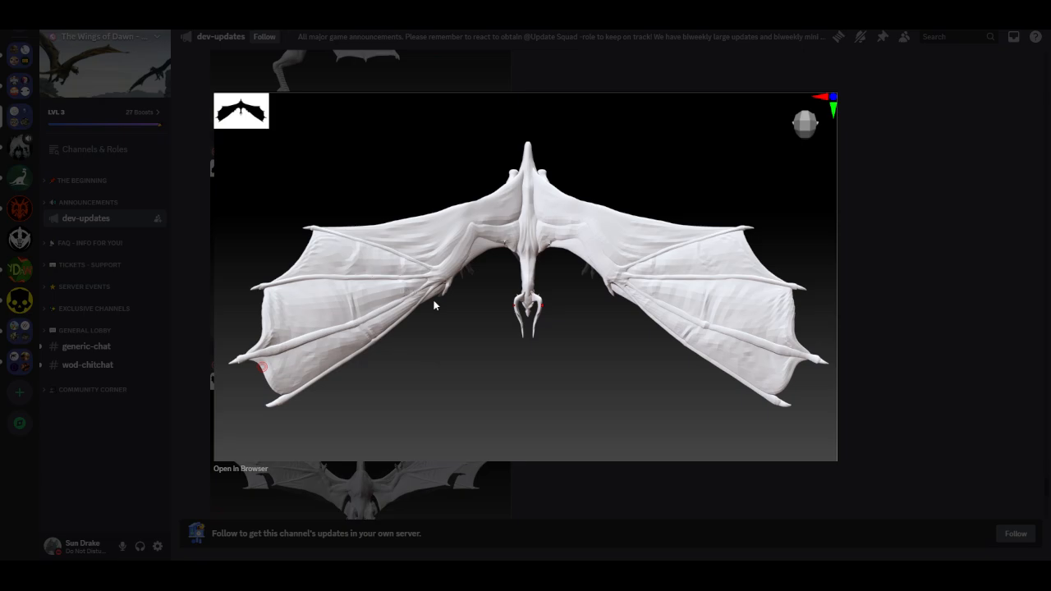
mouse_move(447, 293)
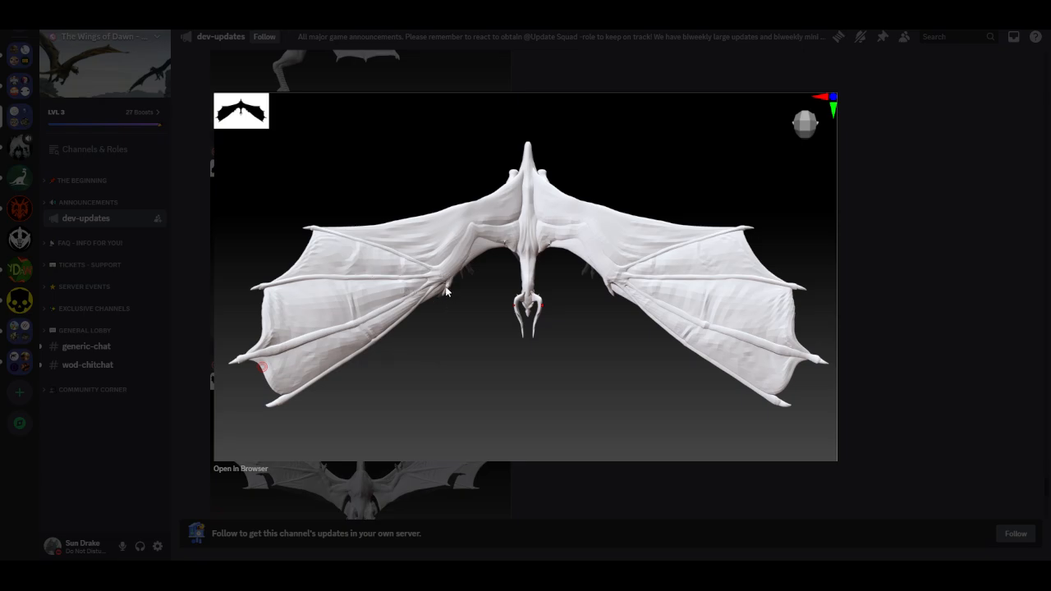
mouse_move(429, 295)
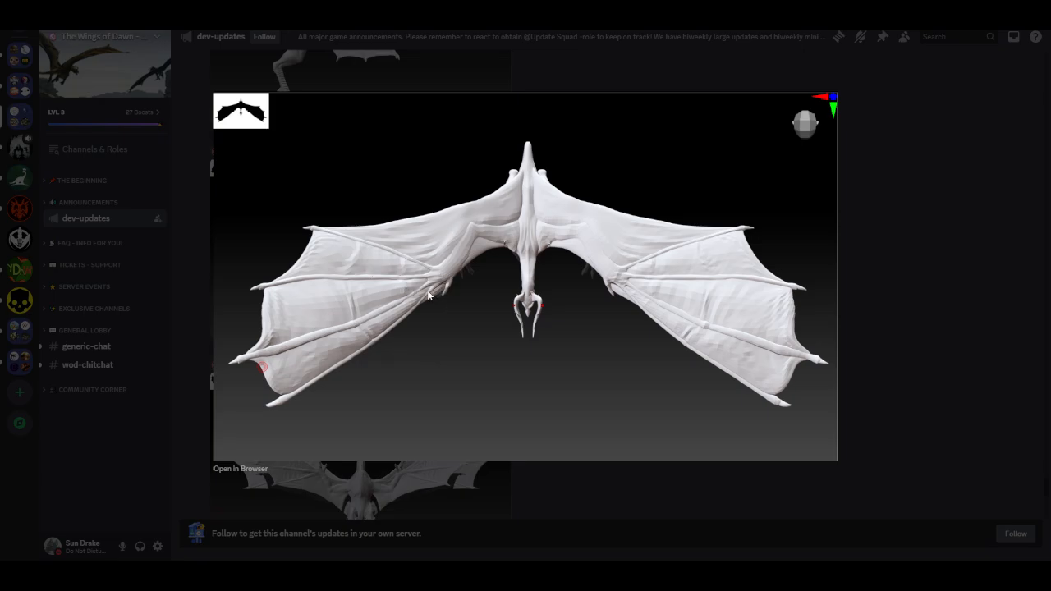
mouse_move(276, 403)
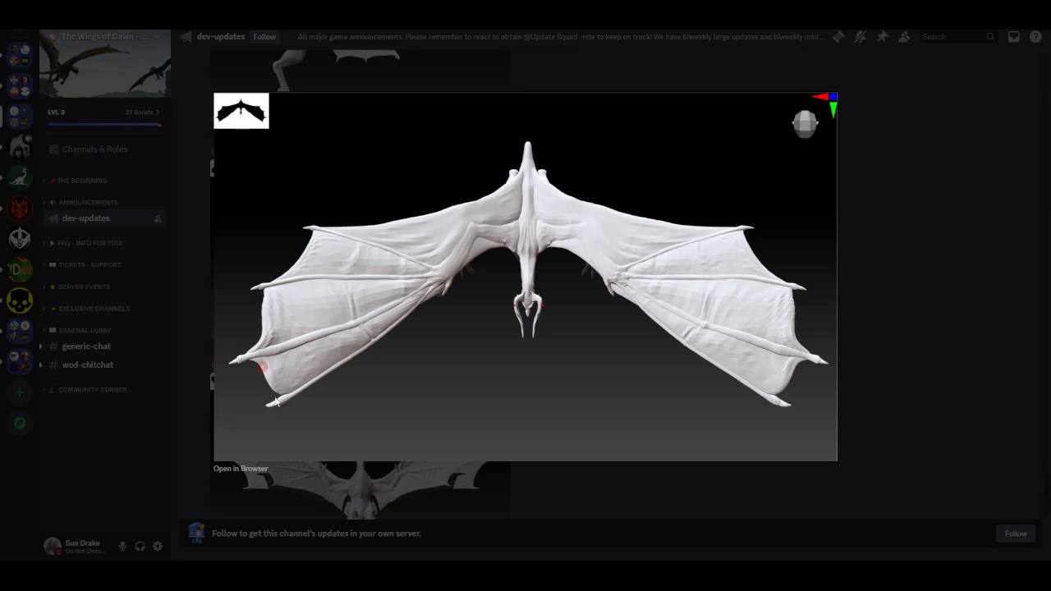
mouse_move(949, 364)
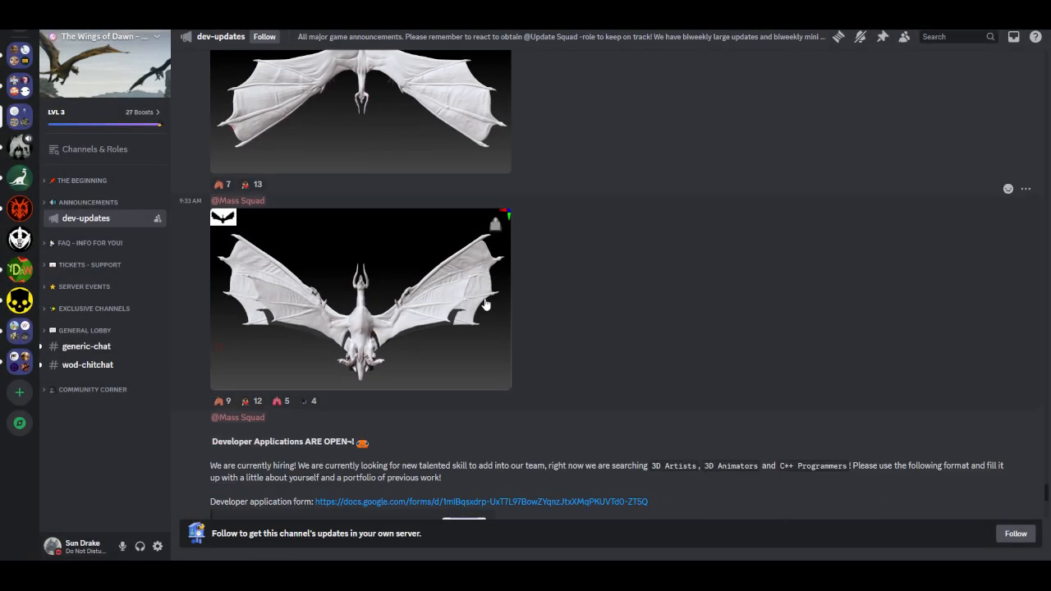
Step: Enlarge the front-view render of Valhad with its wings raised
left_click(360, 299)
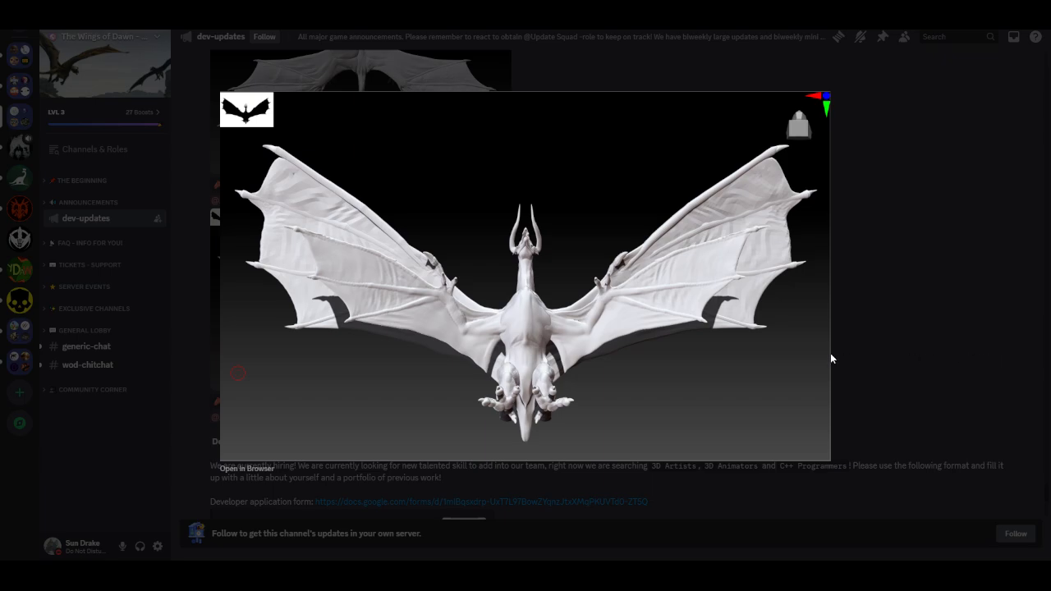
mouse_move(503, 370)
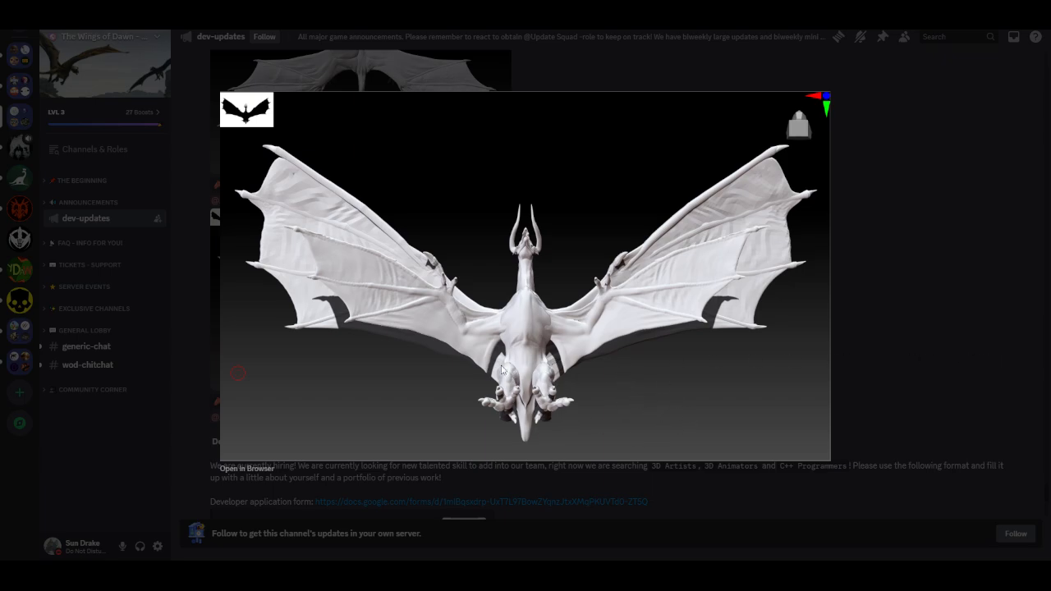
mouse_move(556, 419)
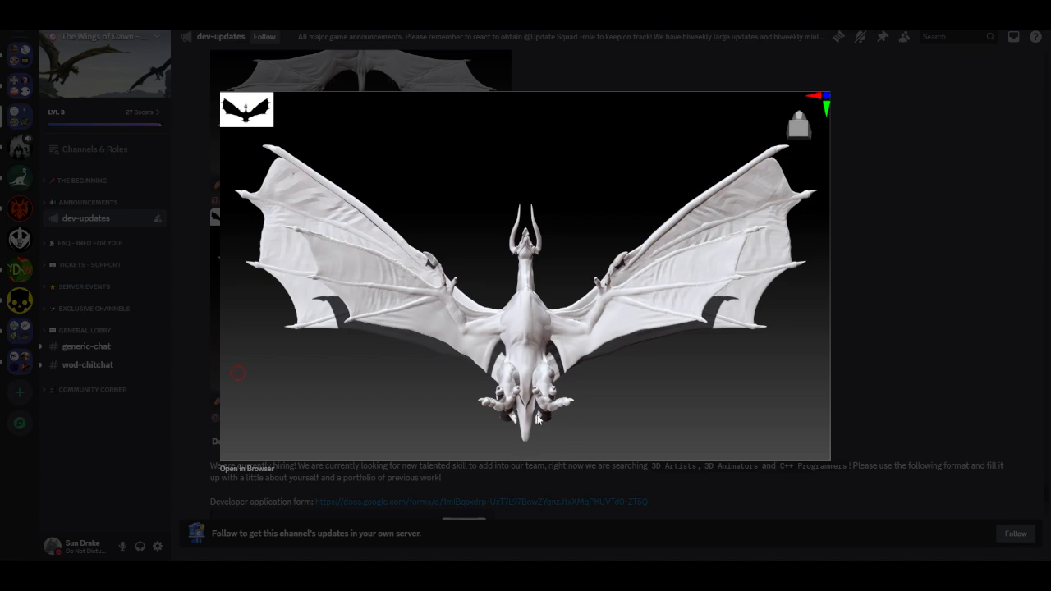
mouse_move(738, 340)
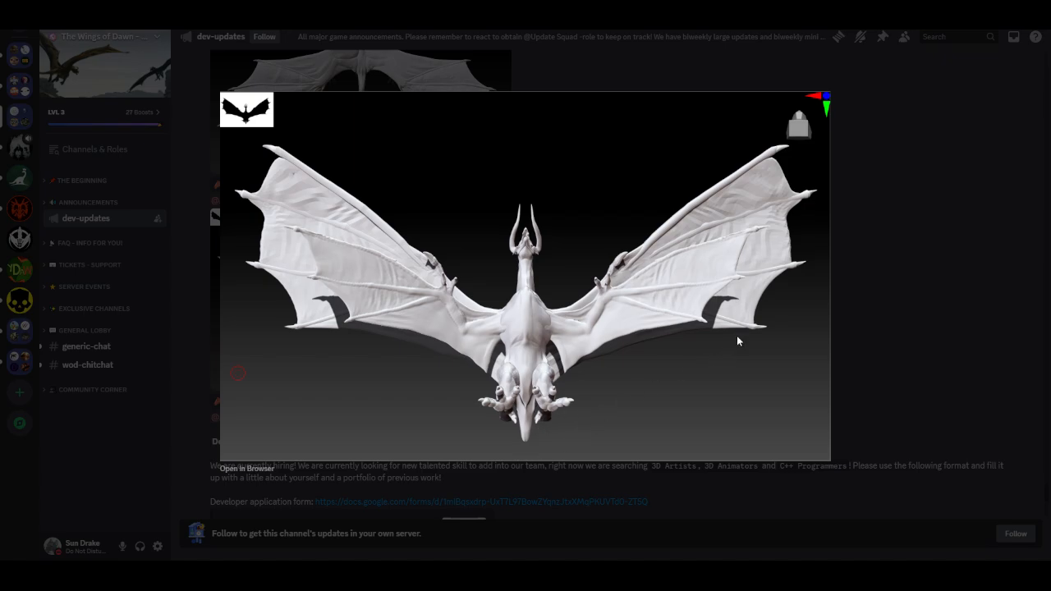
mouse_move(959, 287)
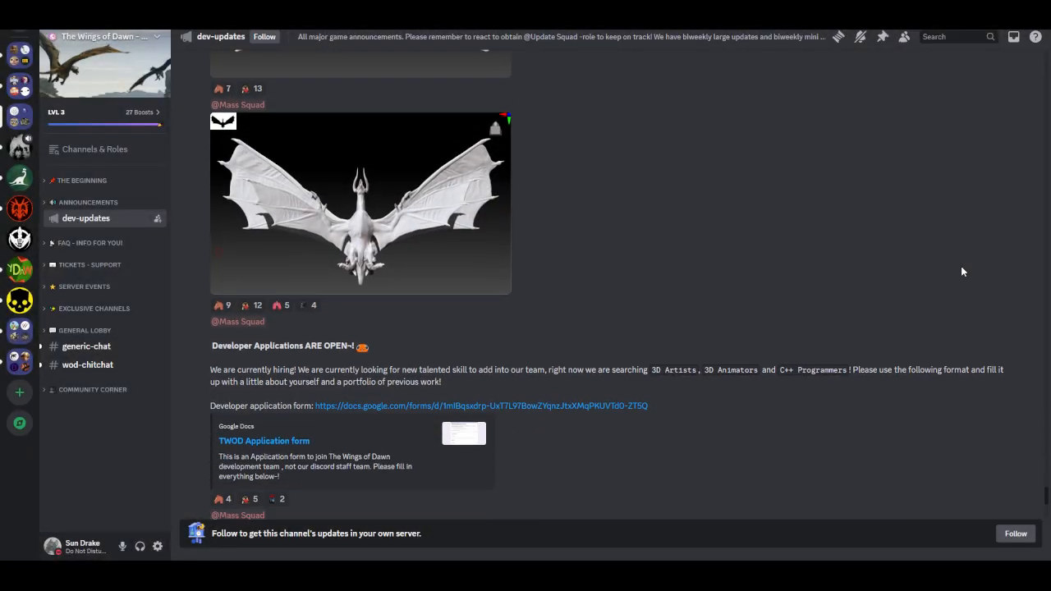
Step: Move down past Developer Applications to the Patreon supporters post, then bring up a DM contact's options in the server list
scroll("down", 3)
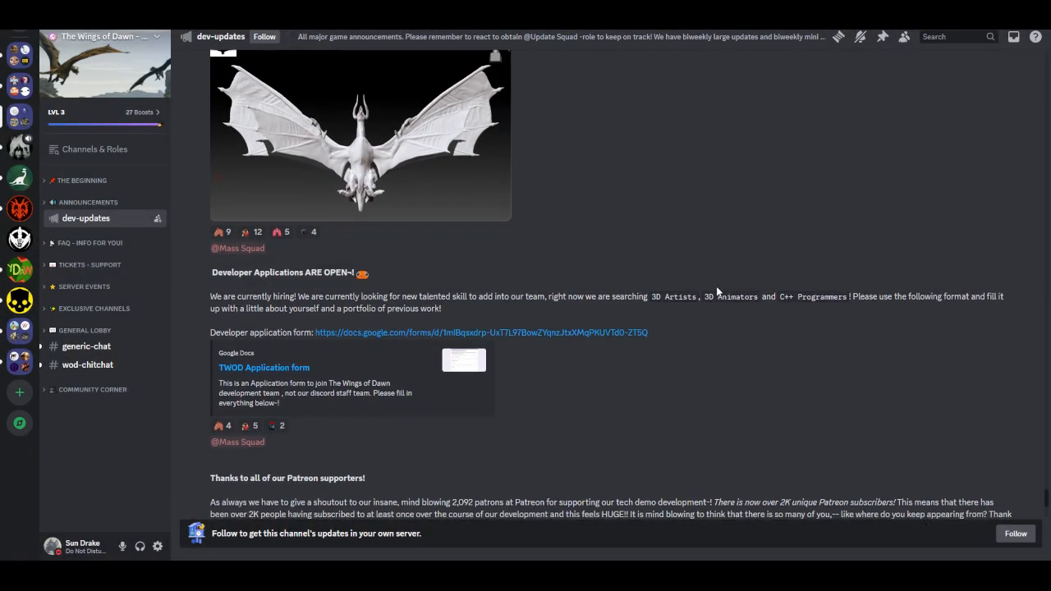
scroll("down", 3)
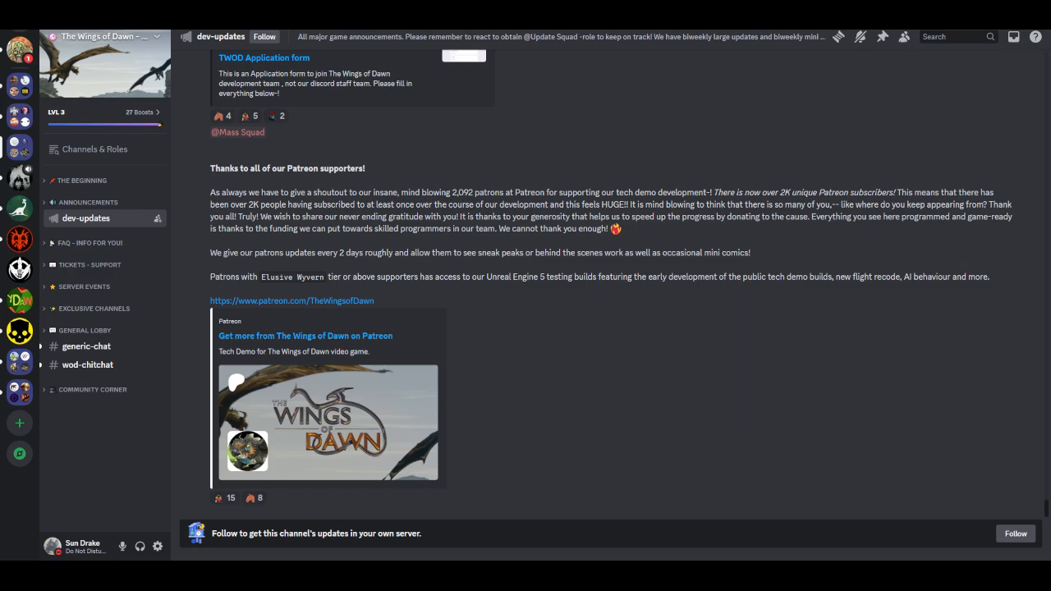
right_click(18, 51)
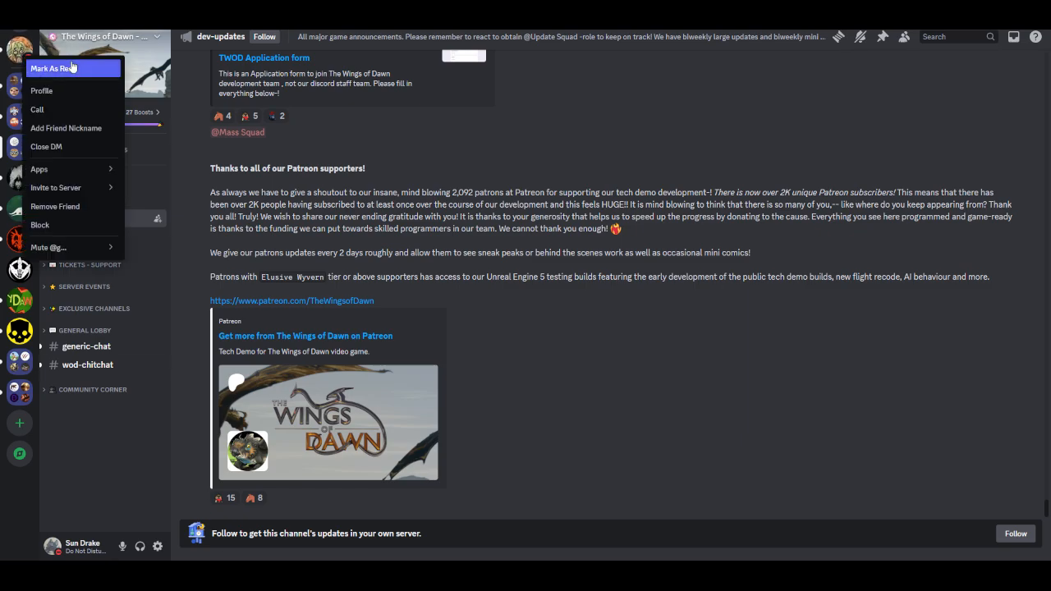